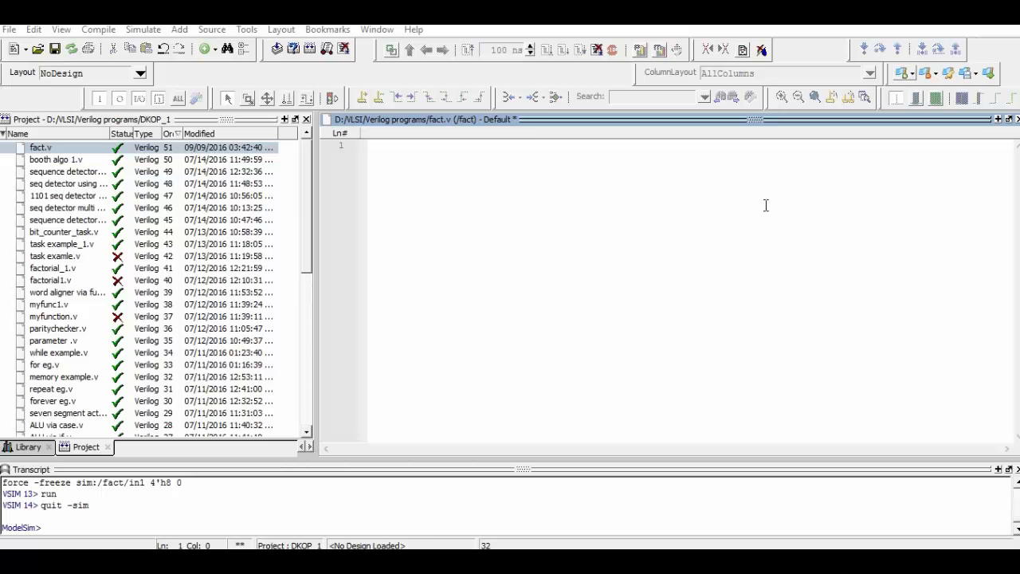
# Write the module header factorial(inp1,out1)
pyautogui.write('modul')
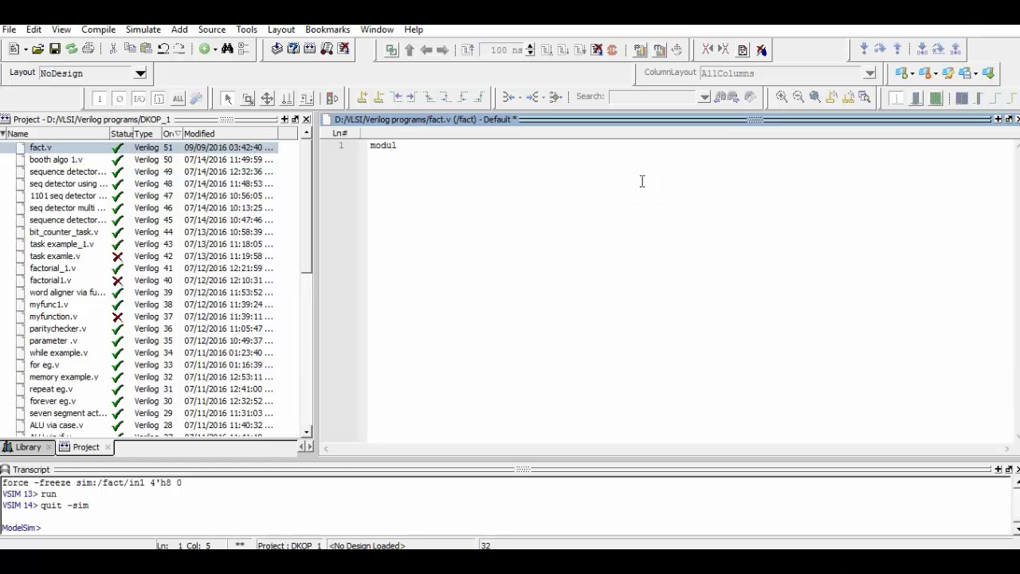
pyautogui.write('e factorial(i')
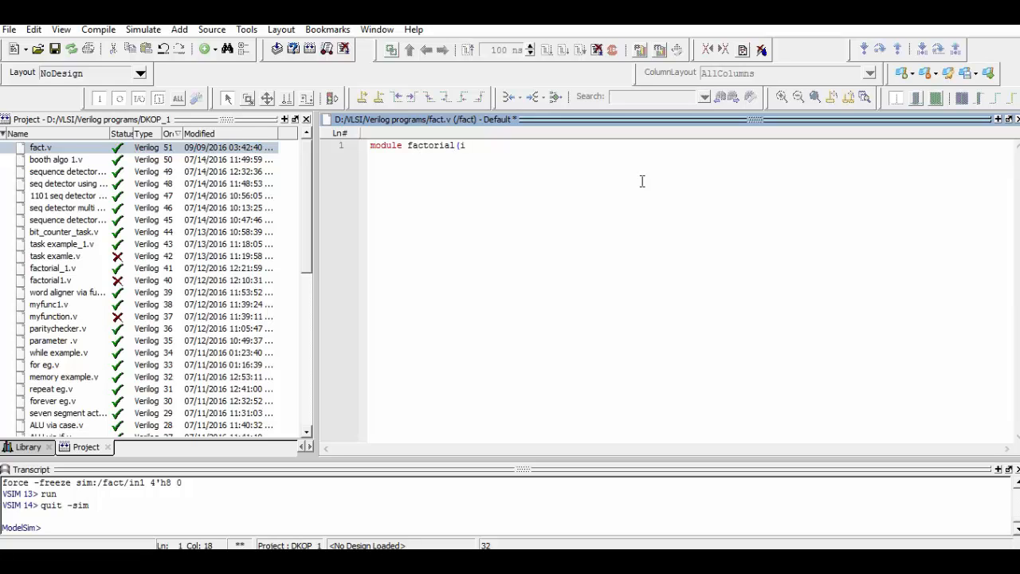
pyautogui.write('np')
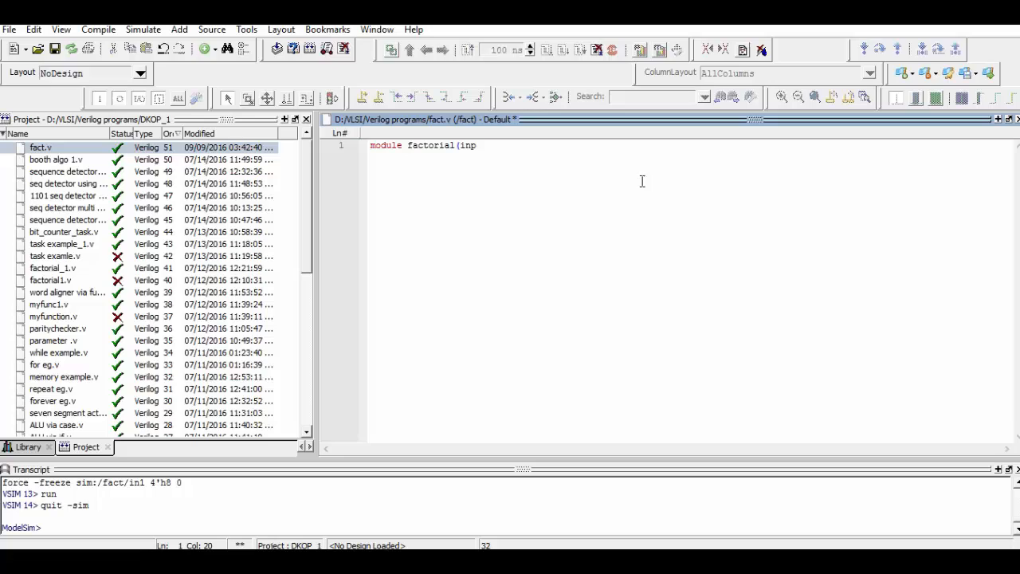
pyautogui.write('1,inp')
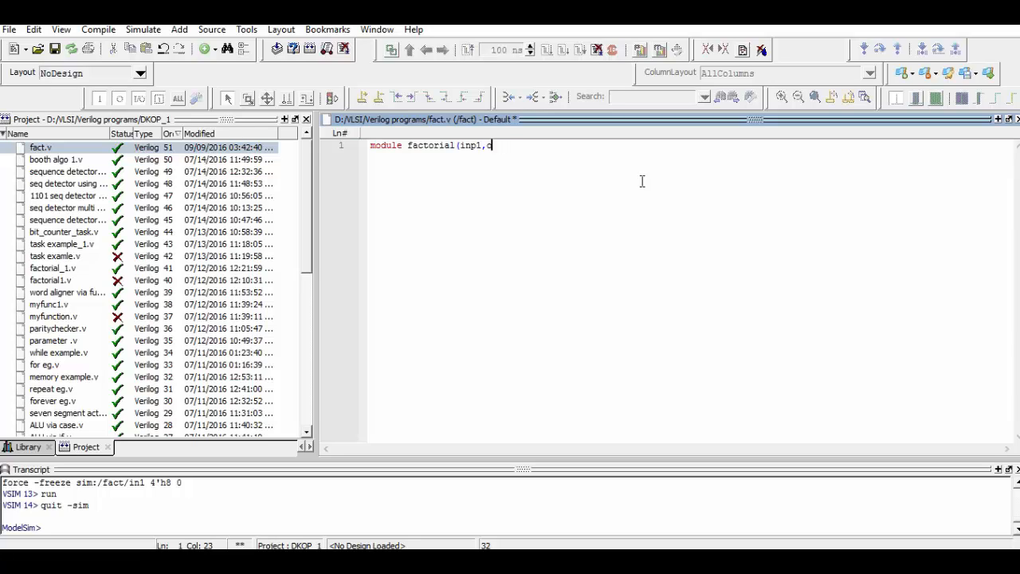
pyautogui.write('out1);')
pyautogui.write('in')
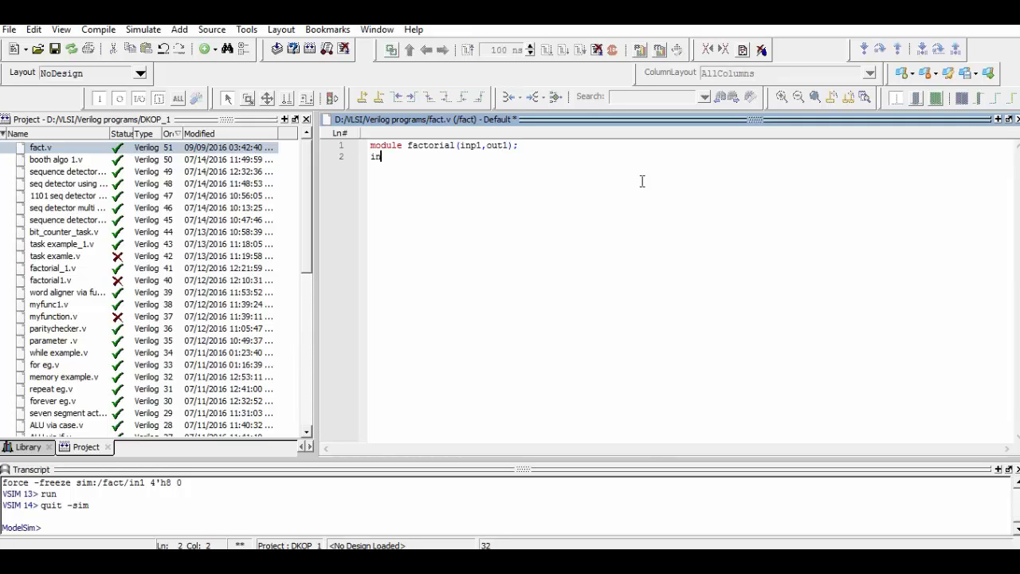
# Declare input [3:0] inp1 and output [31:0] out1
pyautogui.write('put [3')
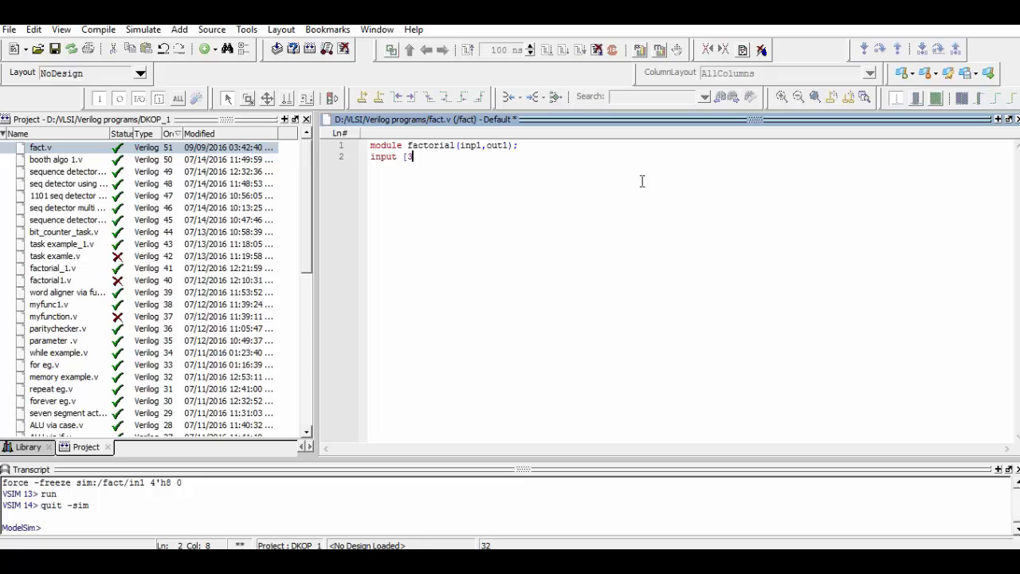
pyautogui.write(':0] inp1;')
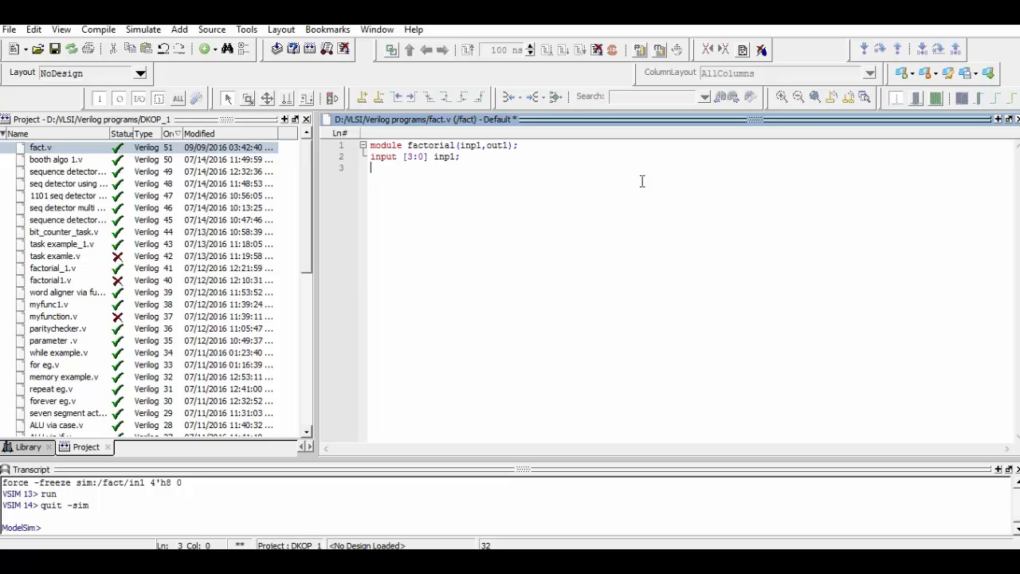
pyautogui.write('outp')
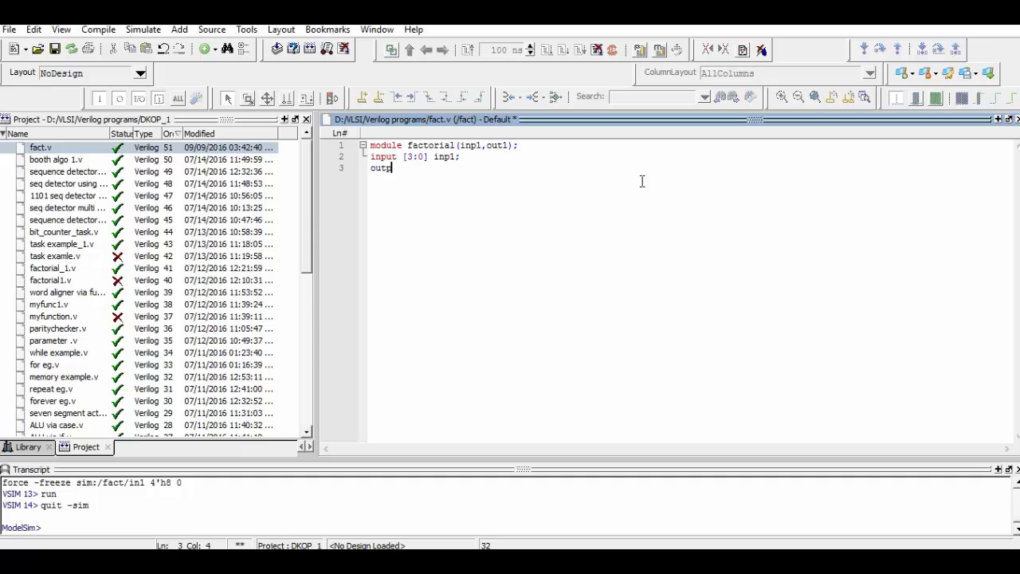
pyautogui.write('ut [')
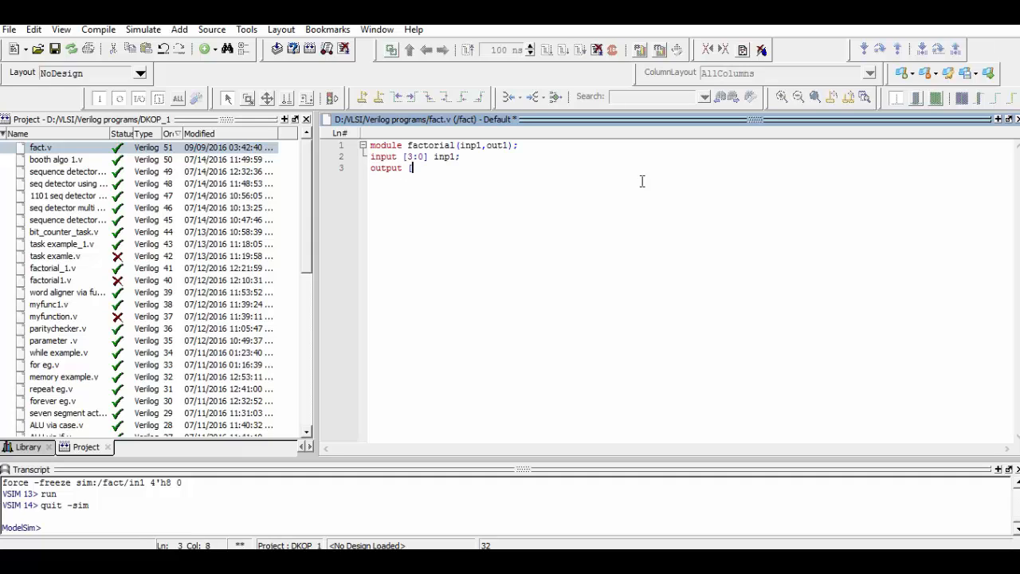
pyautogui.write('[31:0]')
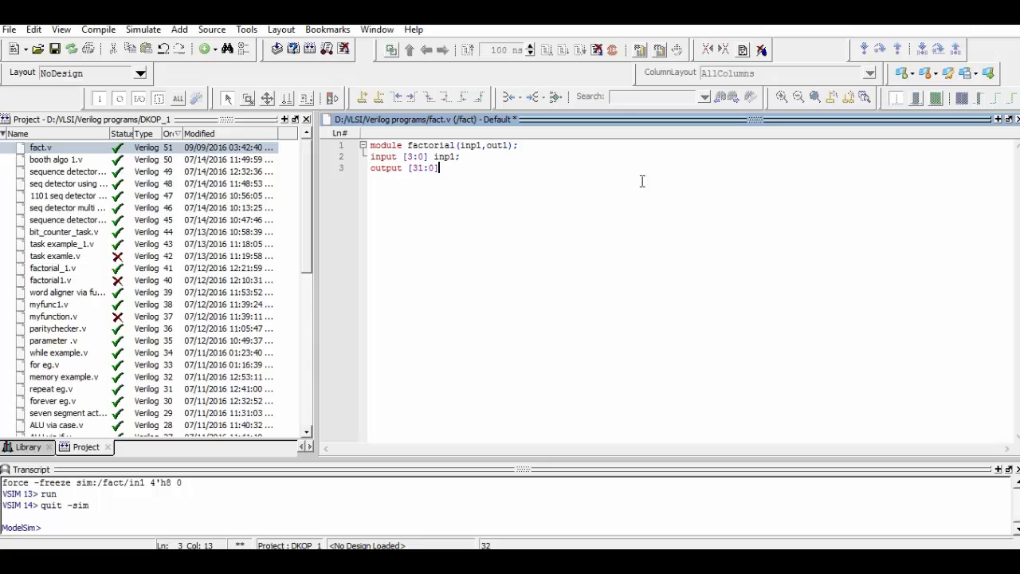
pyautogui.write('out')
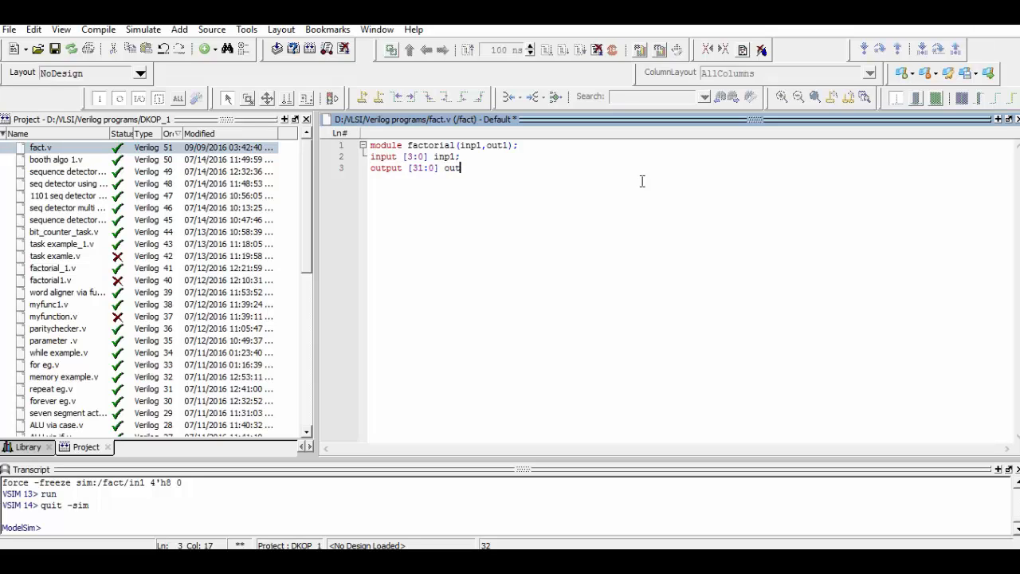
pyautogui.press('enter')
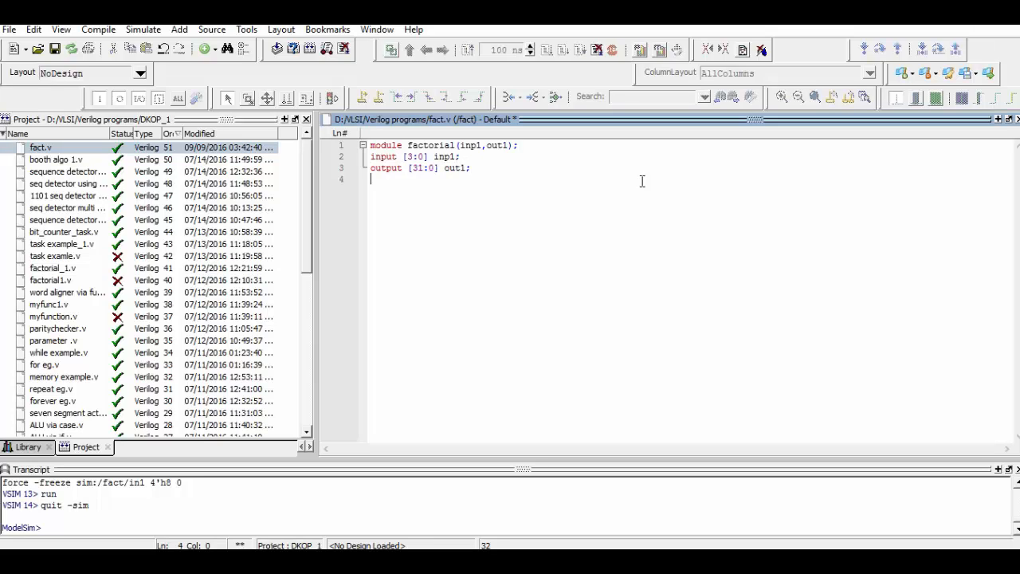
# Declare reg [31:0] out_temp, adding the bit range after reg
pyautogui.write('reg')
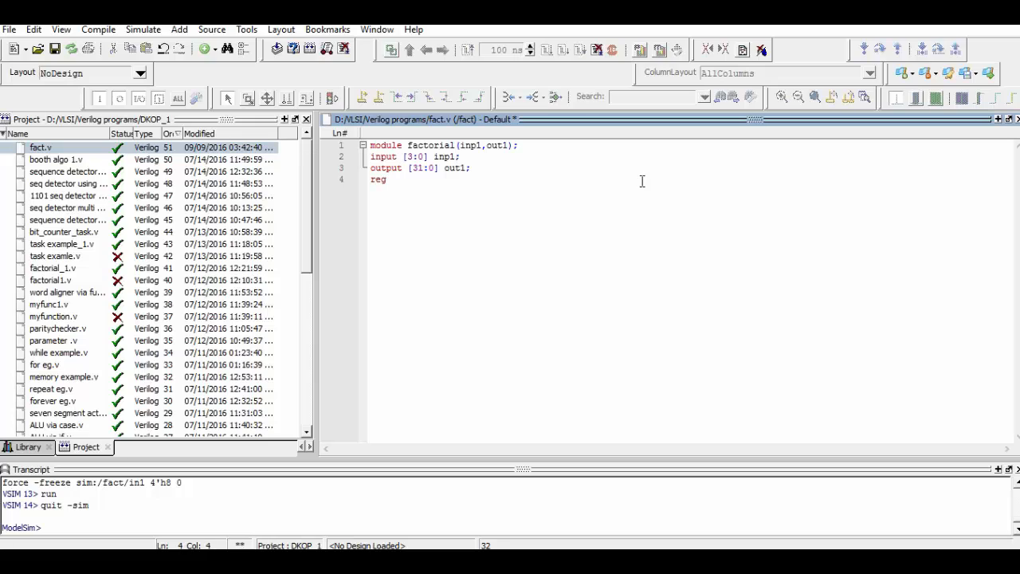
pyautogui.write('out_tem')
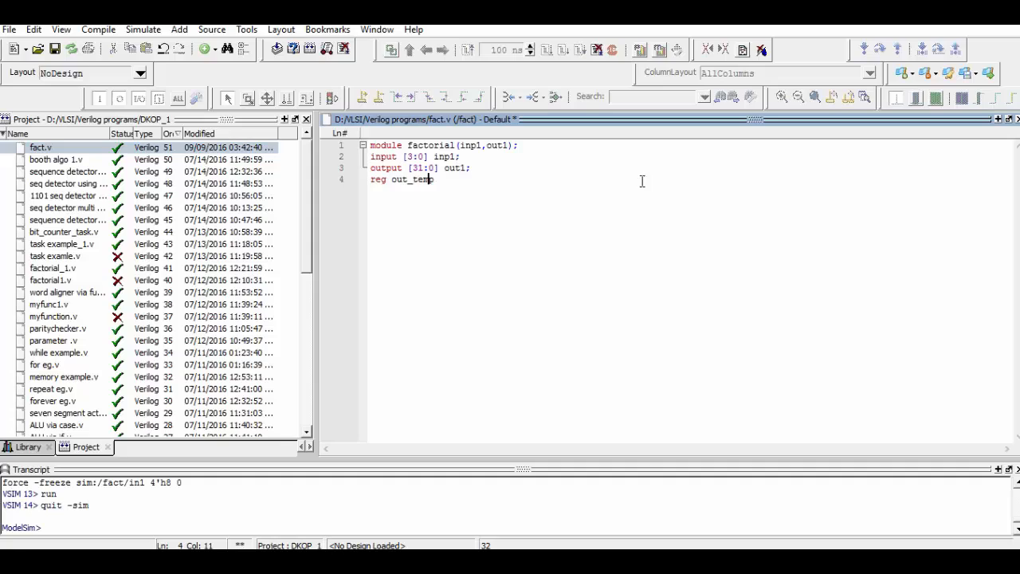
pyautogui.write(';')
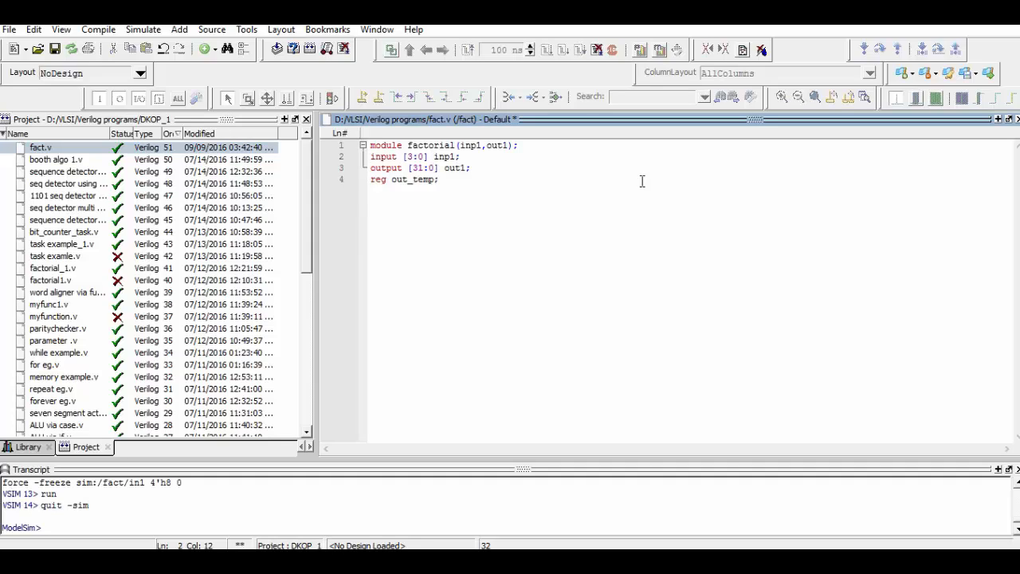
pyautogui.doubleClick(424, 167)
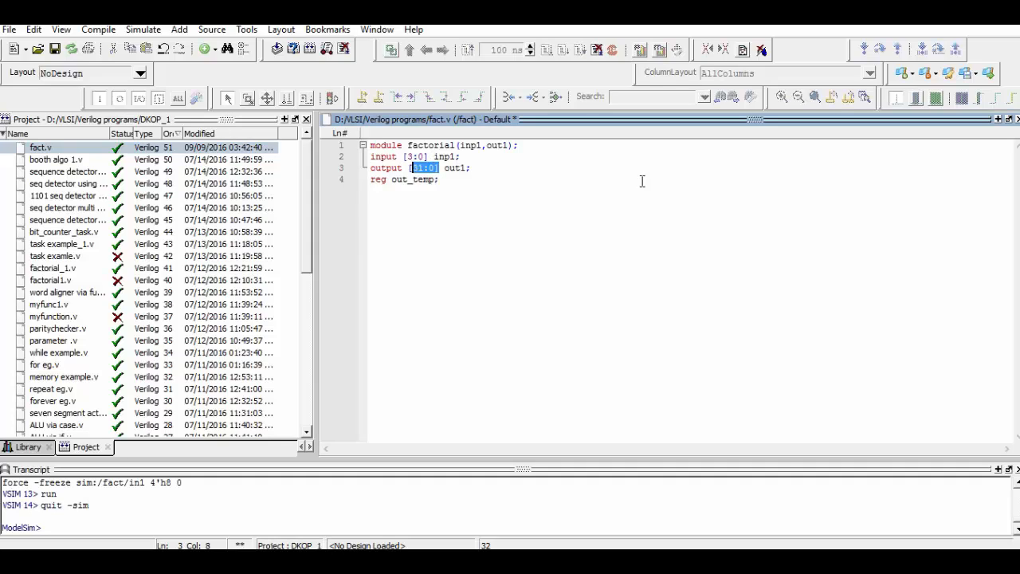
pyautogui.click(427, 179)
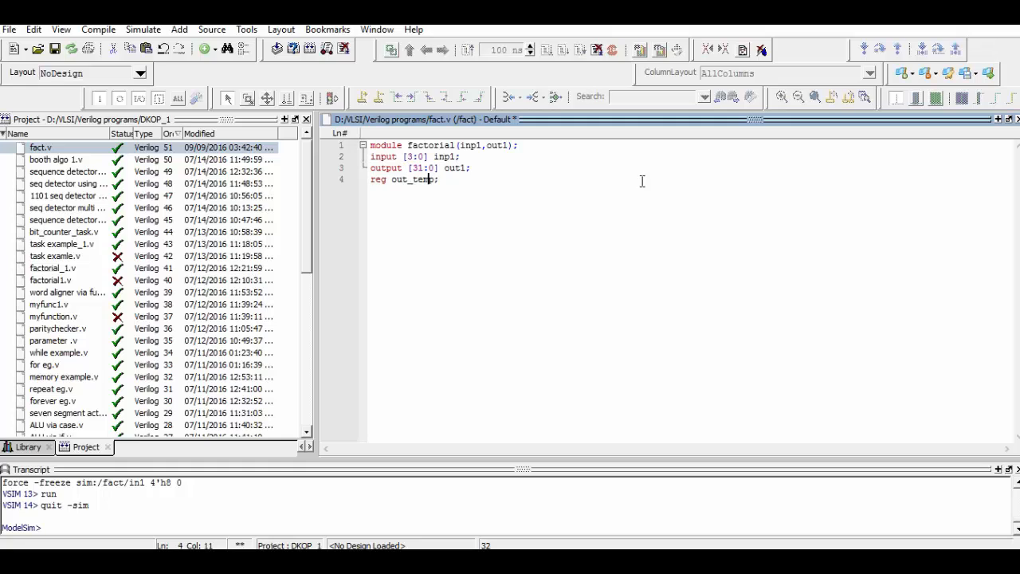
pyautogui.click(414, 179)
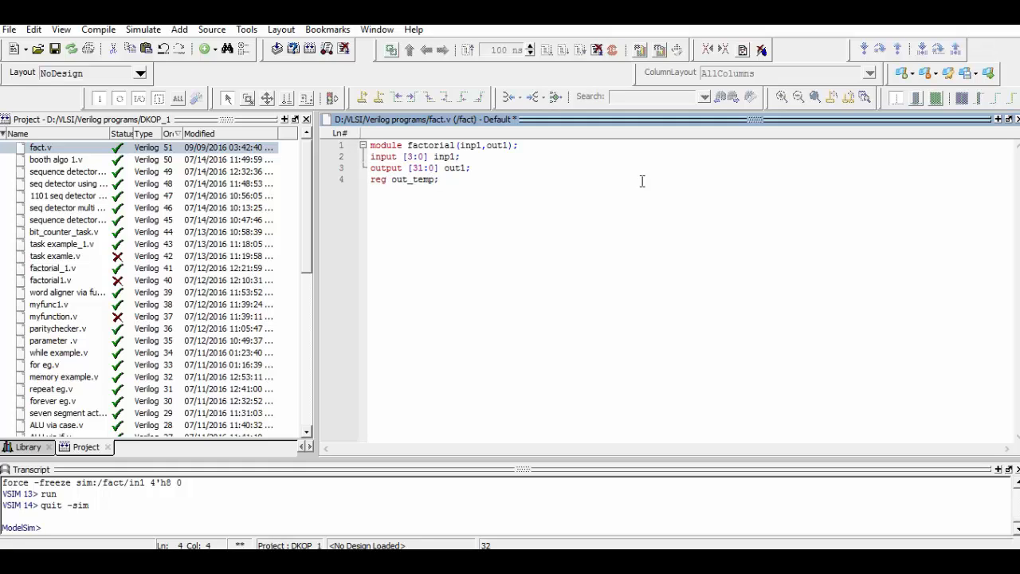
pyautogui.write('[31:0]')
pyautogui.write('reg [')
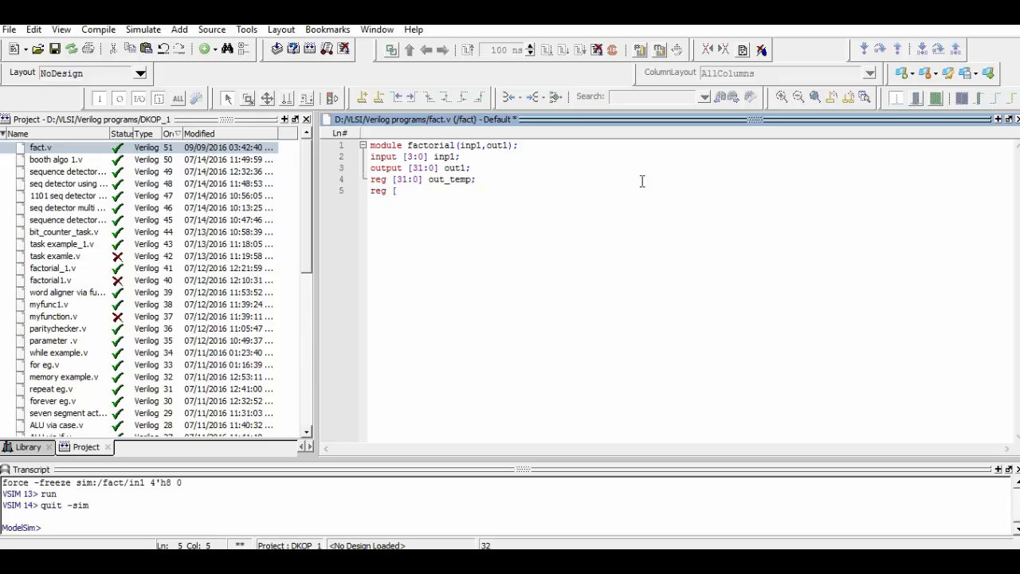
# Declare the 4-bit reg index
pyautogui.write('3:0]')
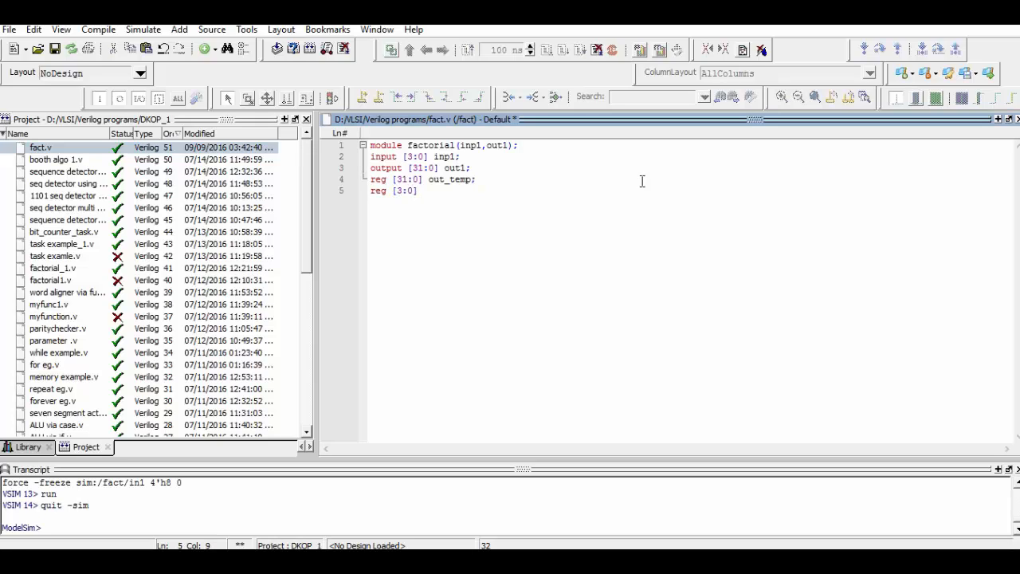
pyautogui.write('i')
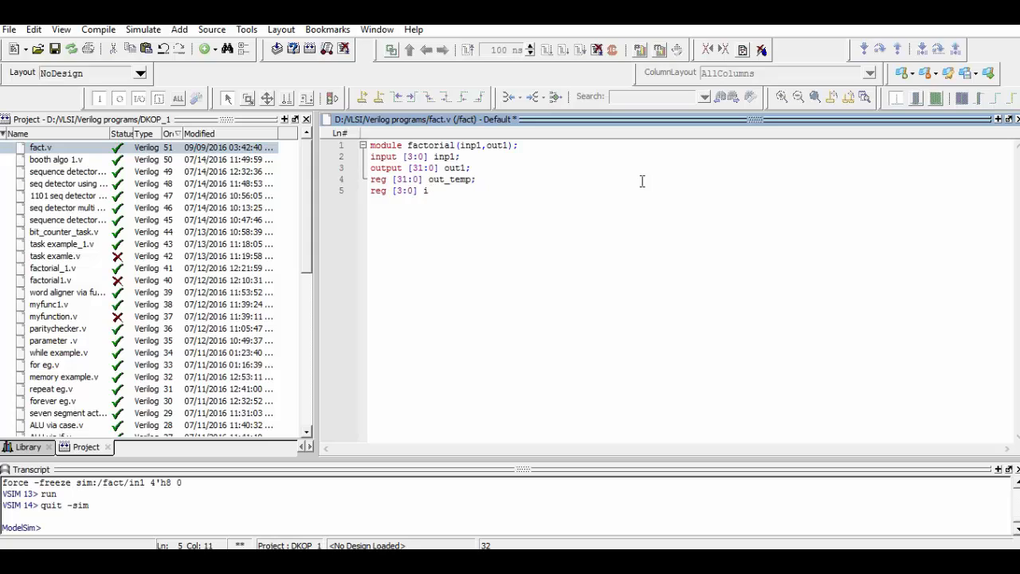
pyautogui.write('n')
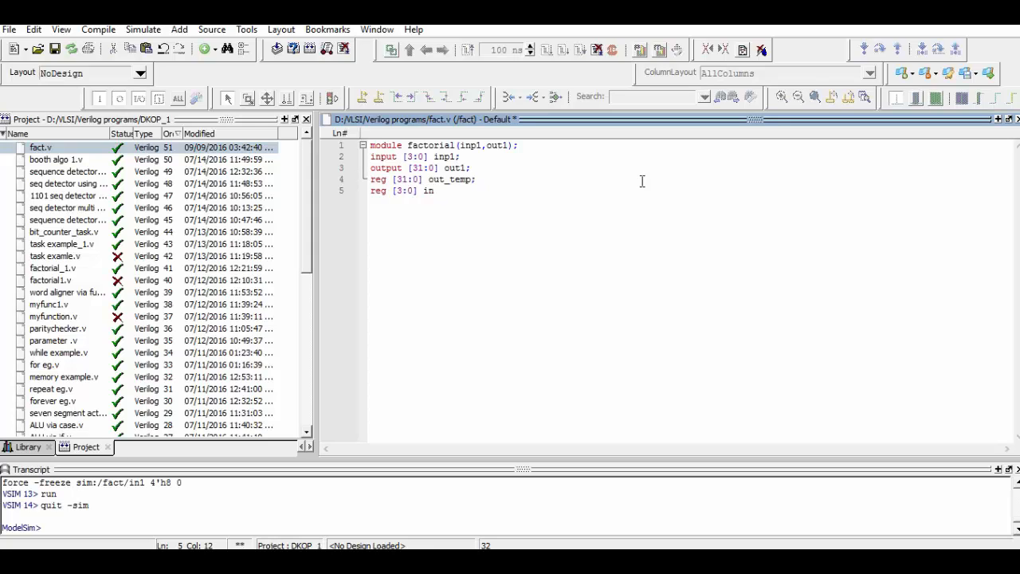
pyautogui.write('_temp')
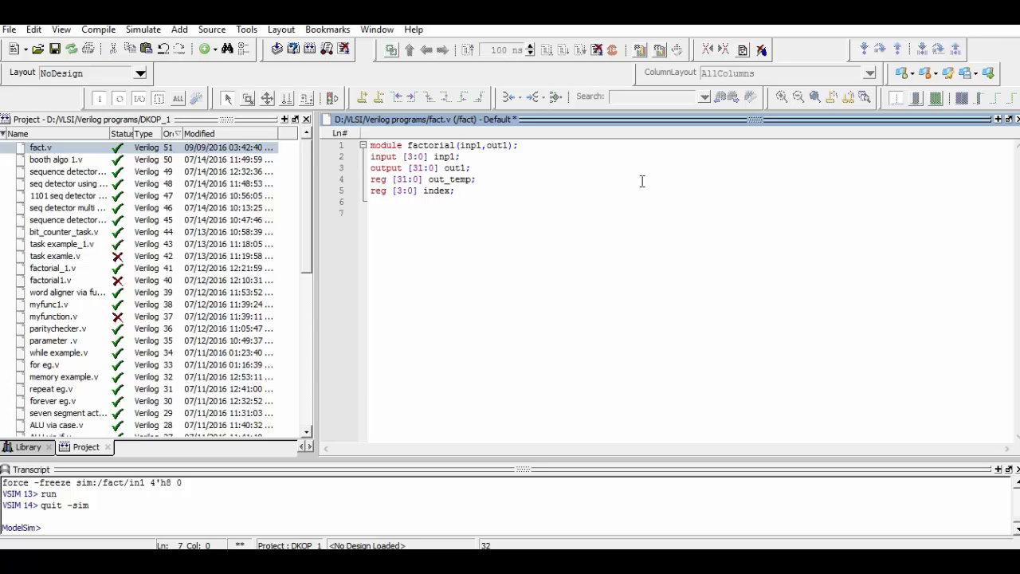
# Open an always@* block with begin
pyautogui.write('always')
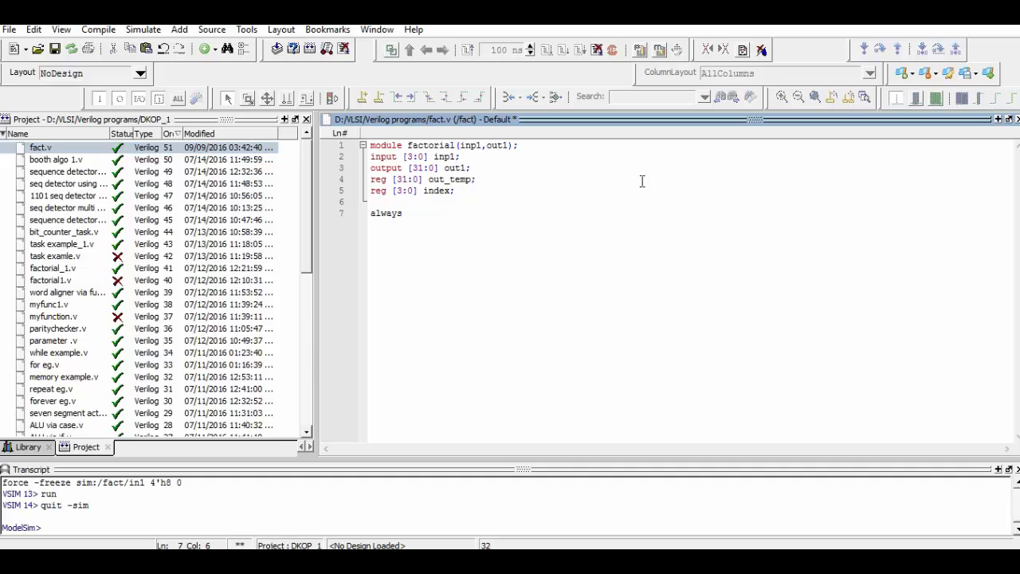
pyautogui.write('@*')
pyautogui.write('begin')
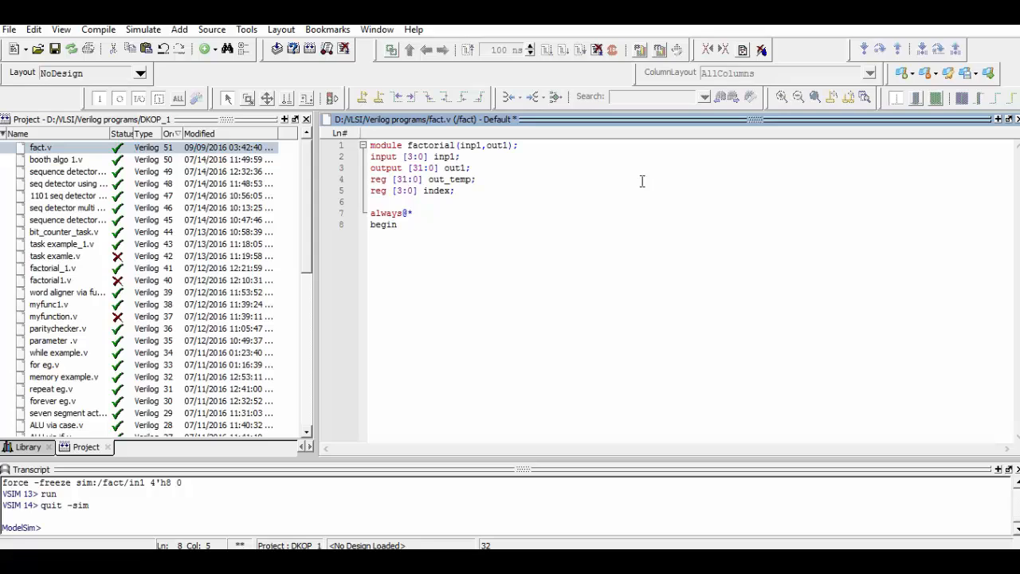
pyautogui.press('Return')
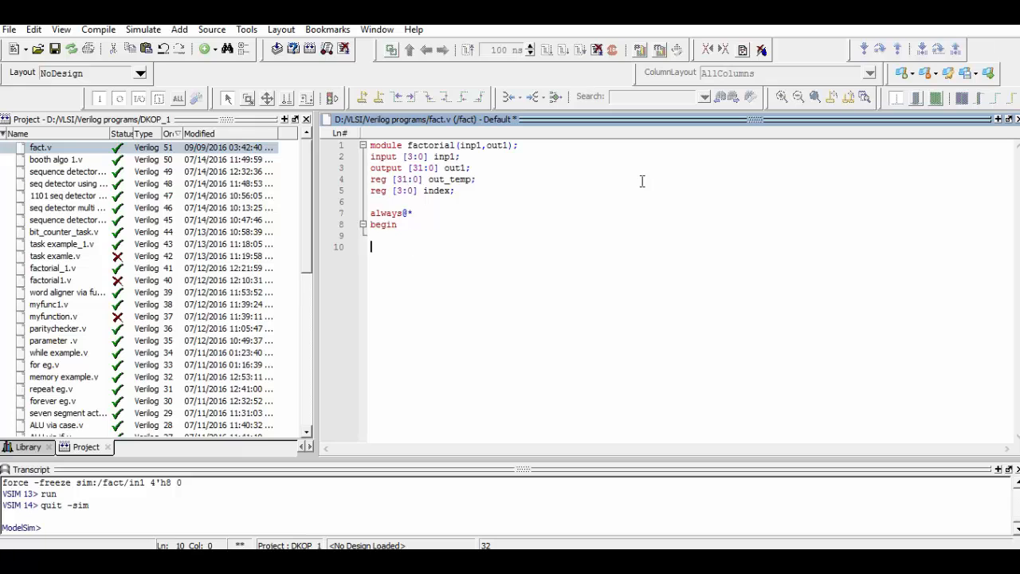
# Assign out_temp=inp1 inside the always block
pyautogui.write('in')
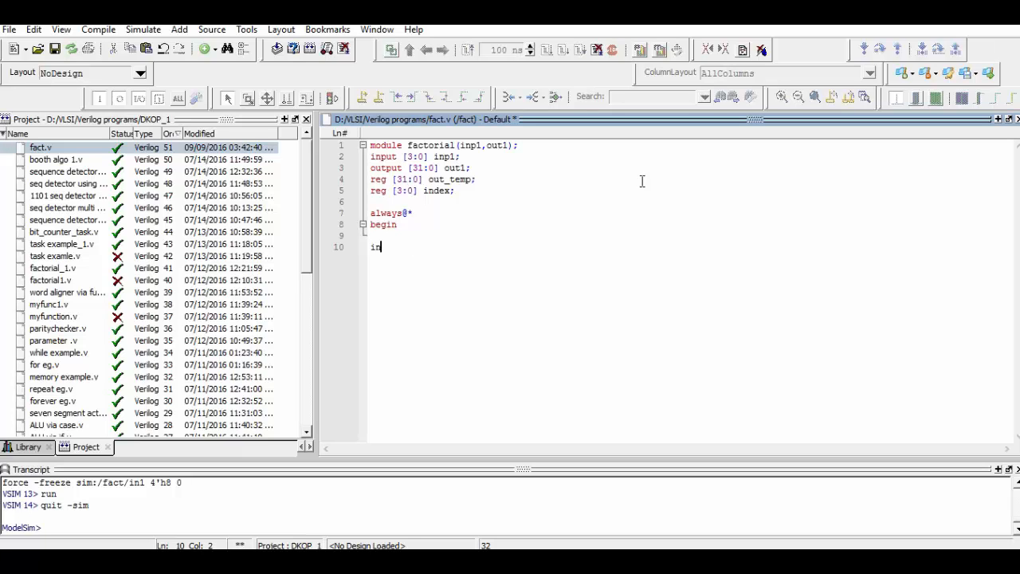
pyautogui.write('p')
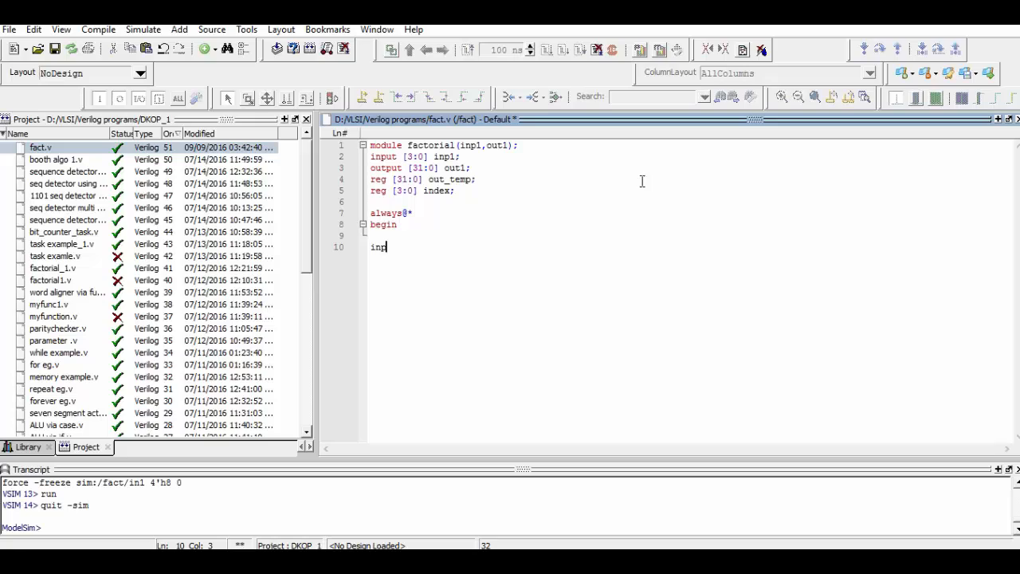
pyautogui.write('de')
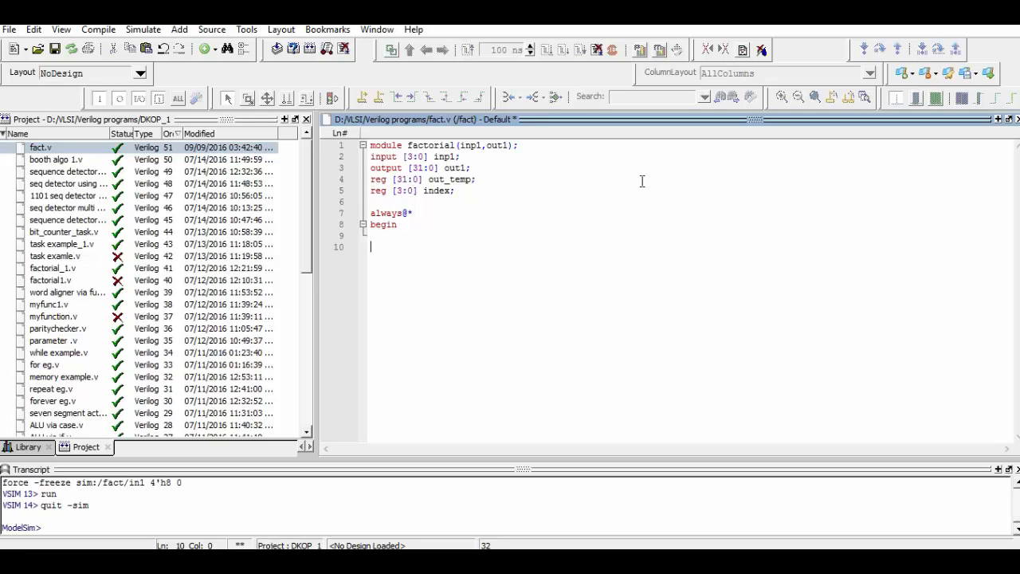
pyautogui.write('d')
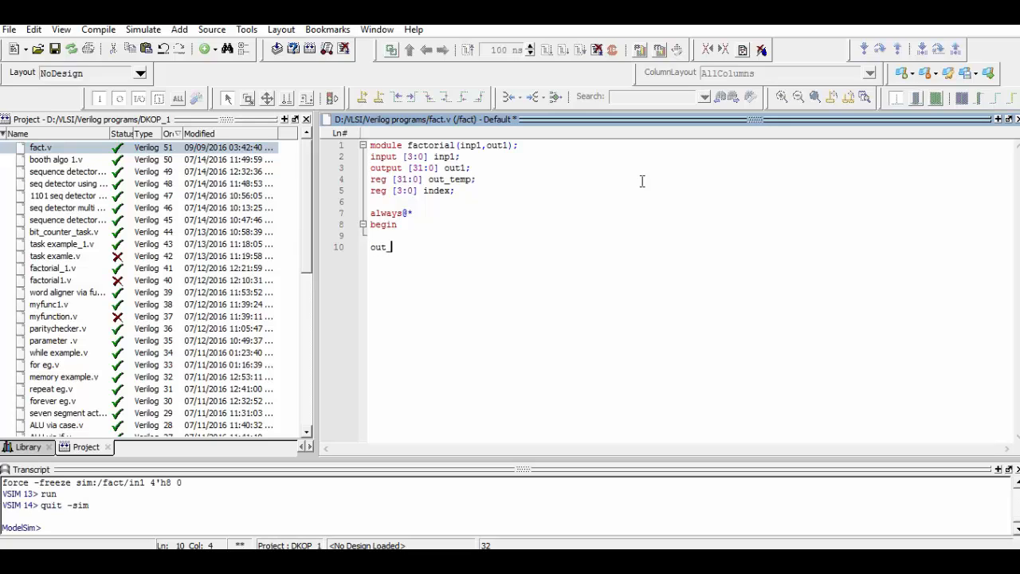
pyautogui.write('_temp')
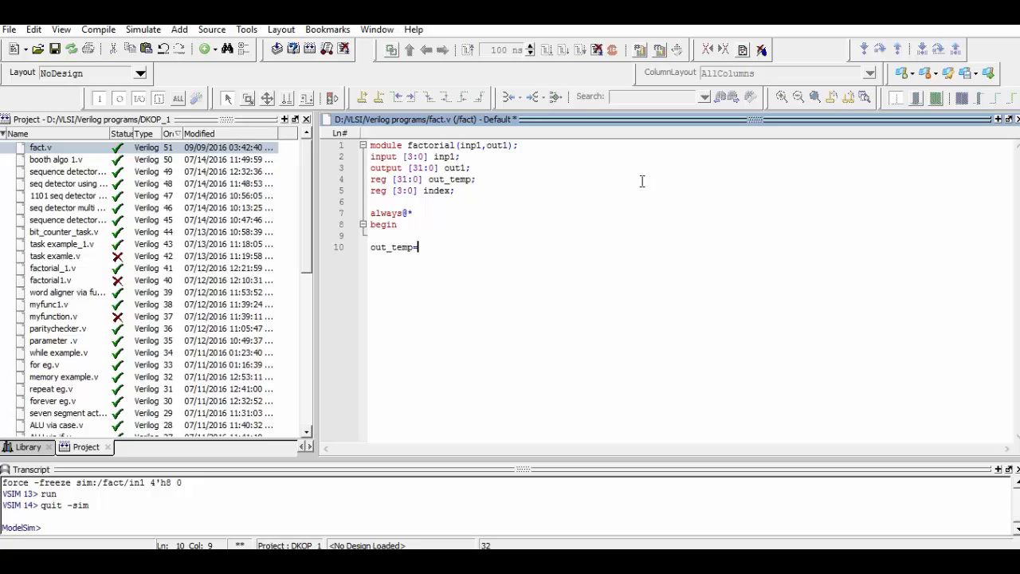
pyautogui.write('=out')
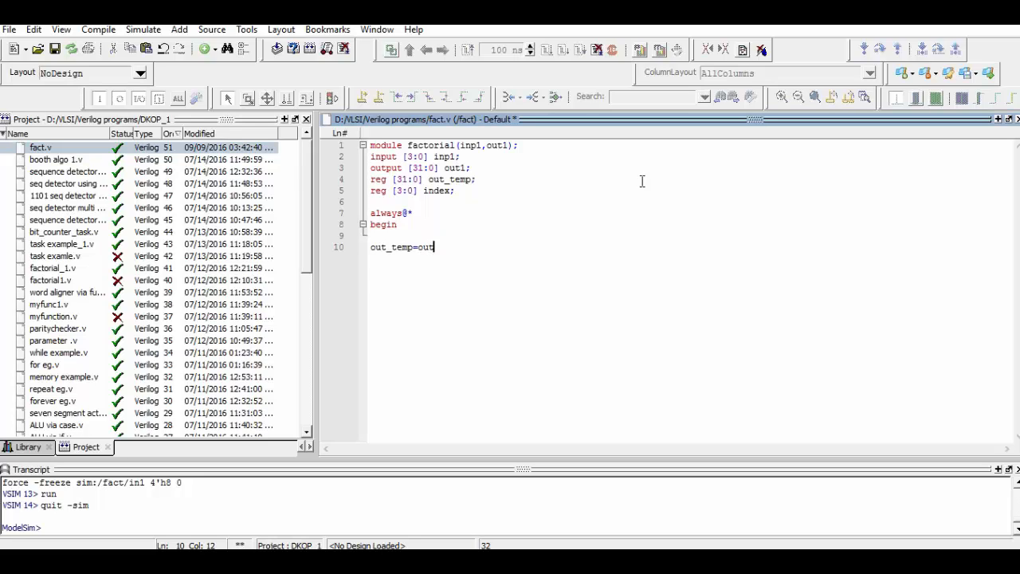
pyautogui.write('inp1;')
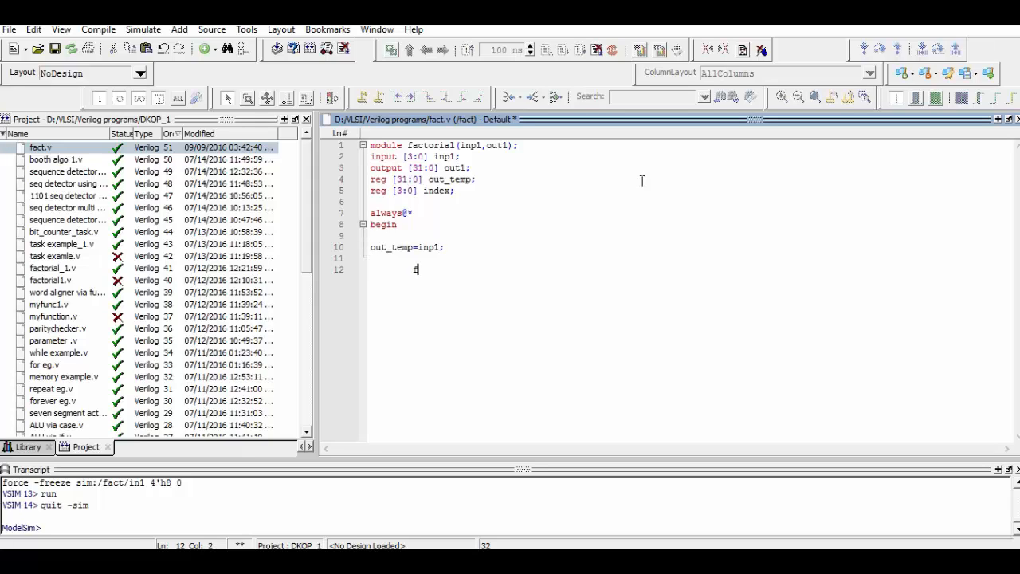
# Write the loop header for(index=inp1-1;index!=1;index=index-1)
pyautogui.write('for (')
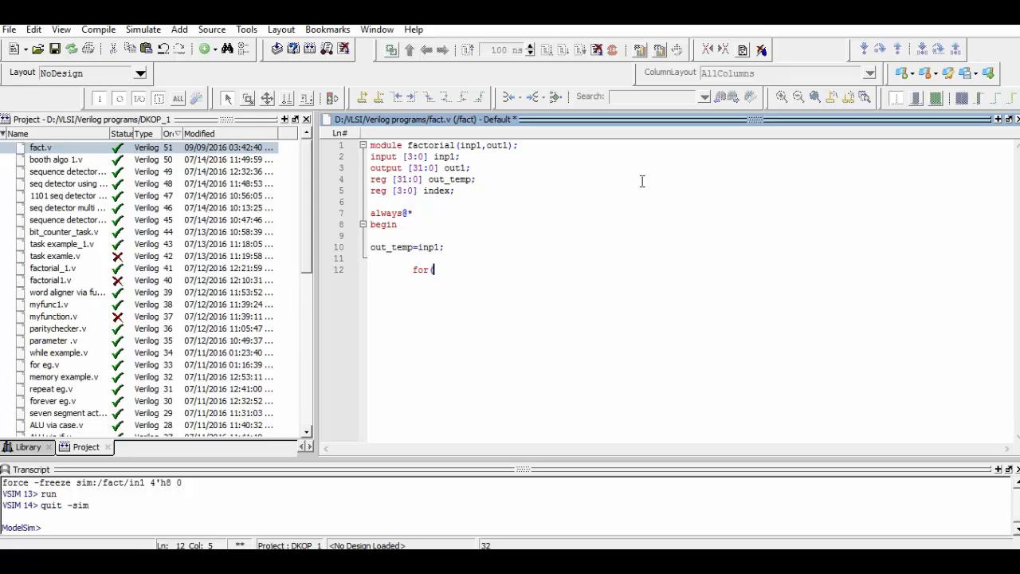
pyautogui.write('index=')
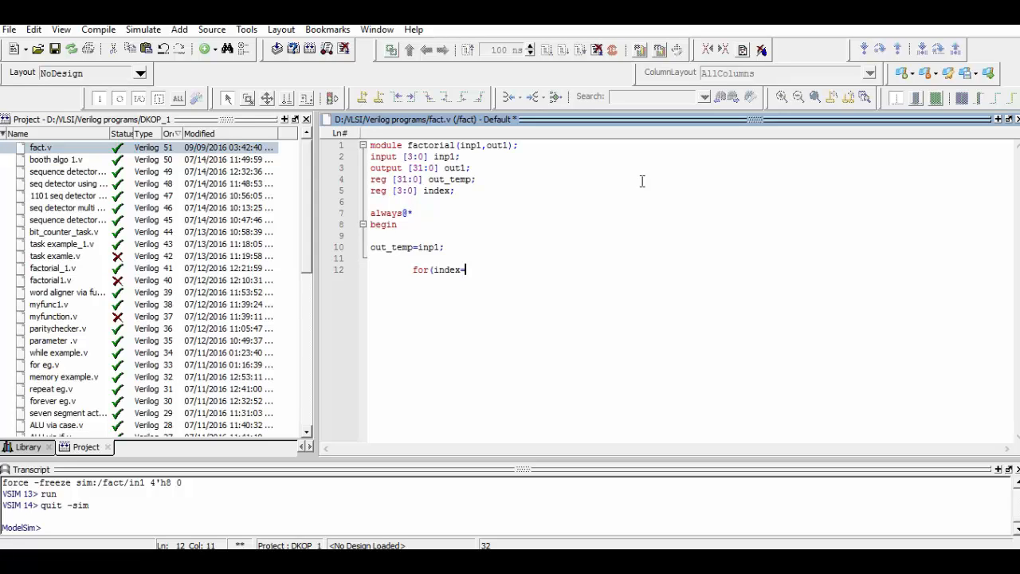
pyautogui.write('inp1-')
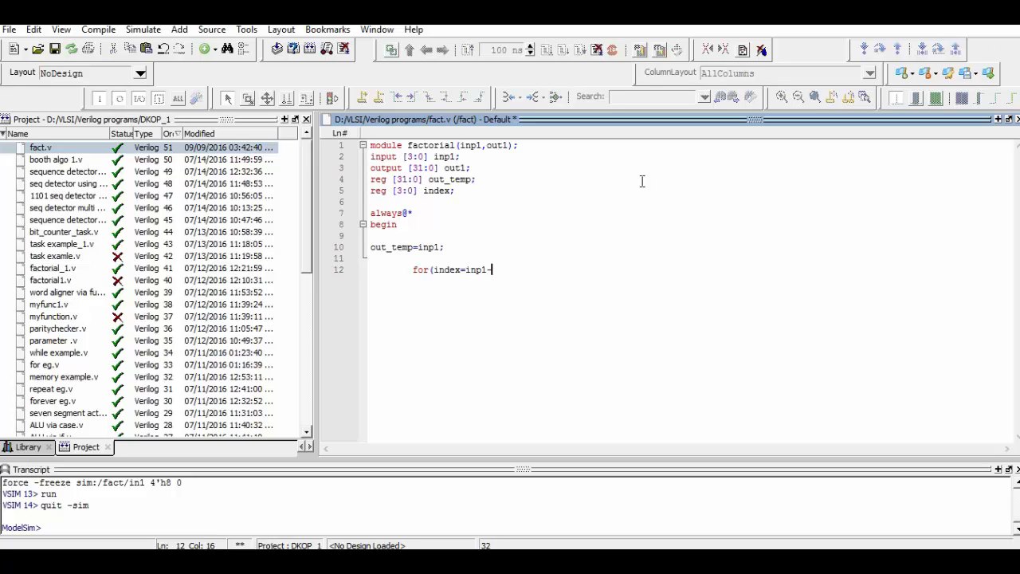
pyautogui.write('1')
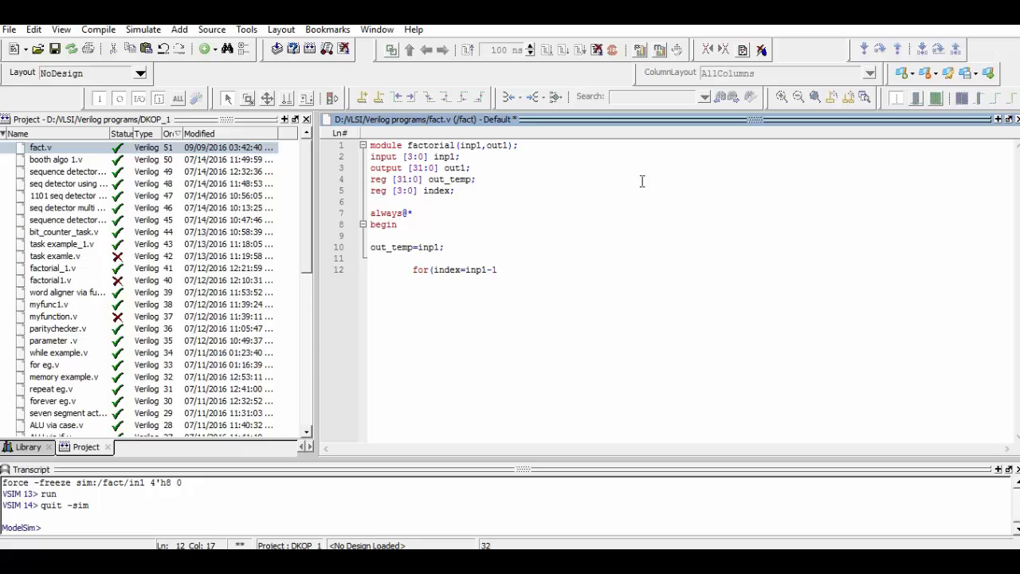
pyautogui.write(';index')
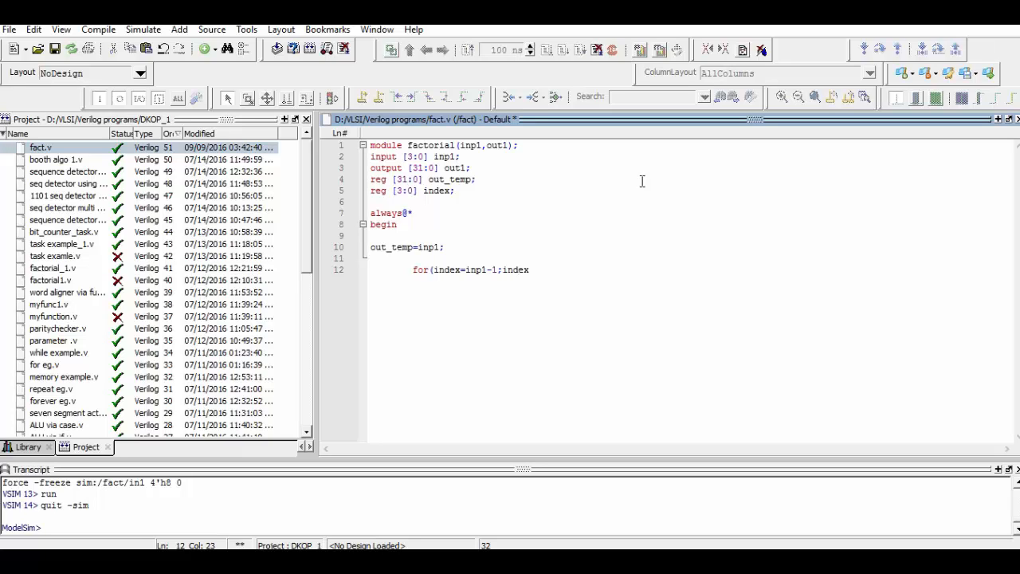
pyautogui.write('<')
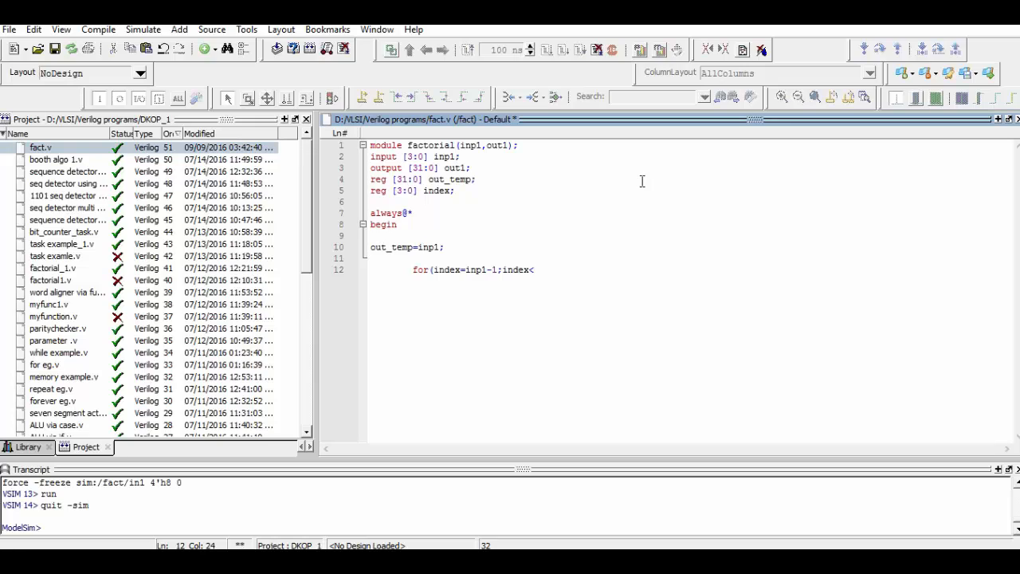
pyautogui.write('=')
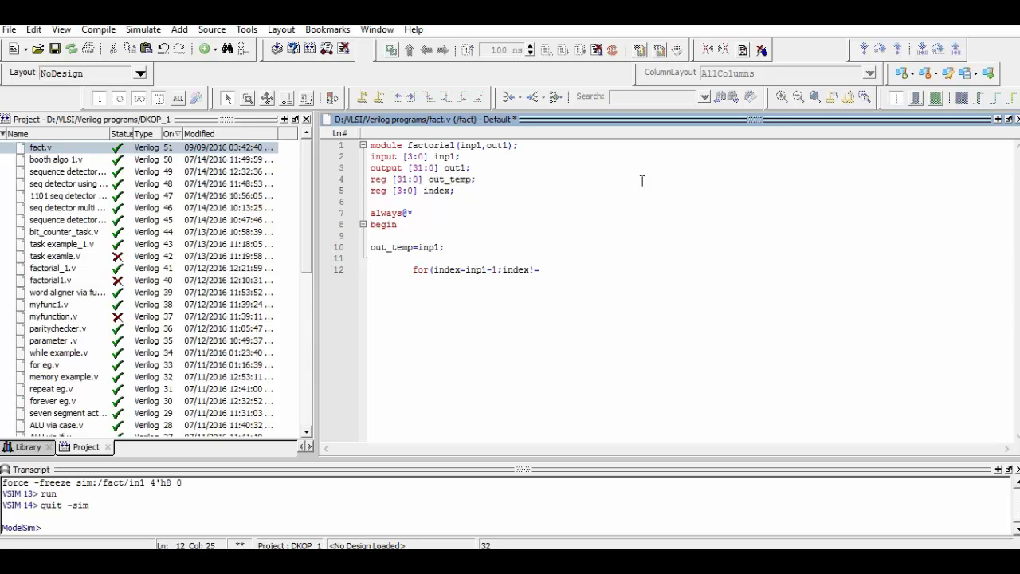
pyautogui.write('=1;')
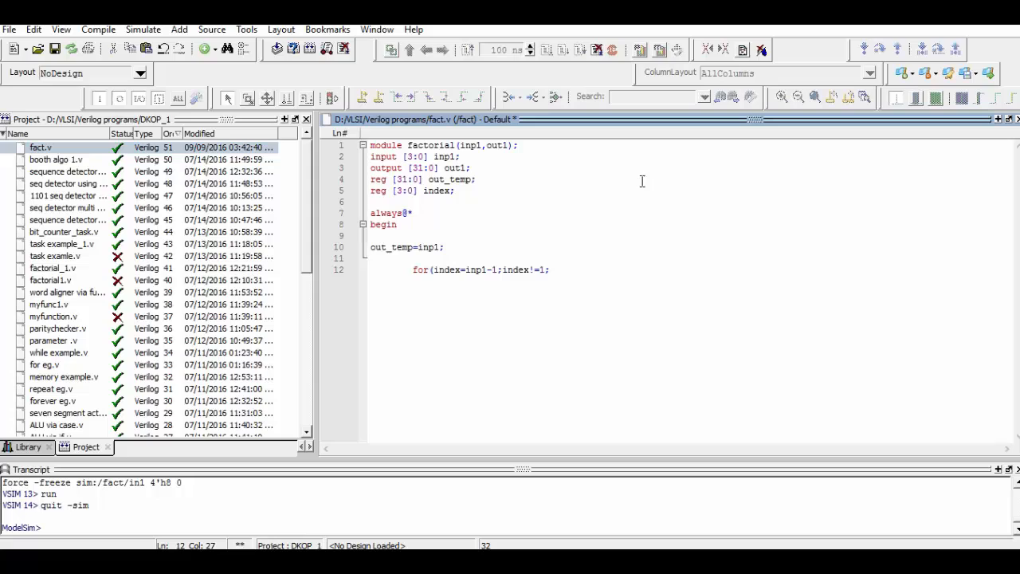
pyautogui.write('index=inde')
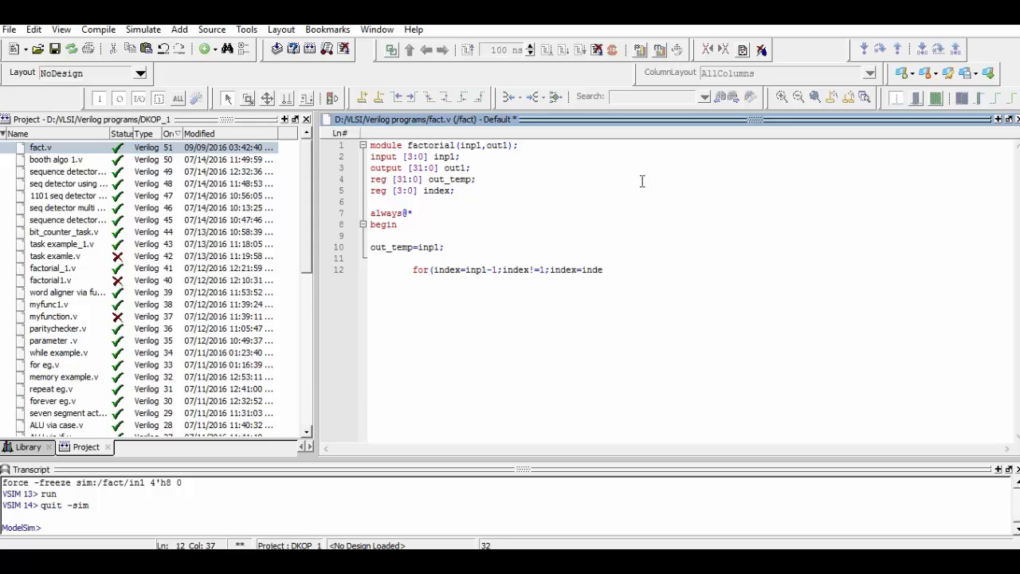
pyautogui.write('x')
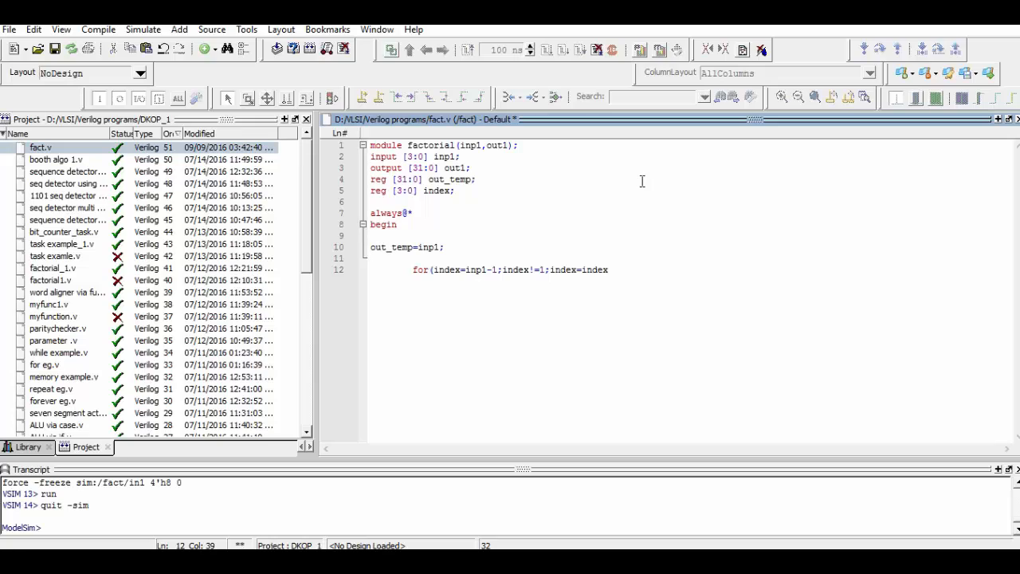
pyautogui.write('-1')
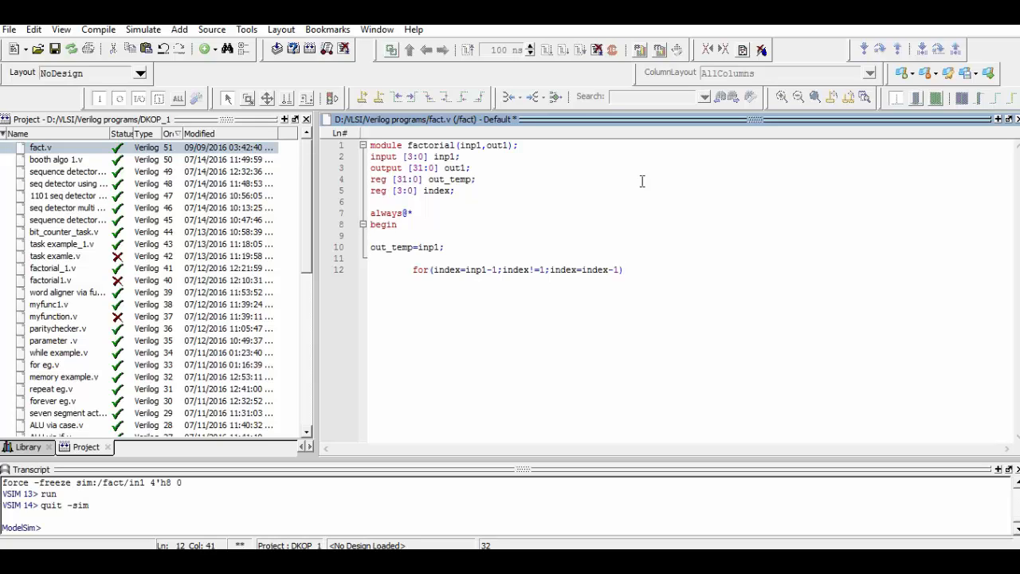
pyautogui.press('Return')
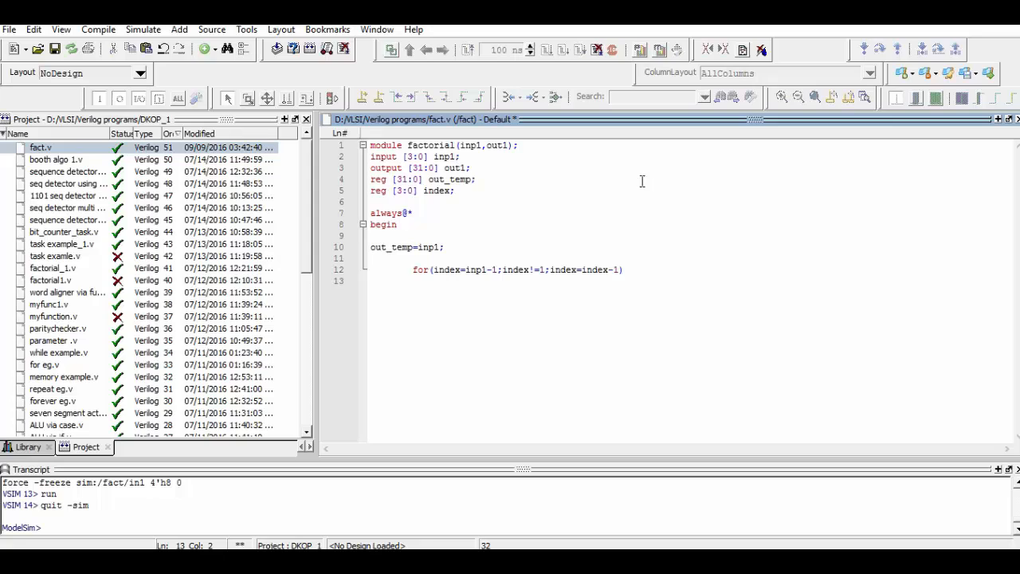
# Make the loop body out_temp=out_temp*index; and close it with end
pyautogui.write('i')
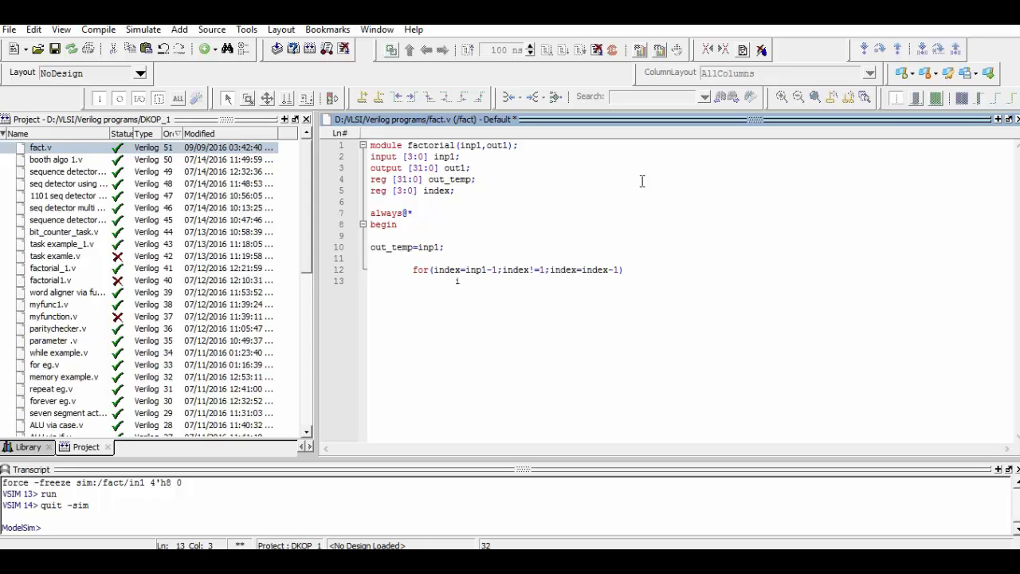
pyautogui.press('backspace')
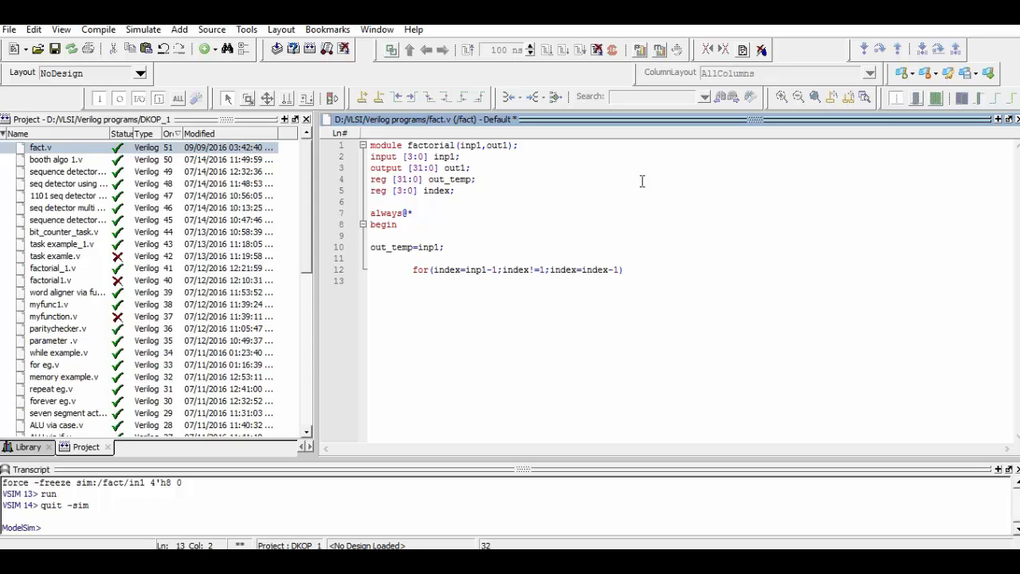
pyautogui.write('out')
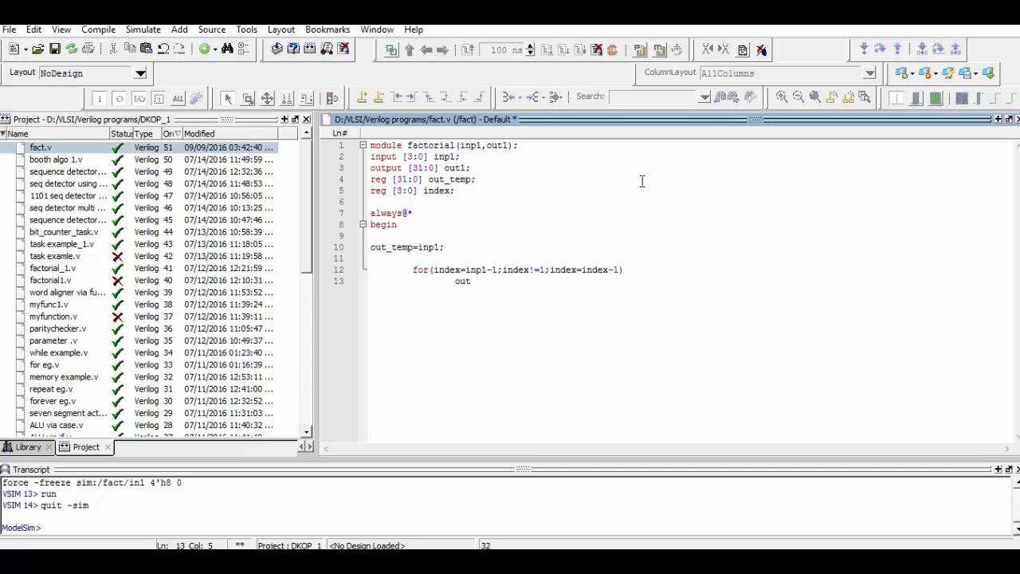
pyautogui.write('_temp')
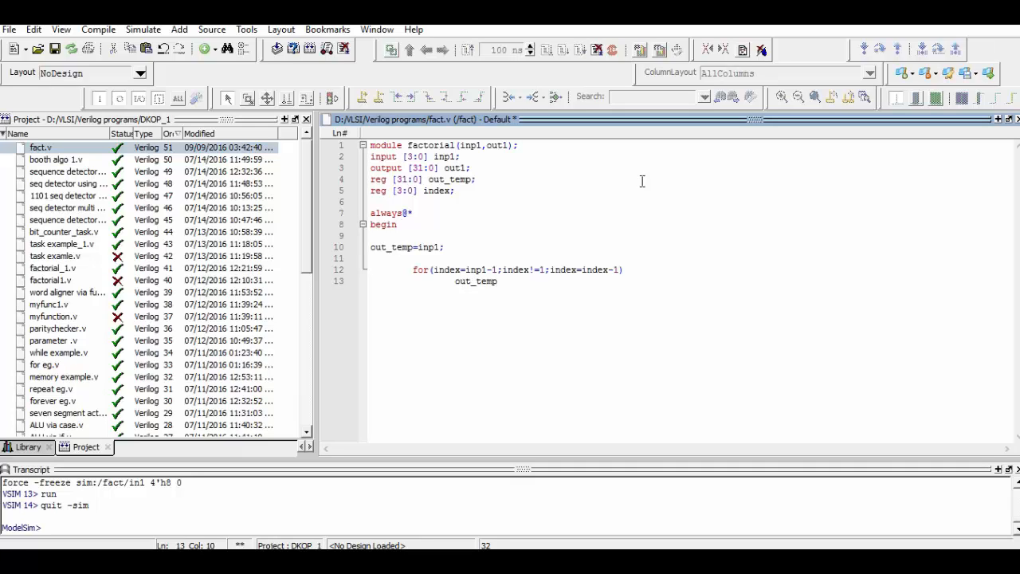
pyautogui.write('in')
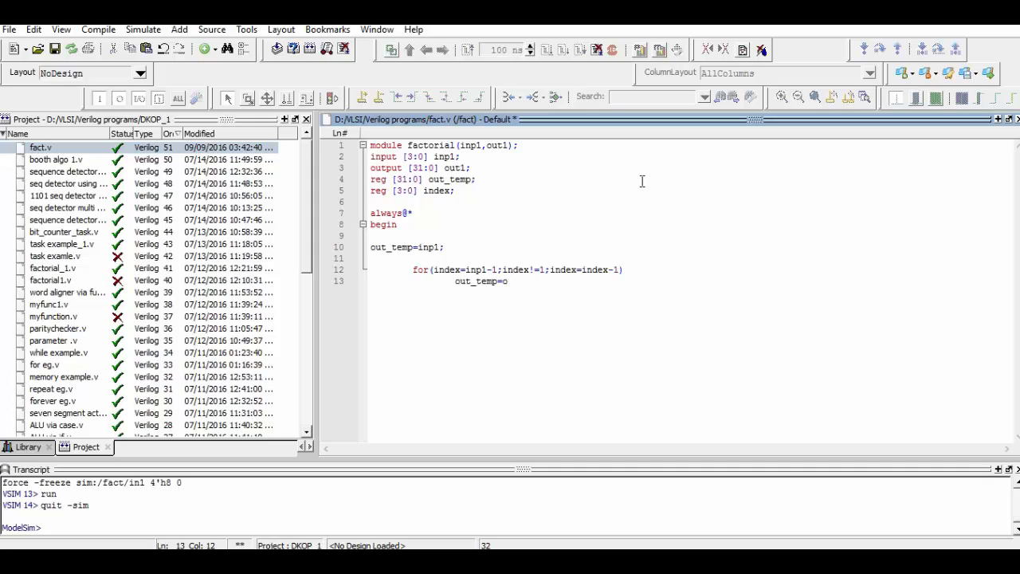
pyautogui.write('ut_temp')
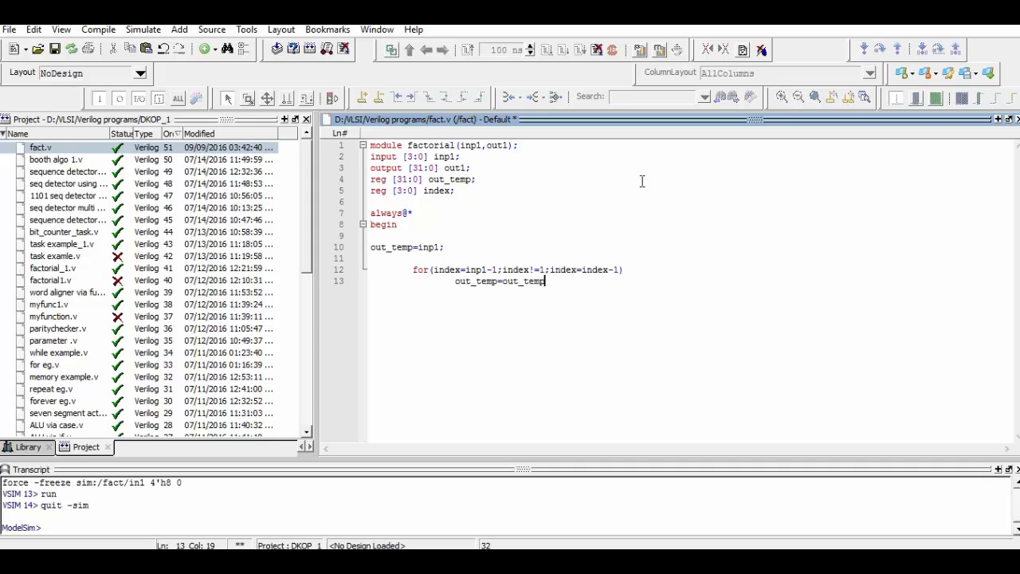
pyautogui.write('*inde')
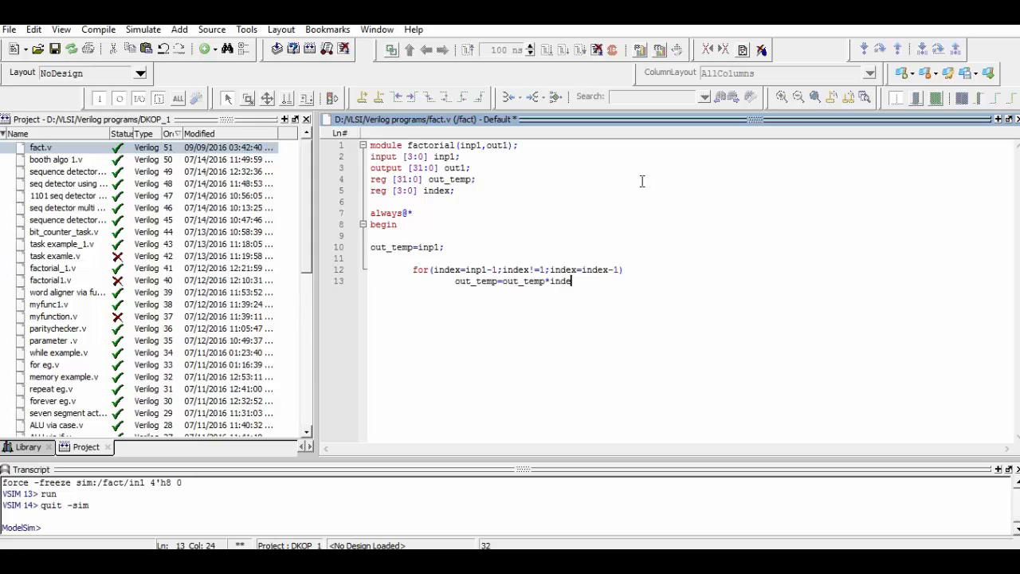
pyautogui.write('x;')
pyautogui.write('end')
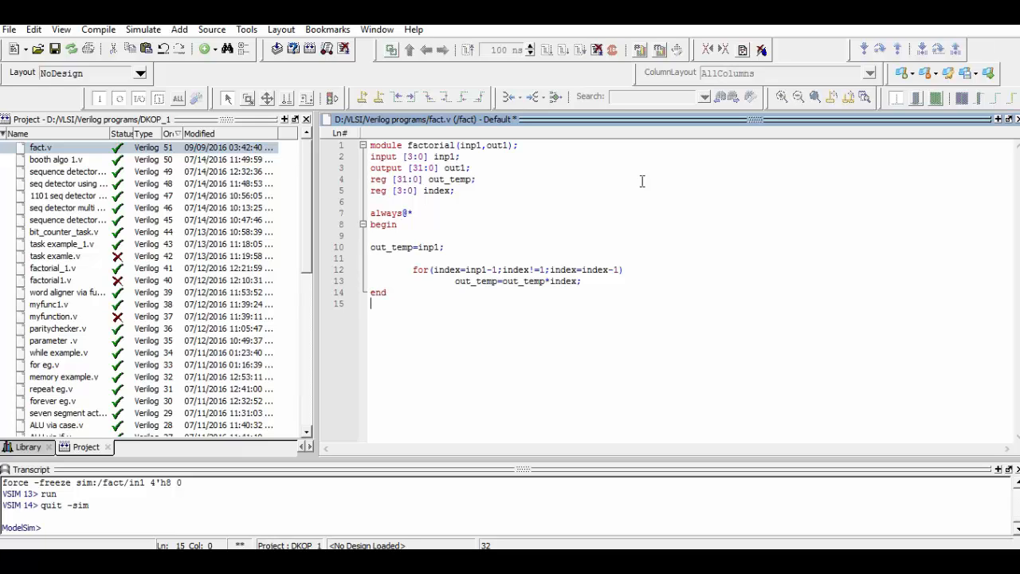
# Add assign out1=out_temp; and endmodule, then compile the module
pyautogui.write('assig')
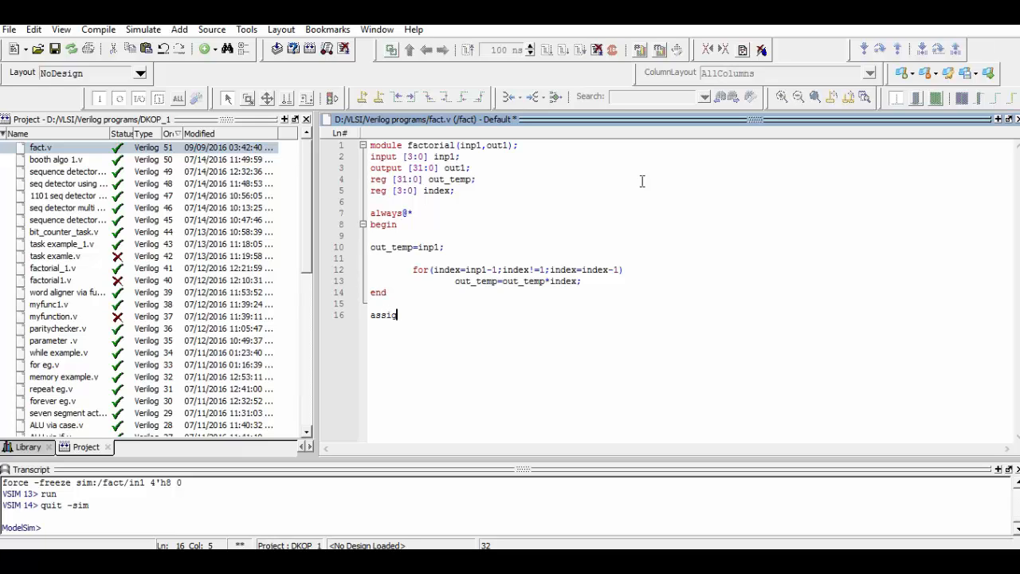
pyautogui.write('n out1')
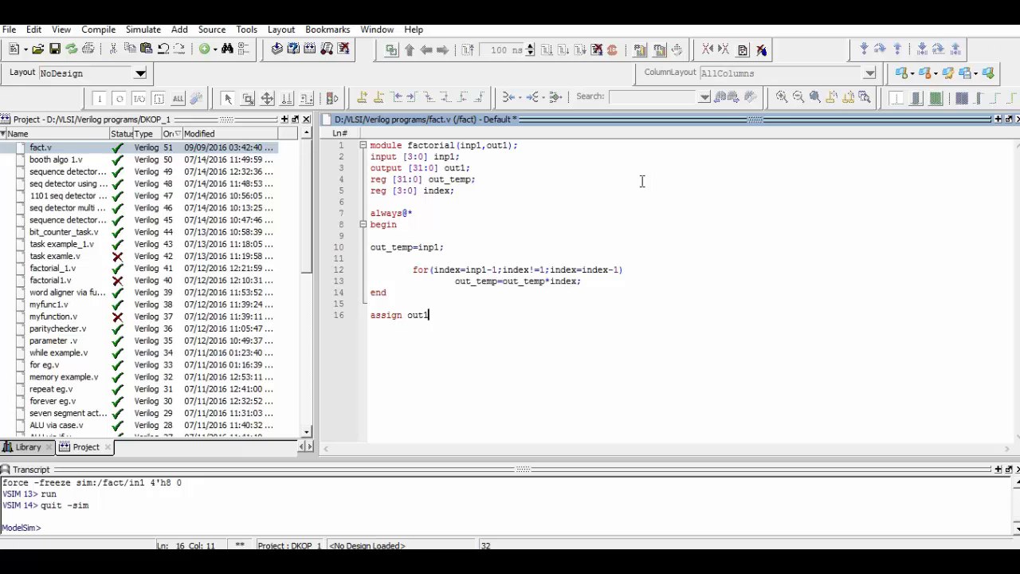
pyautogui.write('=')
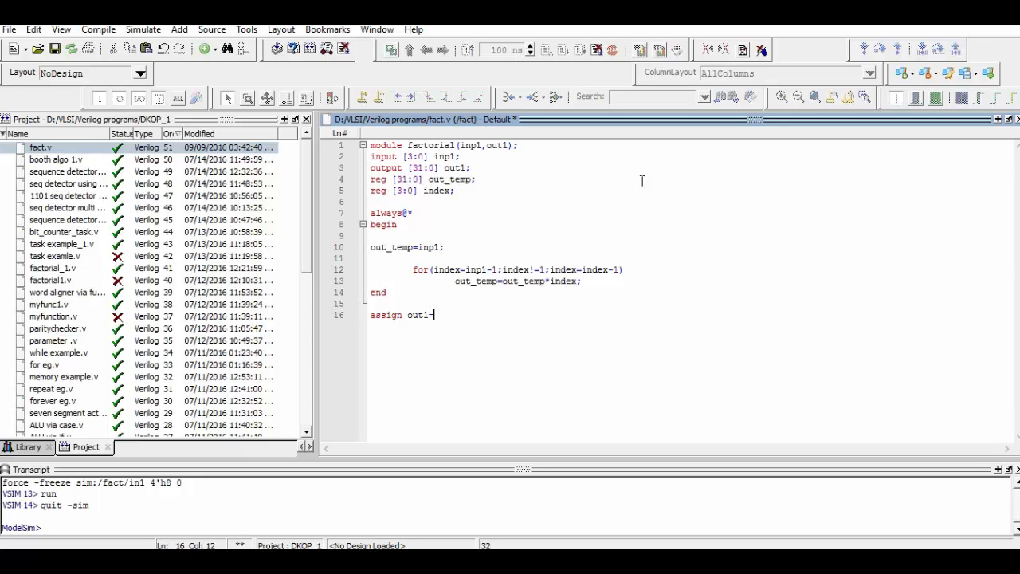
pyautogui.write('c')
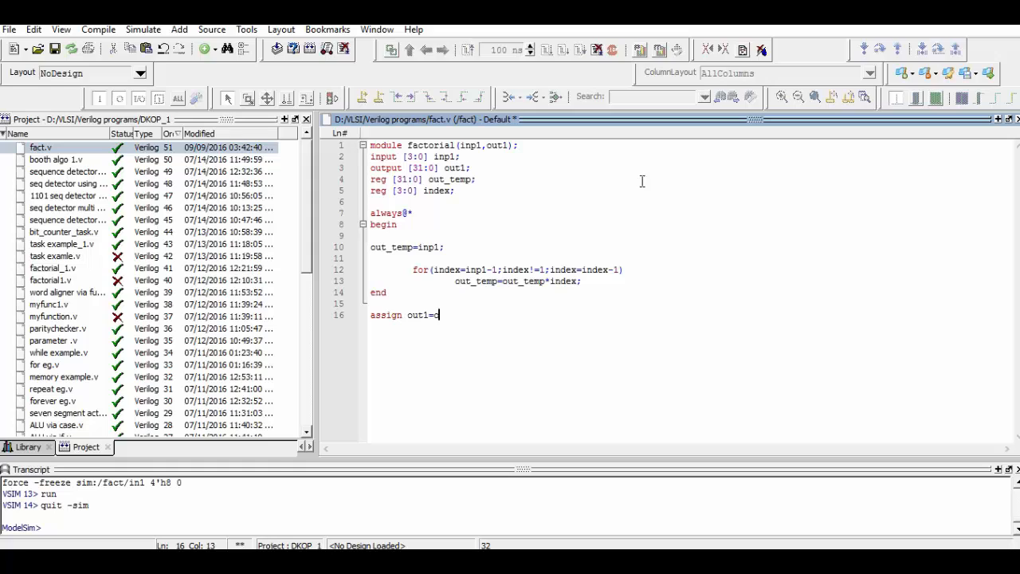
pyautogui.write('ut_temp;')
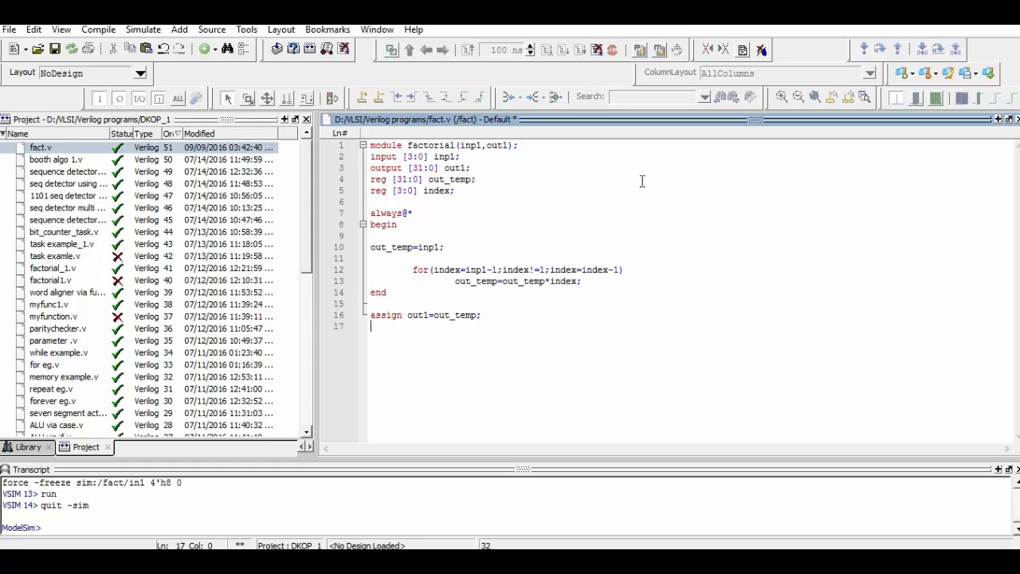
pyautogui.write('endmodule')
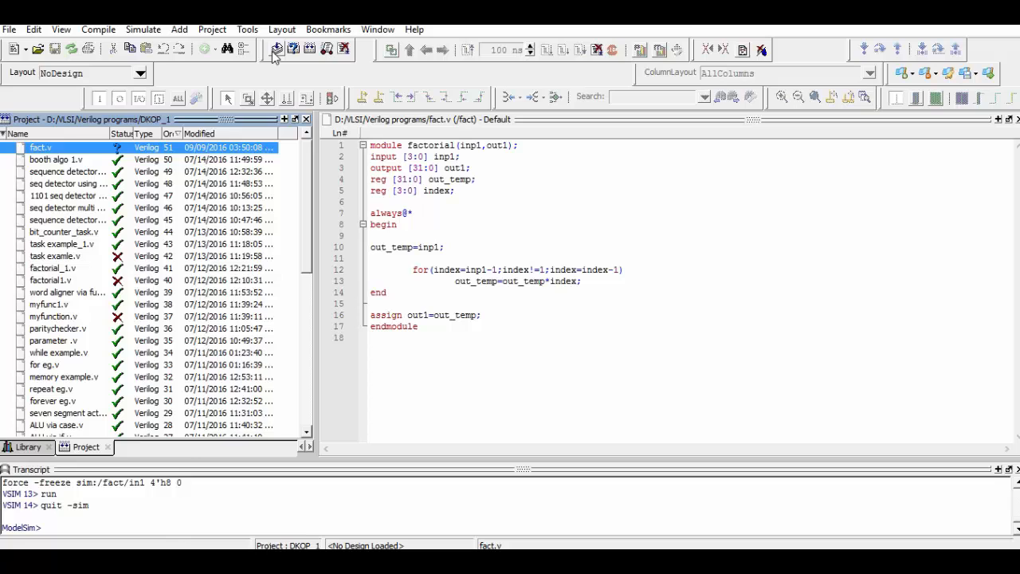
pyautogui.click(277, 48)
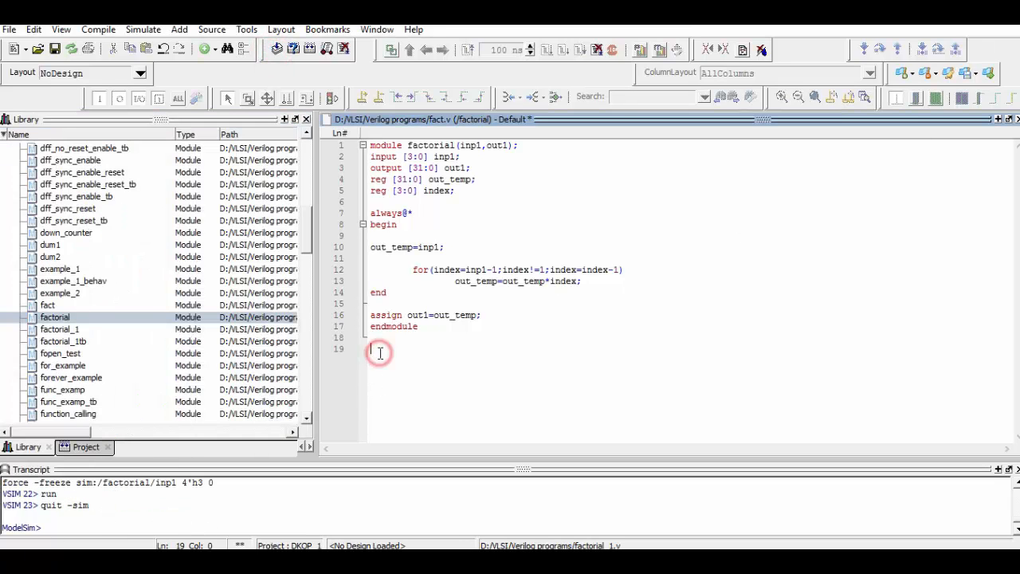
# Write the header module factorial_test_bench();
pyautogui.write('module')
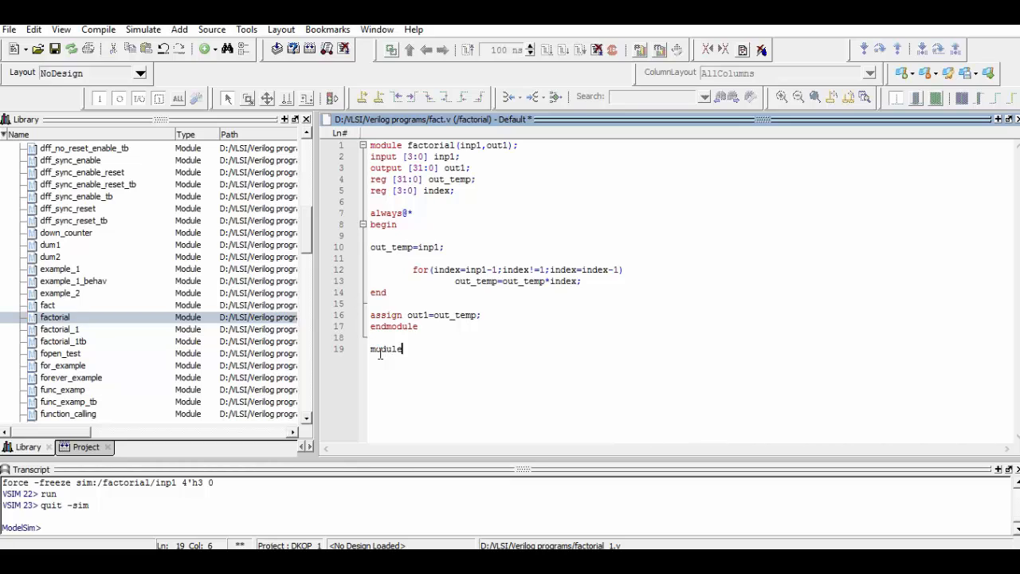
pyautogui.write('fac')
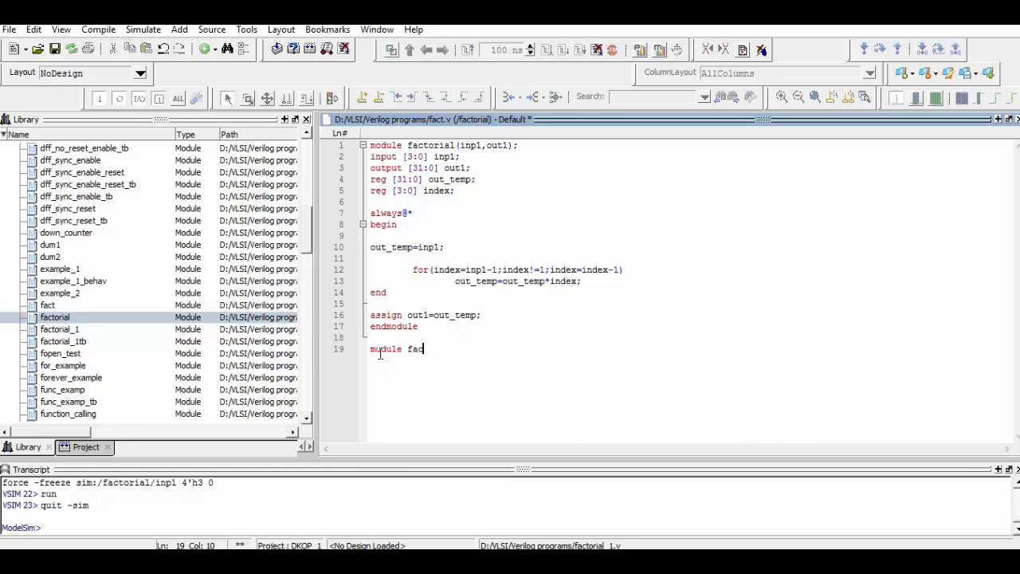
pyautogui.write('toria')
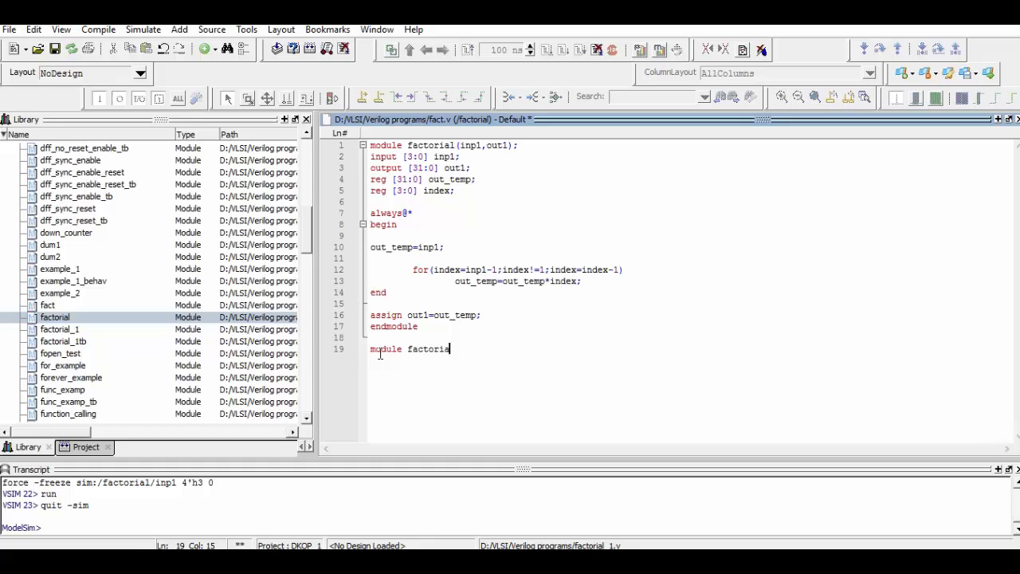
pyautogui.write('_t')
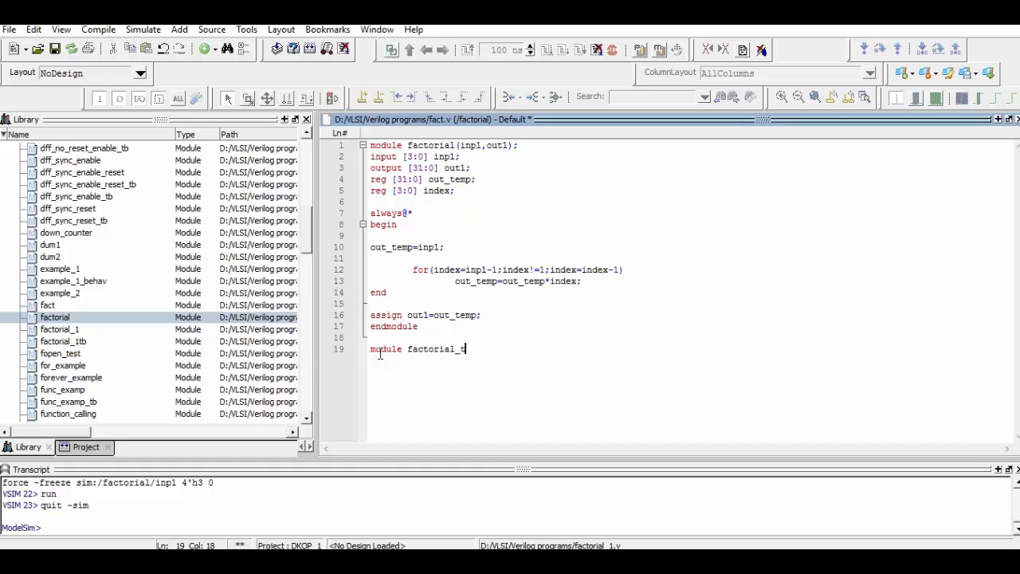
pyautogui.write('est')
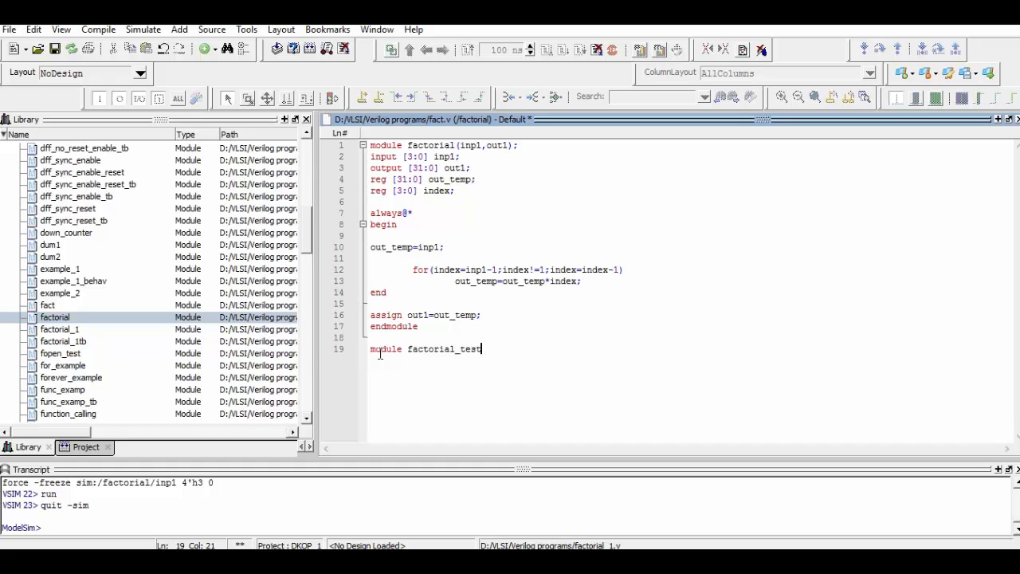
pyautogui.write('_bench')
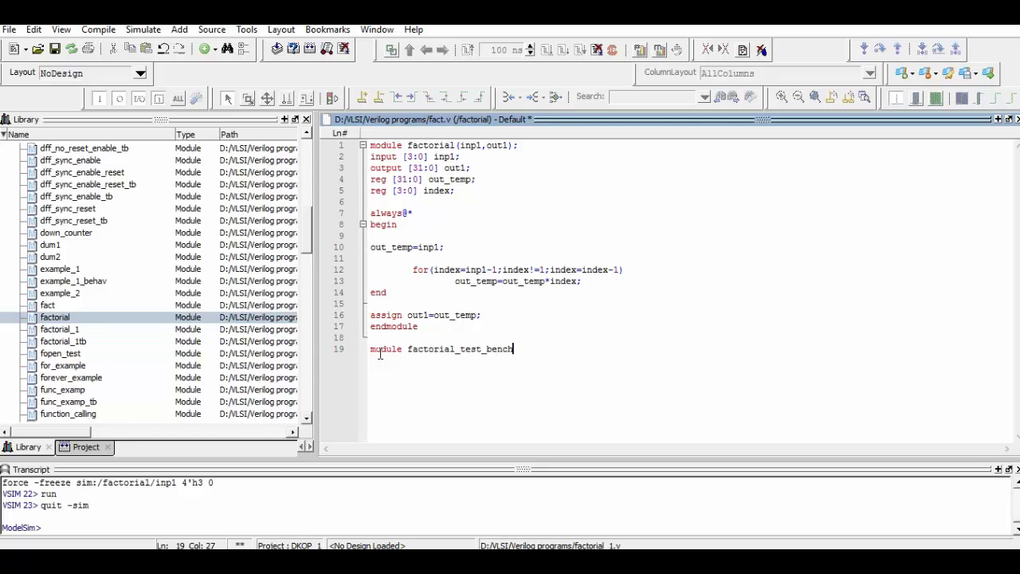
pyautogui.write('();')
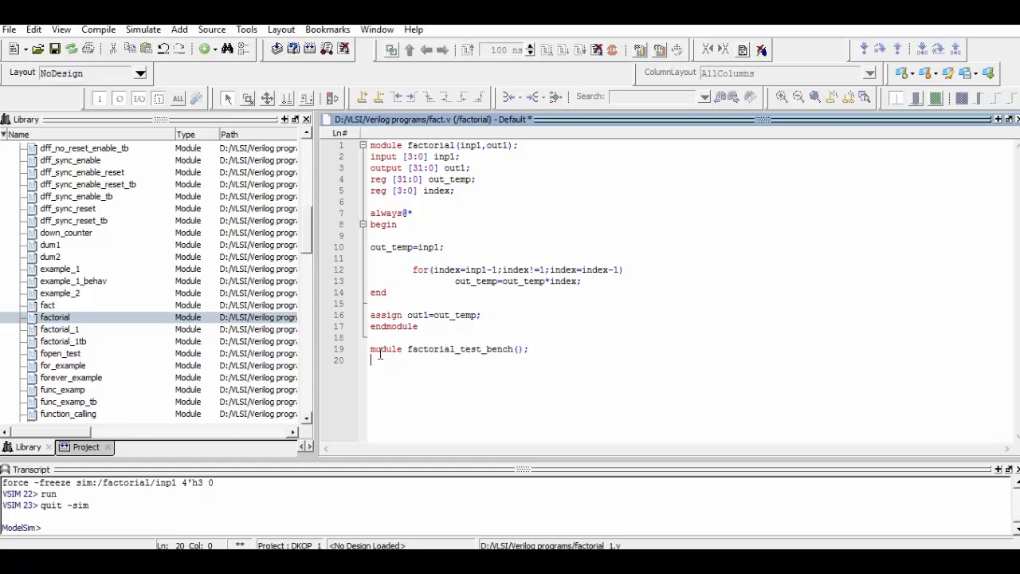
# Declare reg [3:0] inp1 and wire [31:0] out1 in the test bench
pyautogui.write('reg')
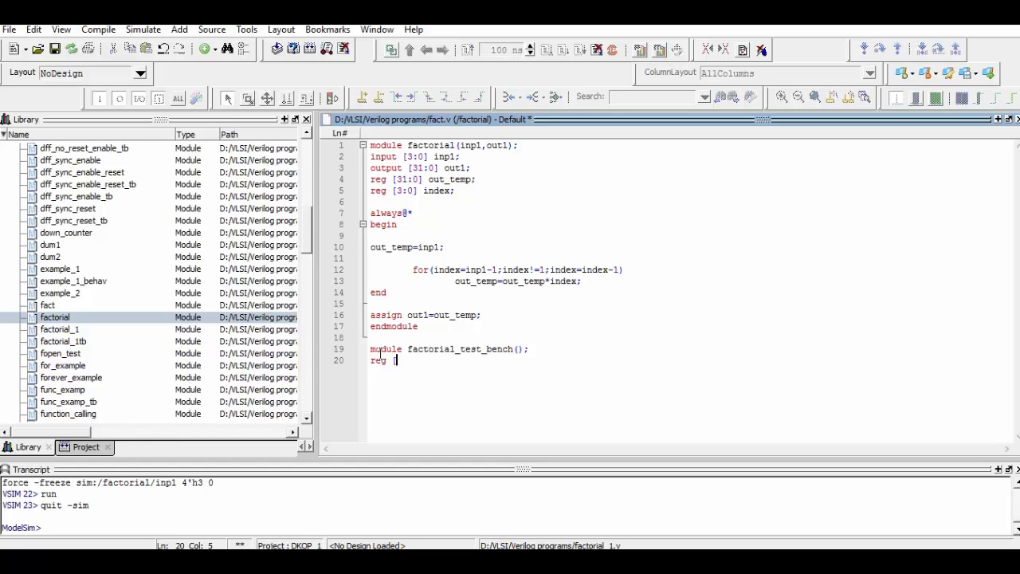
pyautogui.write('[3:')
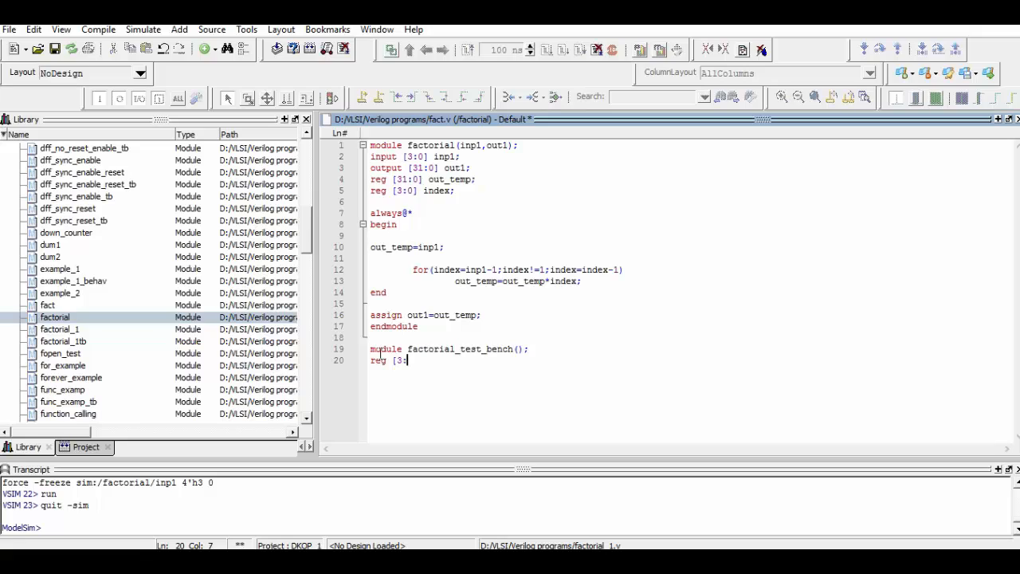
pyautogui.write('0]')
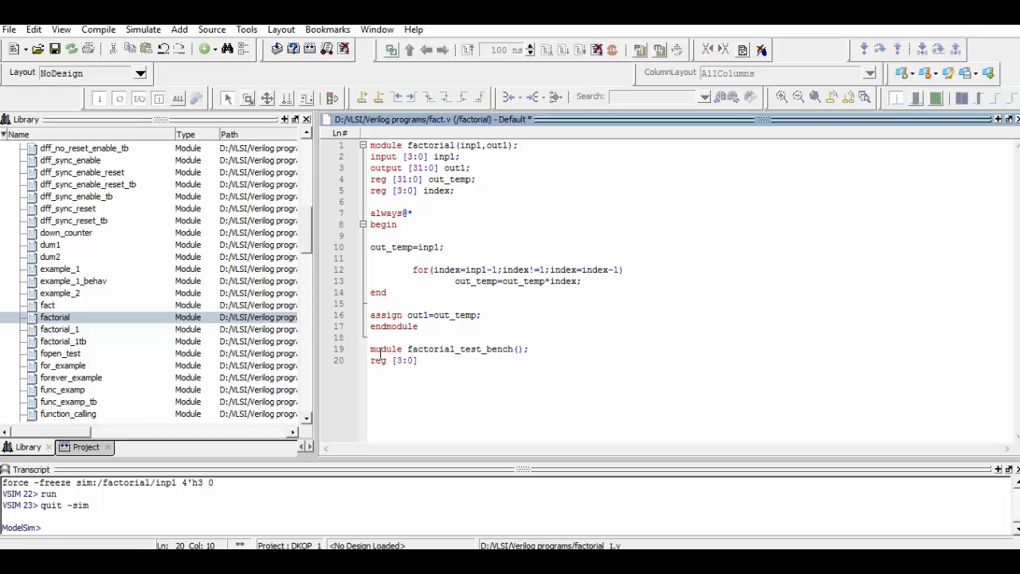
pyautogui.write('inp1;')
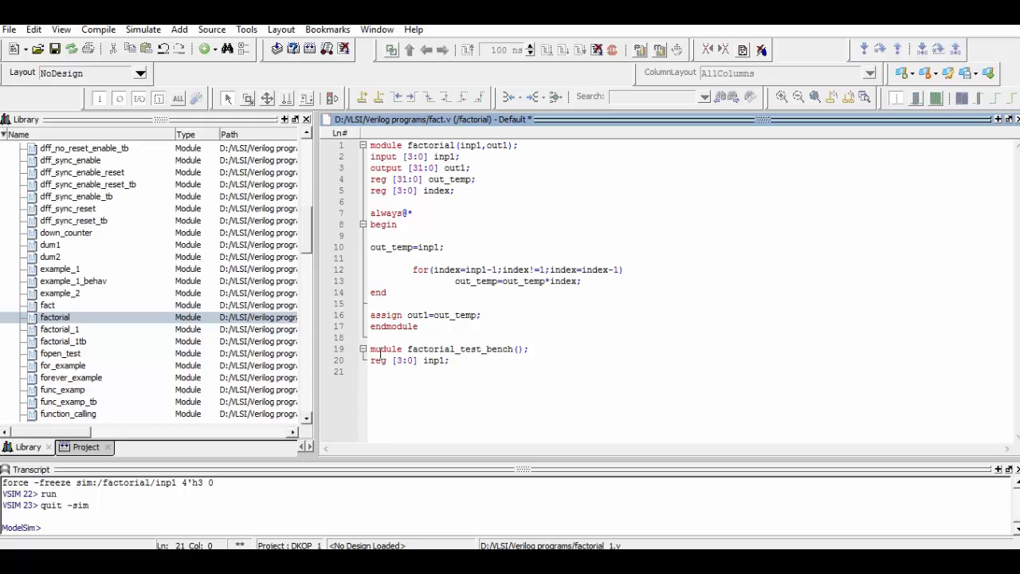
pyautogui.write('wore')
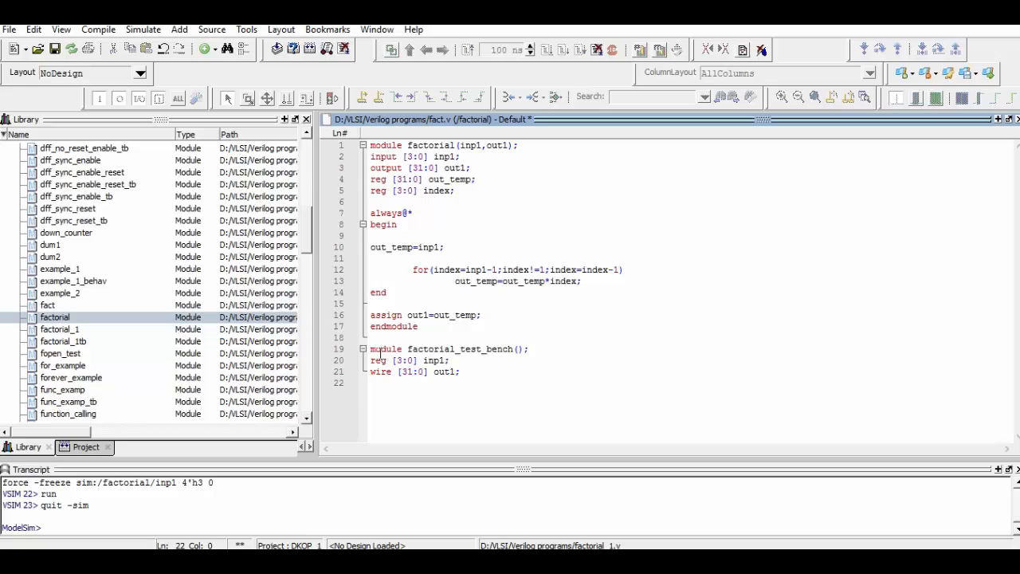
pyautogui.write('in')
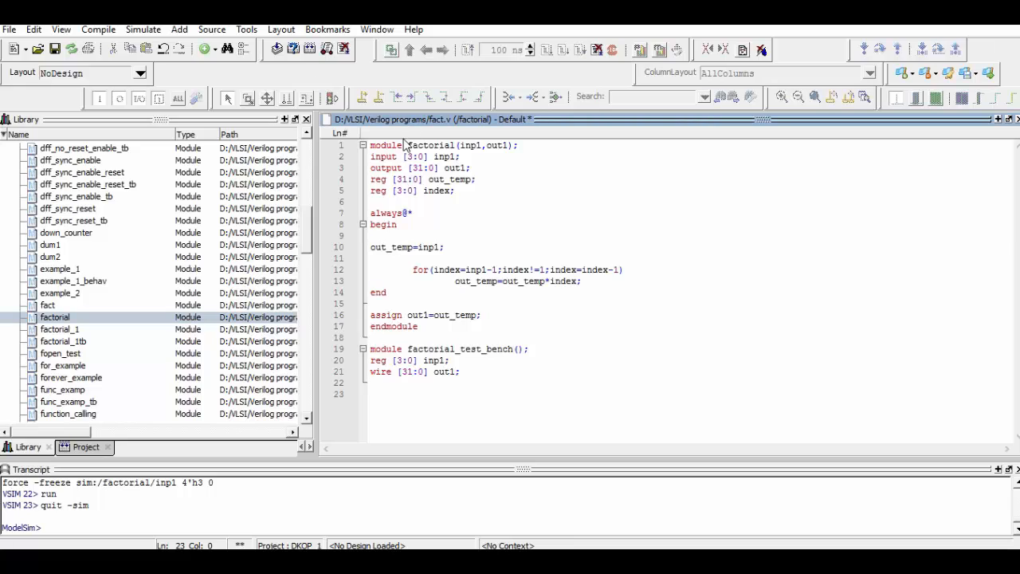
# Instantiate factorial a1(inp1,out1); on line 23 of the test bench
pyautogui.click(408, 145)
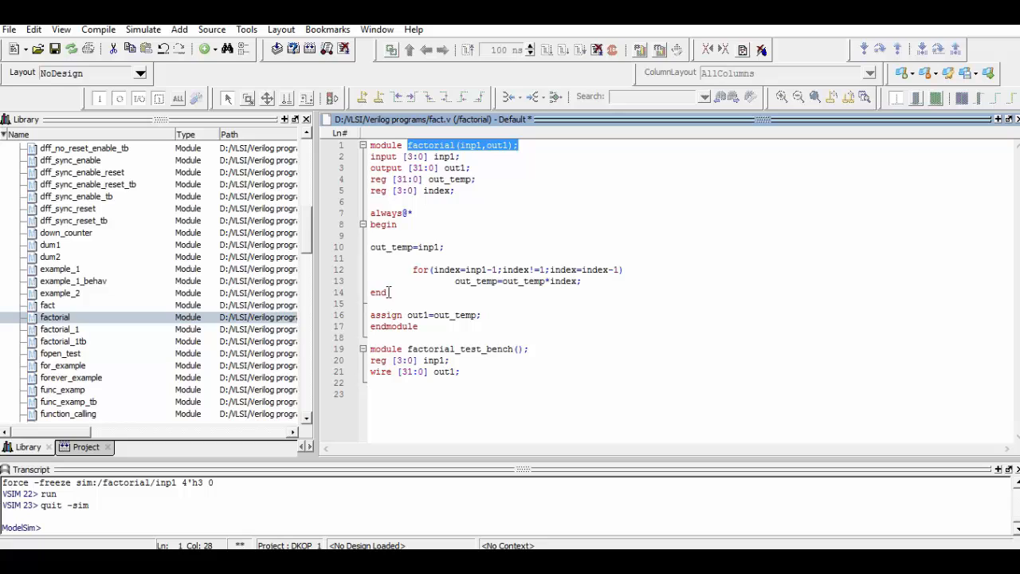
pyautogui.click(385, 405)
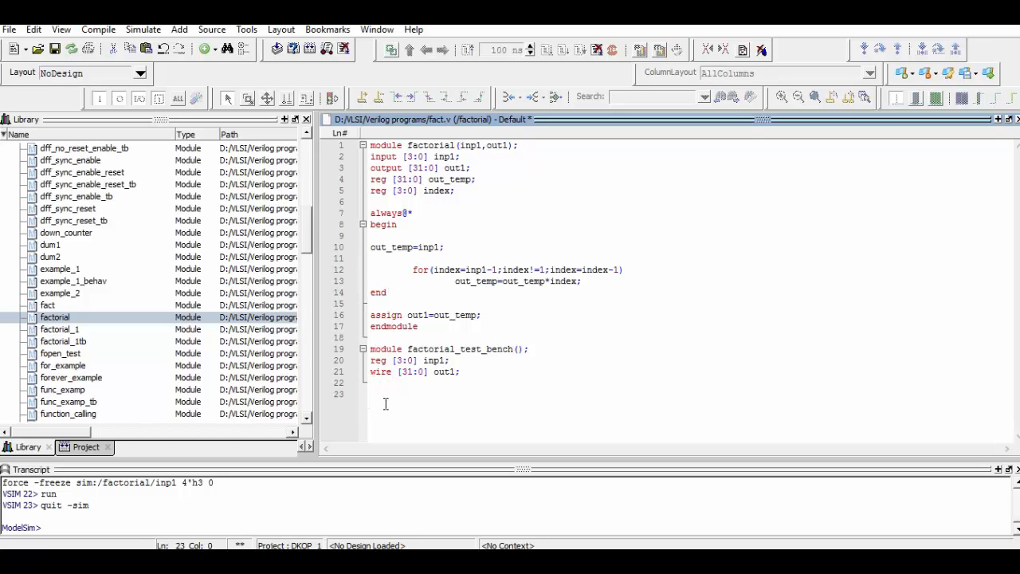
pyautogui.write('factorial (inp1,out1);')
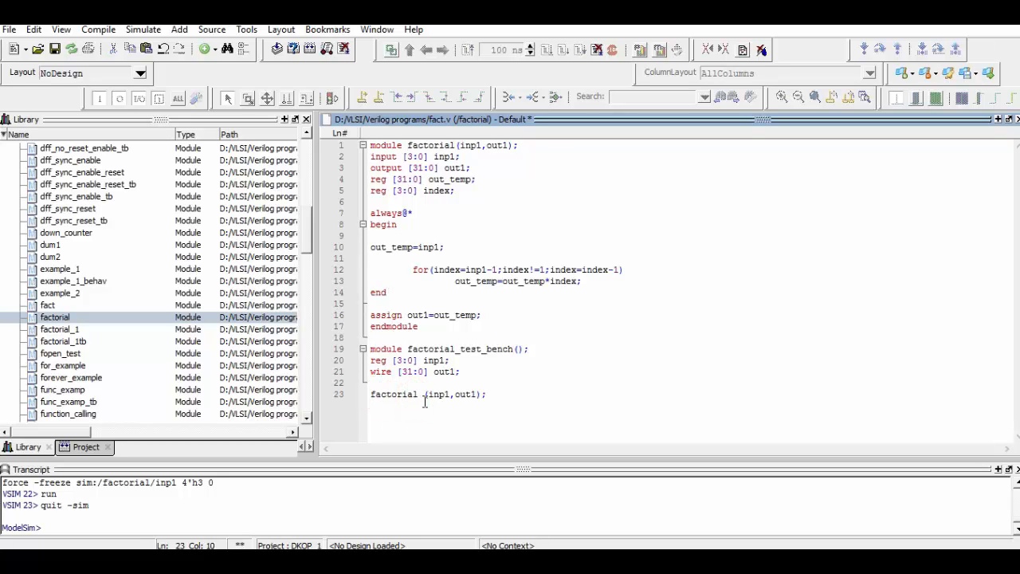
pyautogui.write('a1')
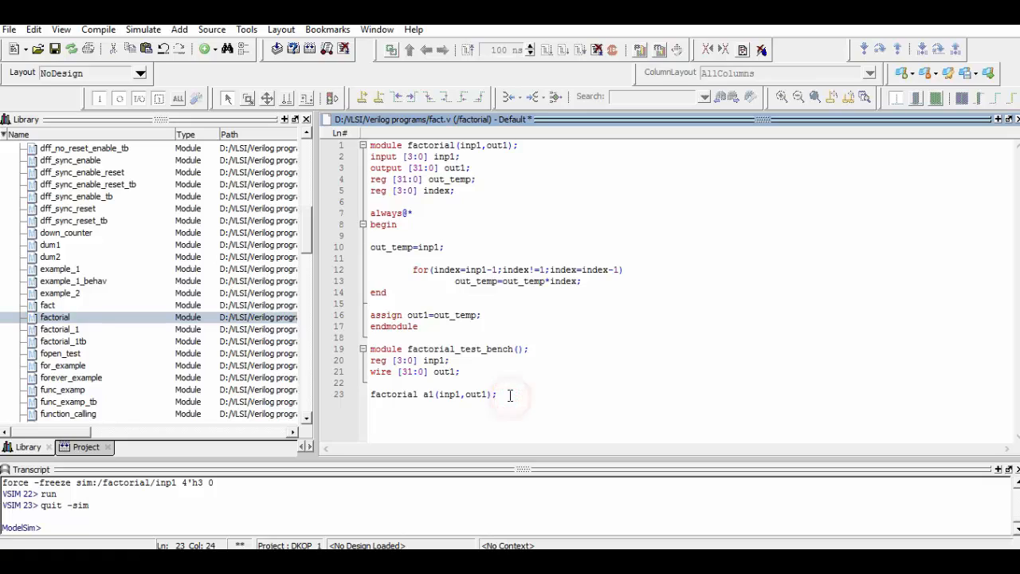
# Open an initial begin block in the test bench
pyautogui.write('i')
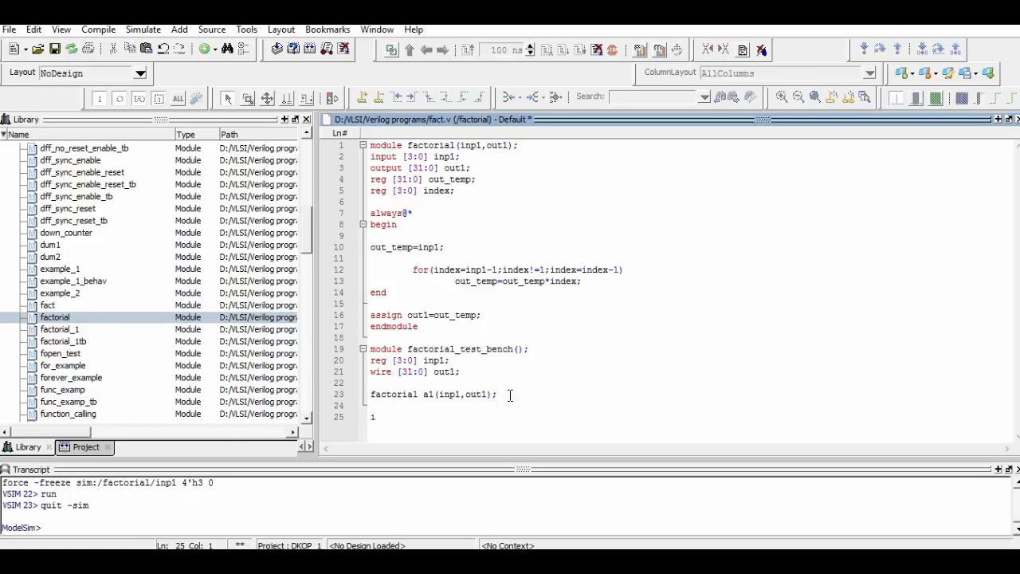
pyautogui.write('nitial  e')
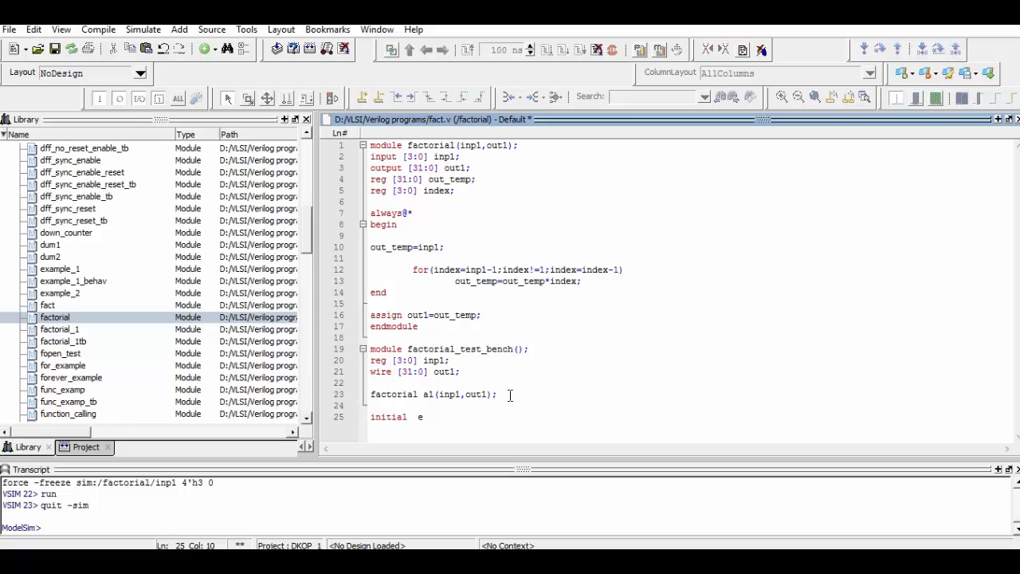
pyautogui.write('b')
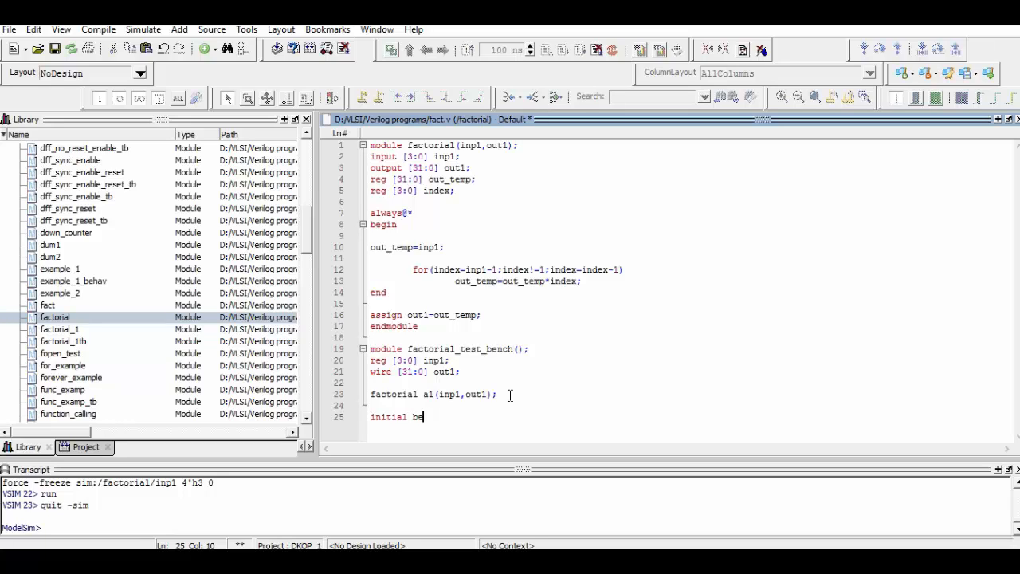
pyautogui.write('gin')
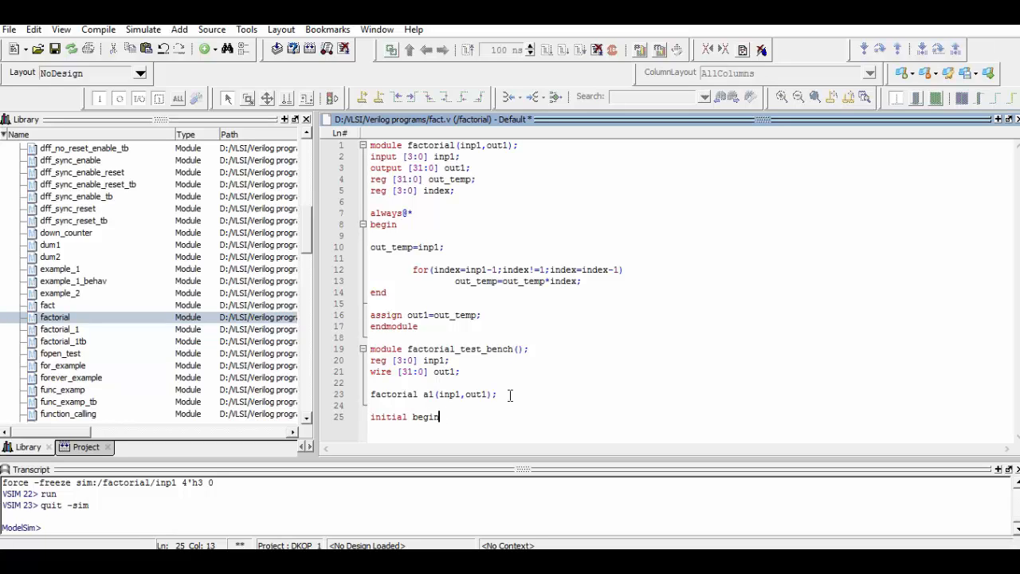
pyautogui.press('enter')
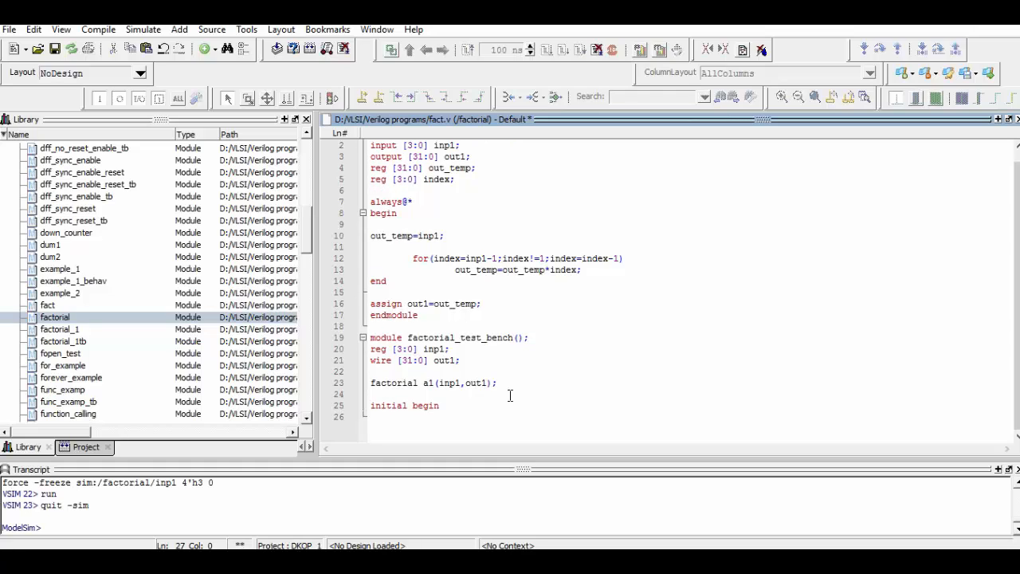
# Add a $monitor line printing value of INPUT %d, OUTPUT %d from inp1 and out1
pyautogui.write('$mon')
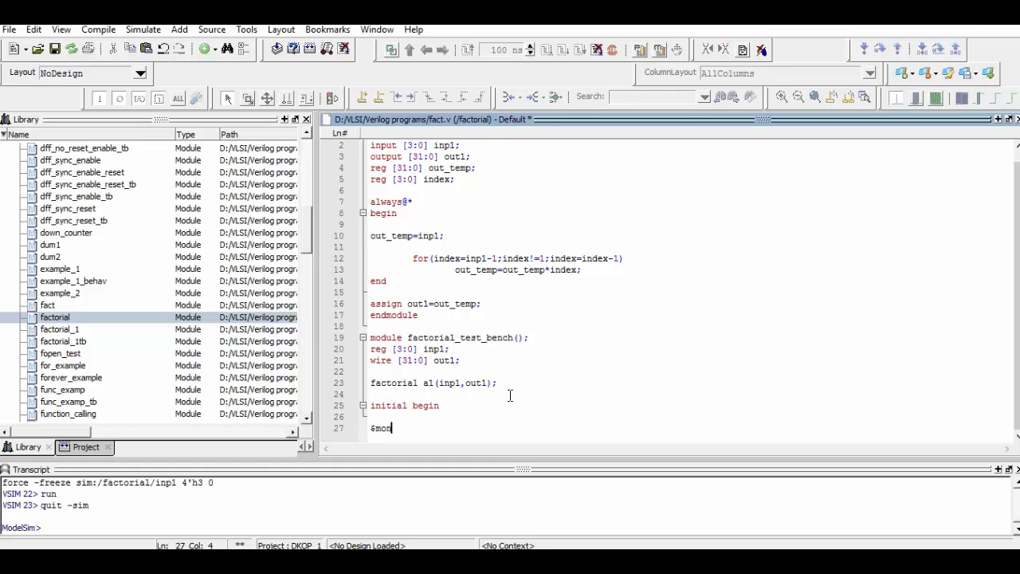
pyautogui.write('itor("')
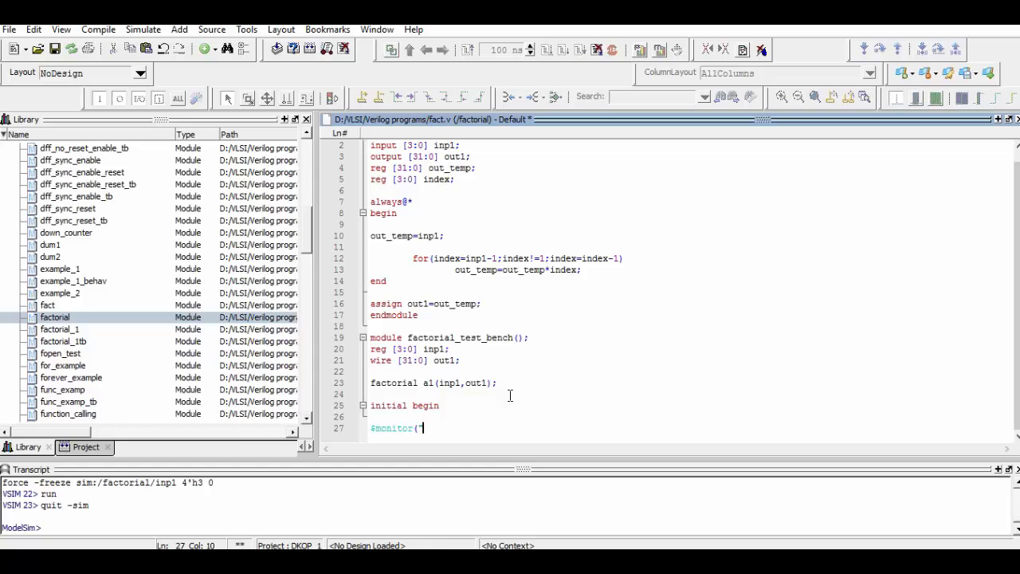
pyautogui.write('value of')
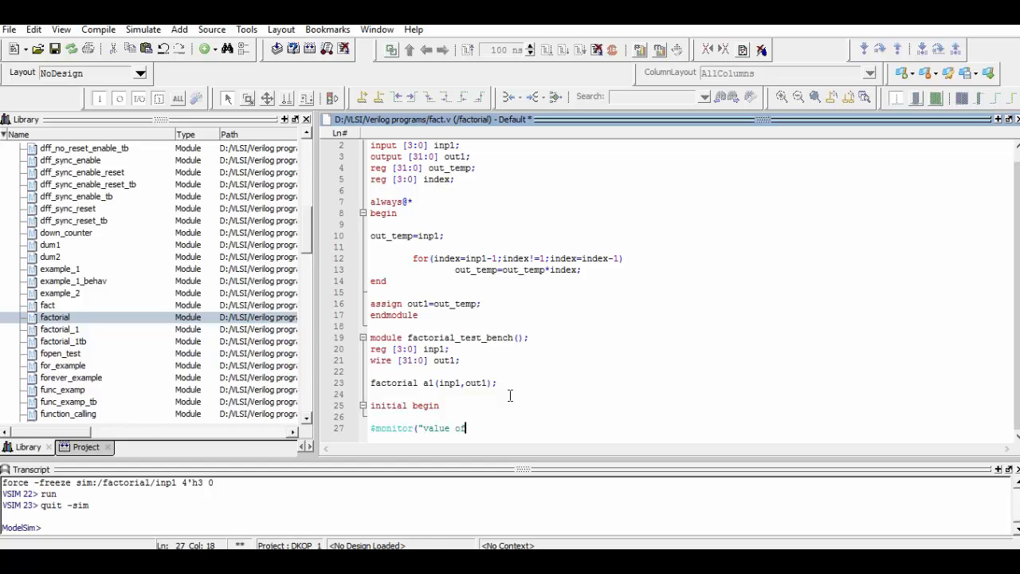
pyautogui.write('" "')
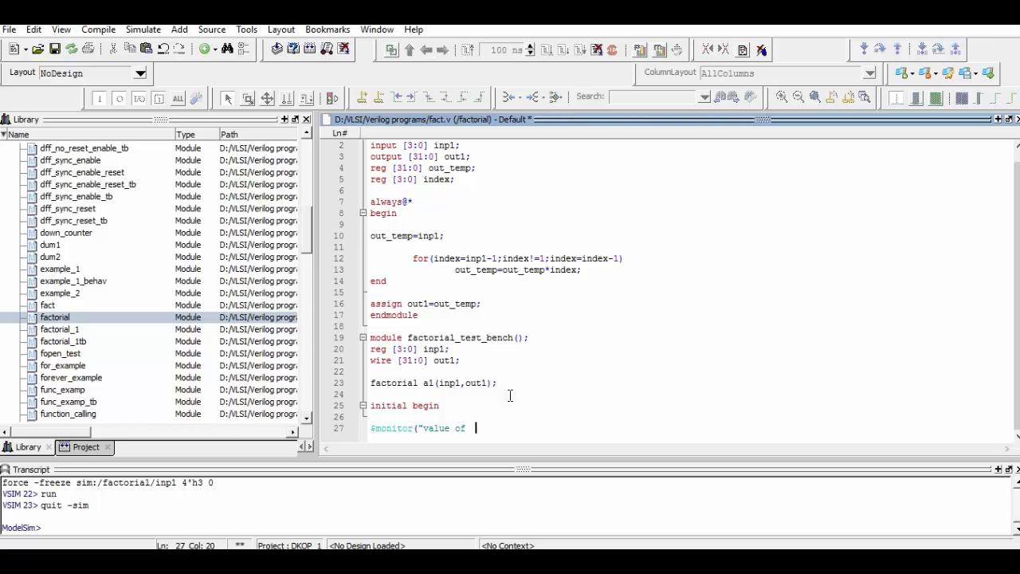
pyautogui.write('INPUT')
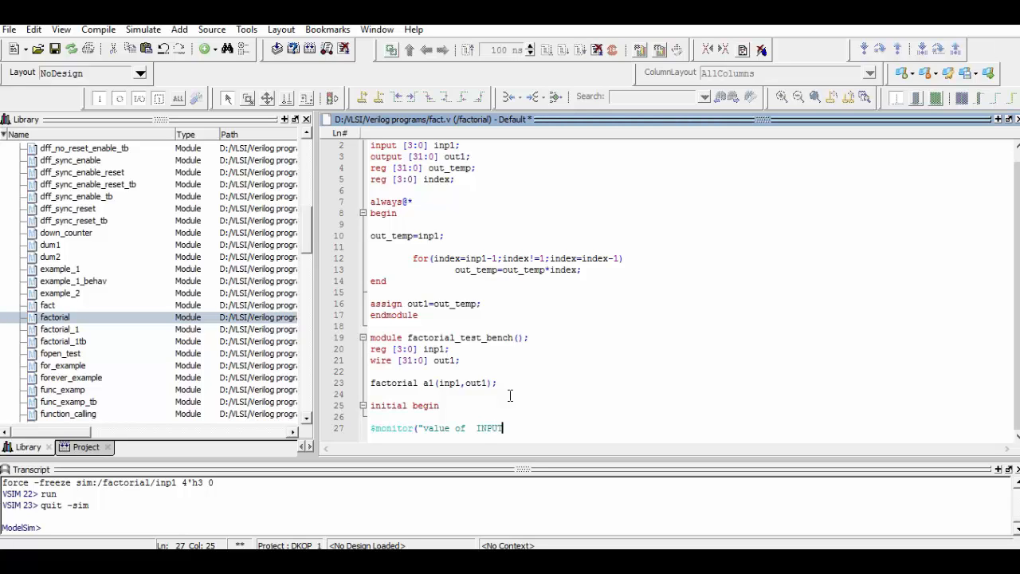
pyautogui.write('T')
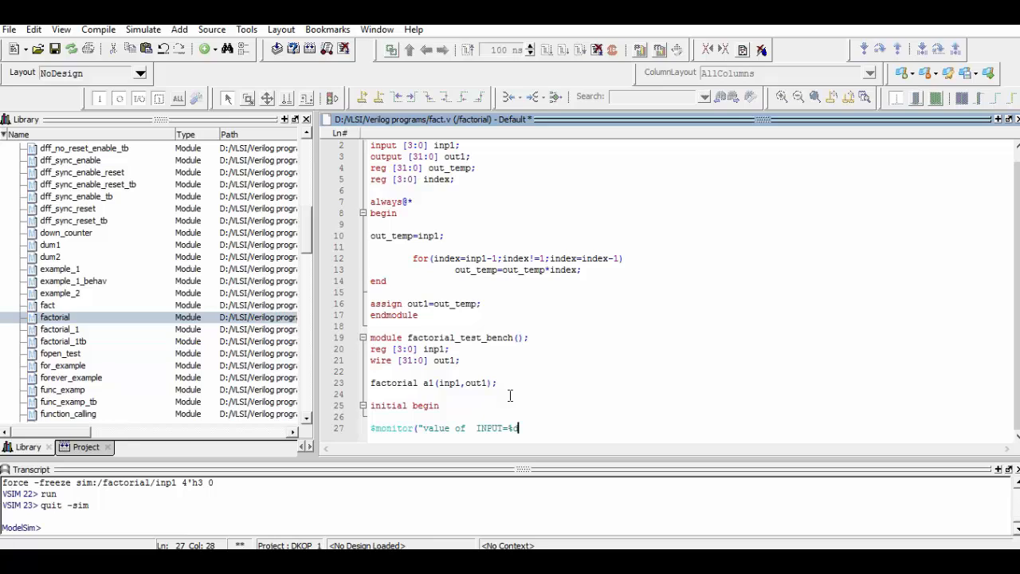
pyautogui.write('d,')
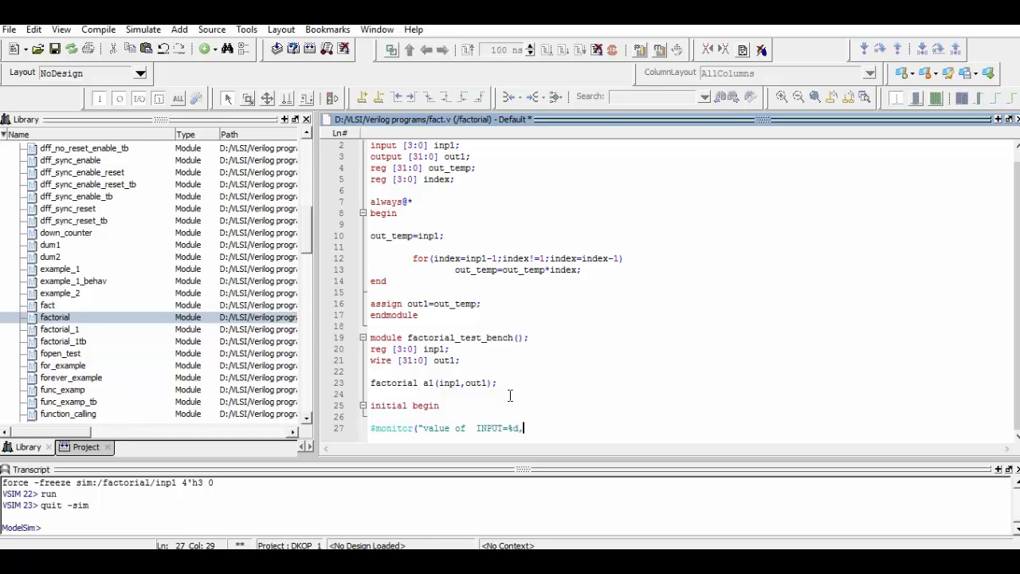
pyautogui.write('OUTPUT=')
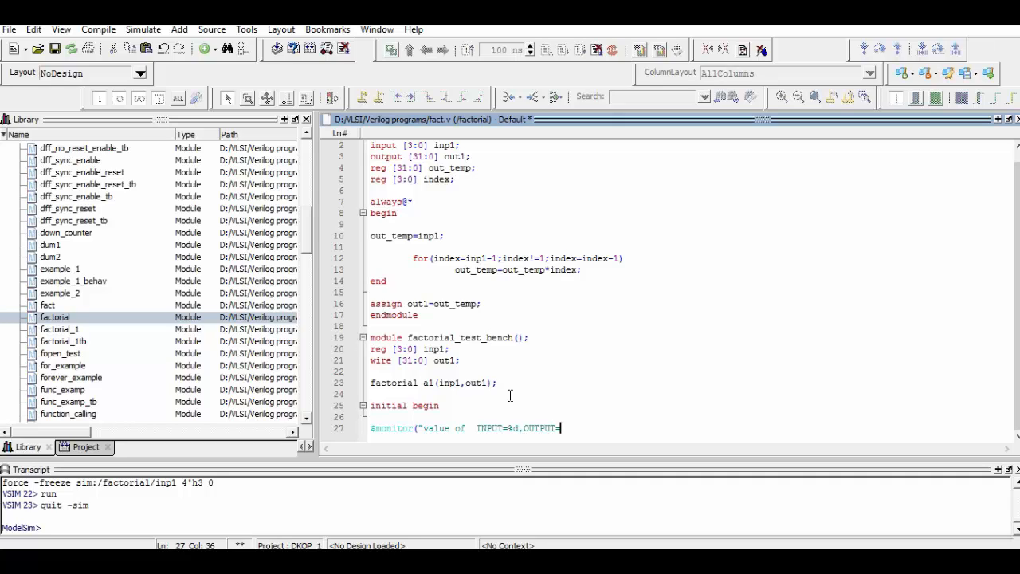
pyautogui.write('%d')
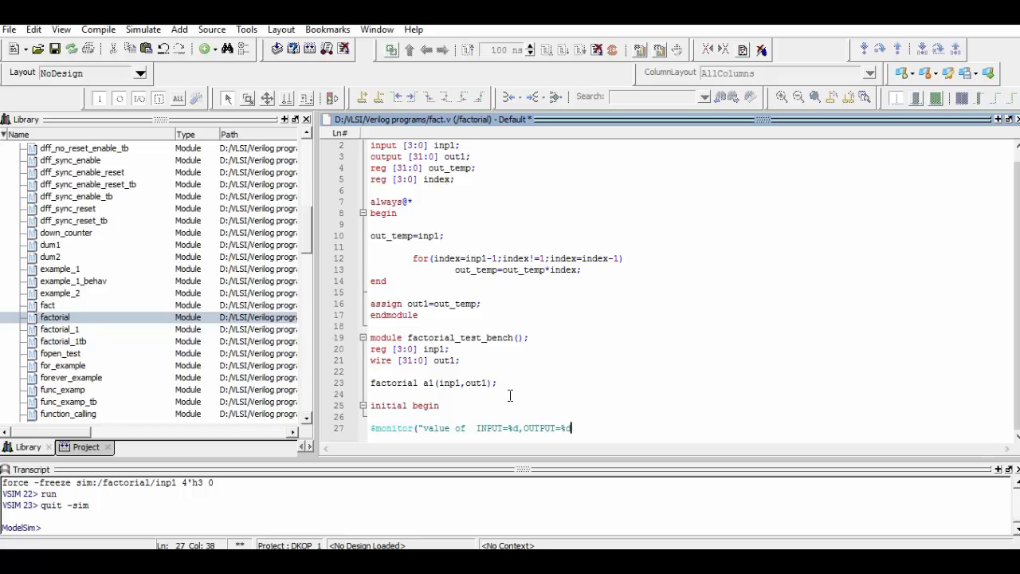
pyautogui.write(',inp1')
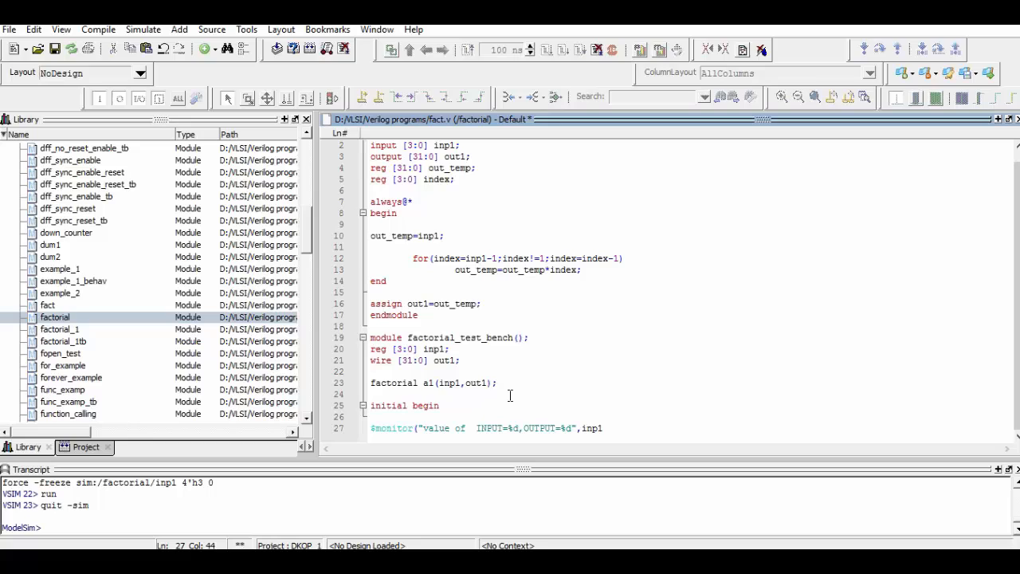
pyautogui.write(',out1,')
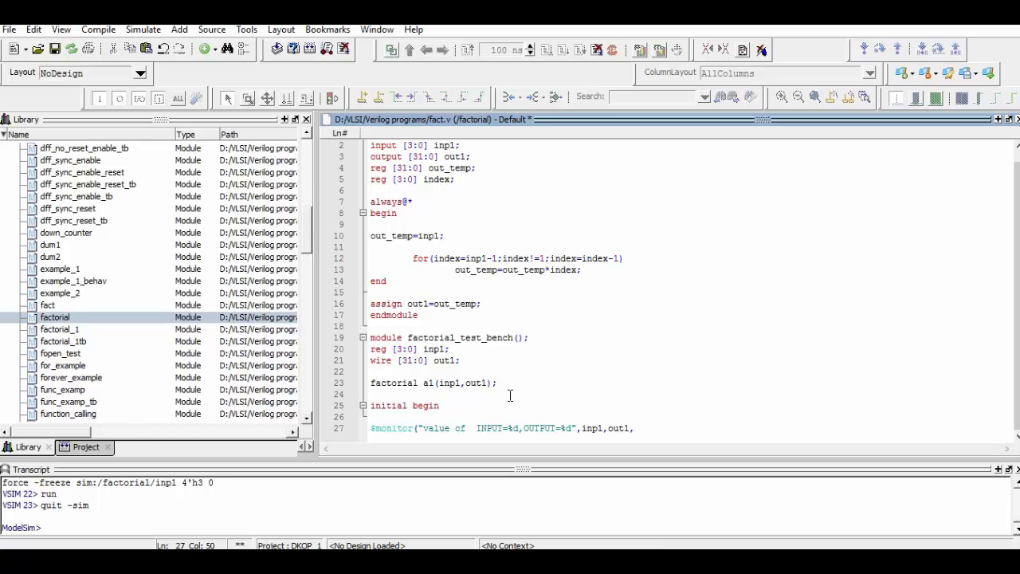
pyautogui.scroll(-3)
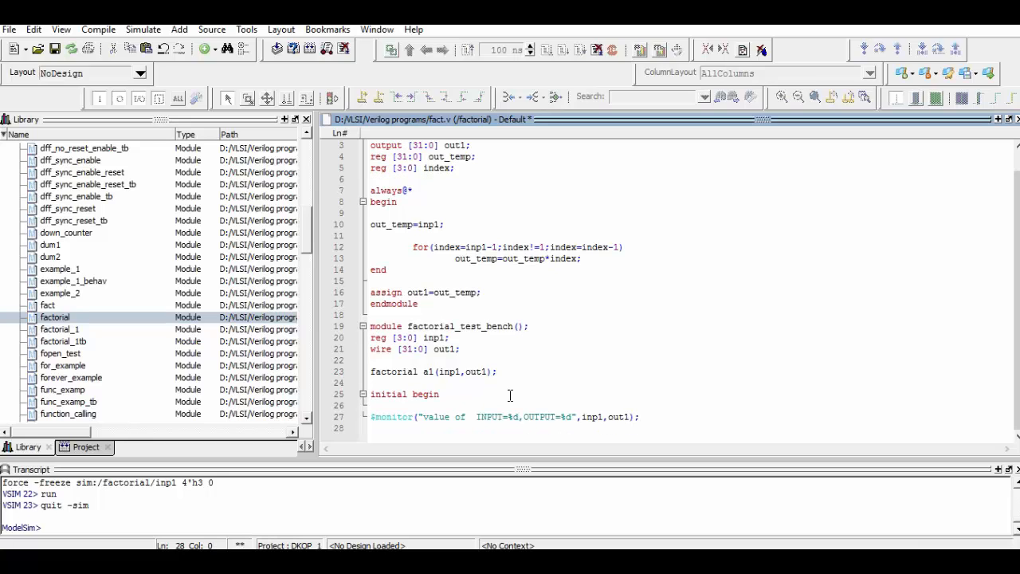
# Apply stimulus inp1=4, then #5 inp1=5 and #5 inp1=8
pyautogui.write('in')
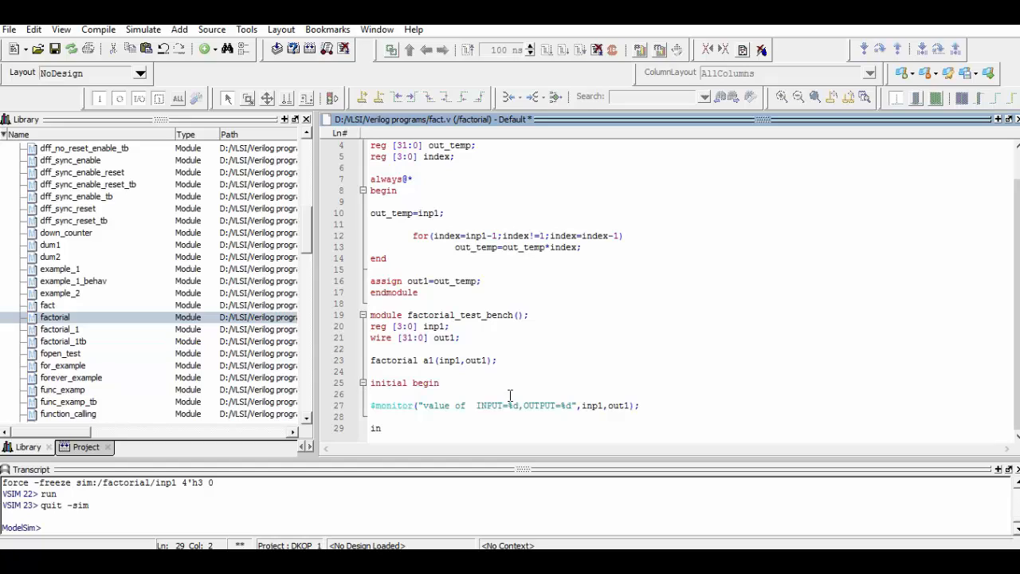
pyautogui.write('1=')
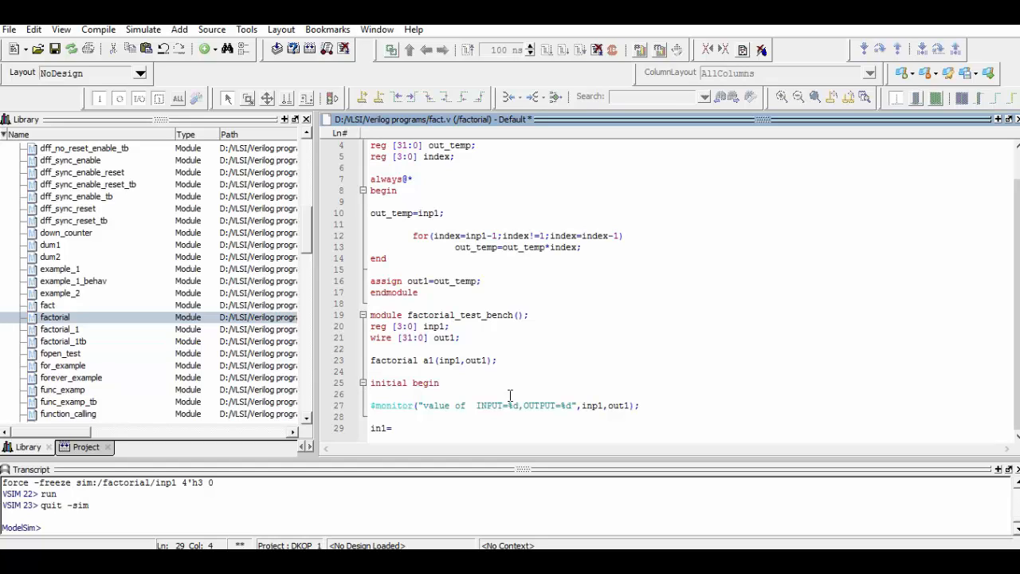
pyautogui.write('4;')
pyautogui.write('#')
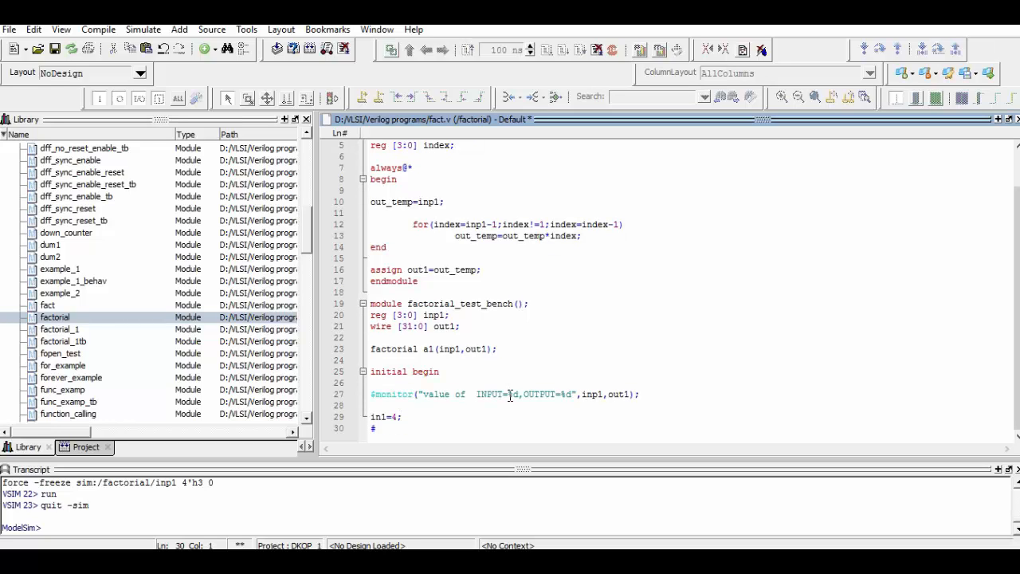
pyautogui.write('1 i')
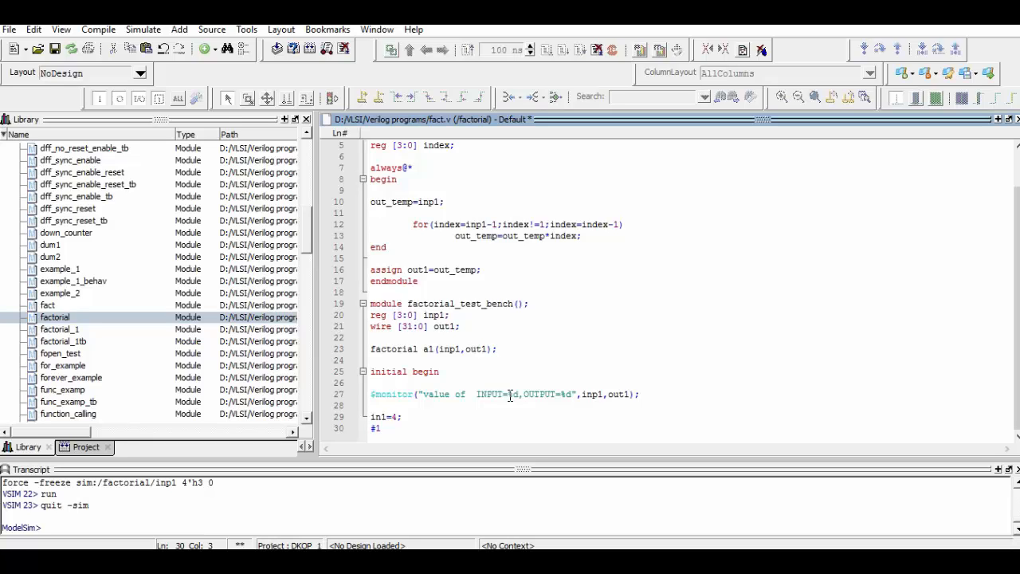
pyautogui.write('2 i')
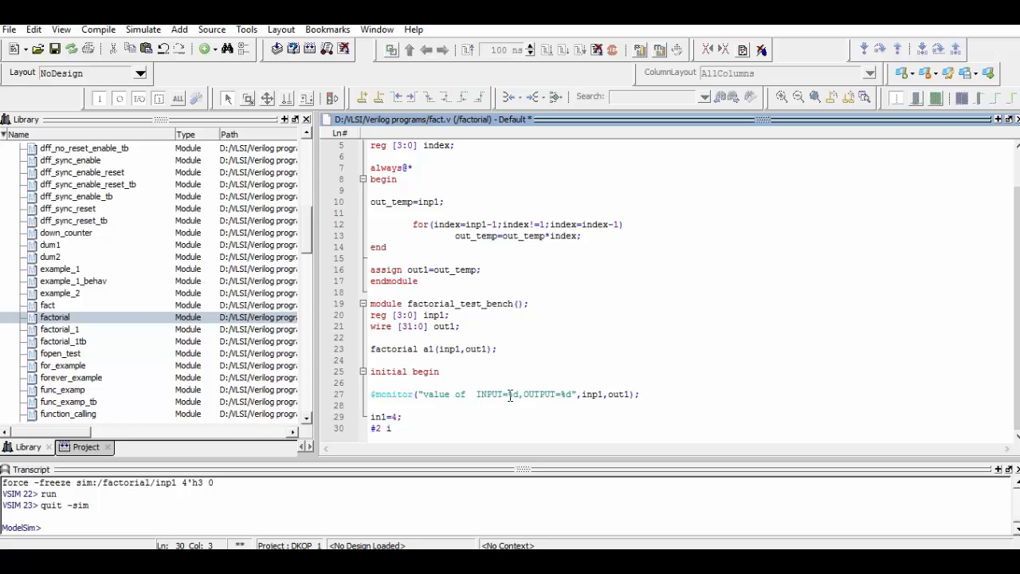
pyautogui.write('n2=')
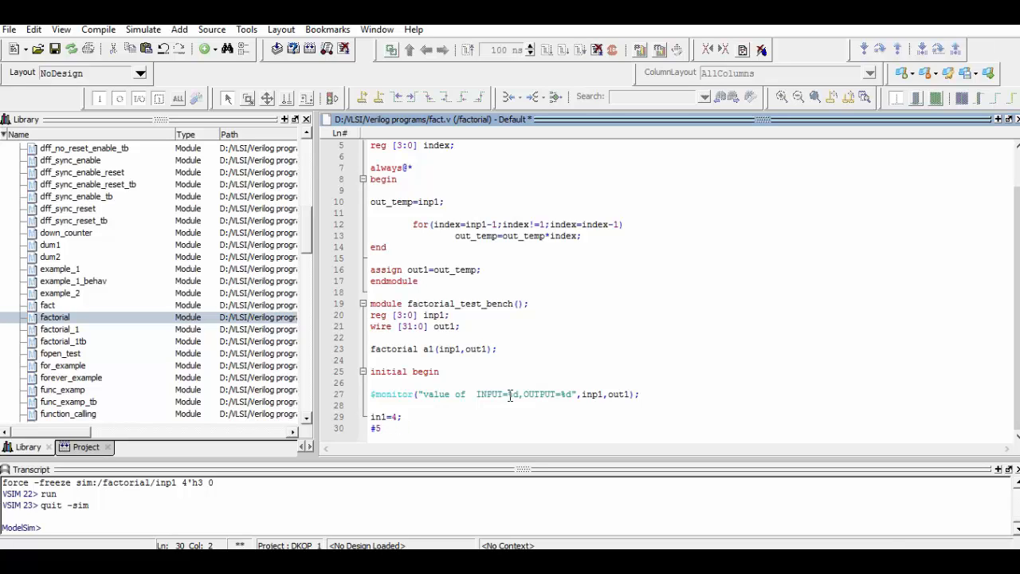
pyautogui.write('in')
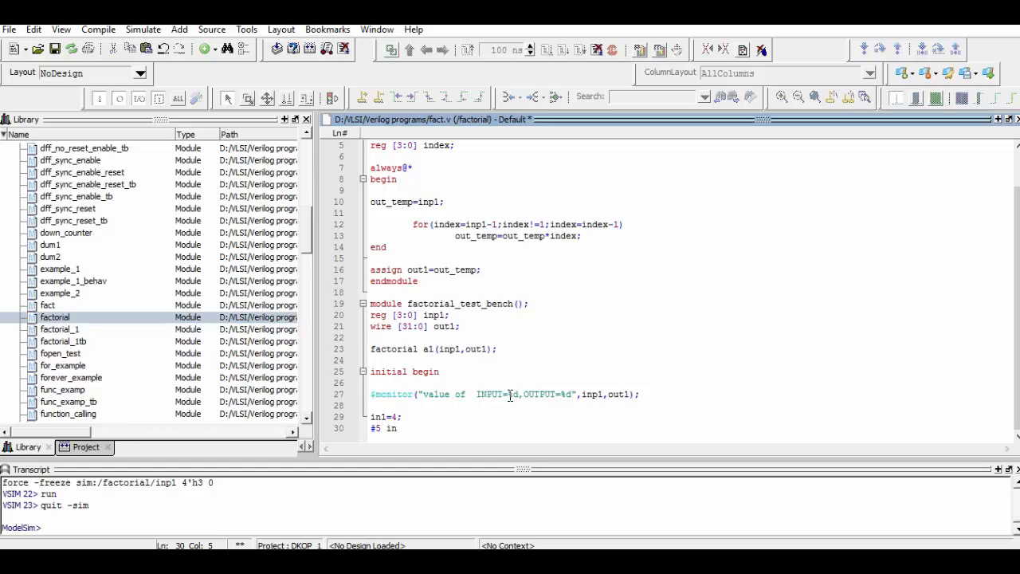
pyautogui.write('1=')
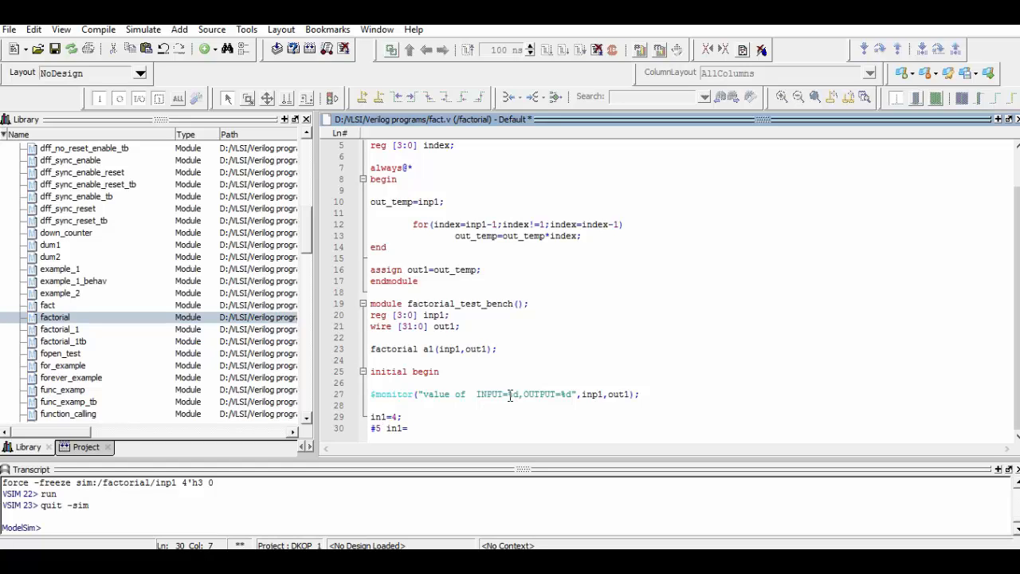
pyautogui.write('5;')
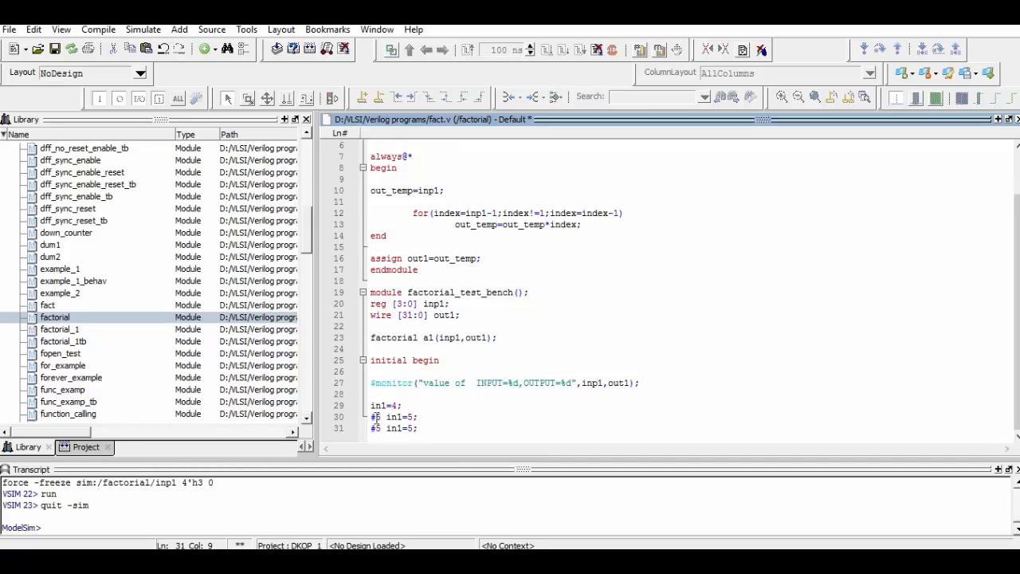
pyautogui.press('BackSpace')
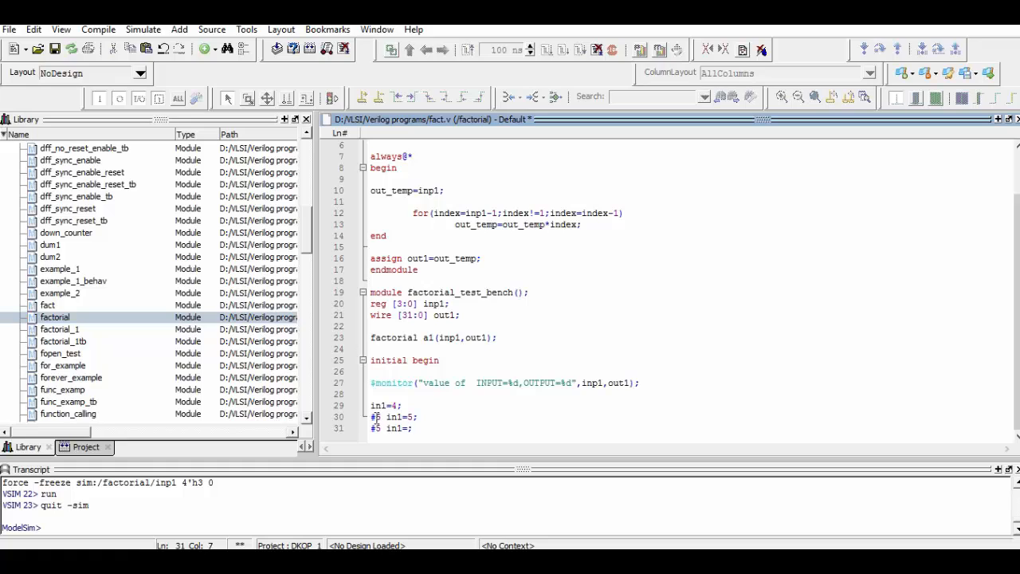
pyautogui.write('8')
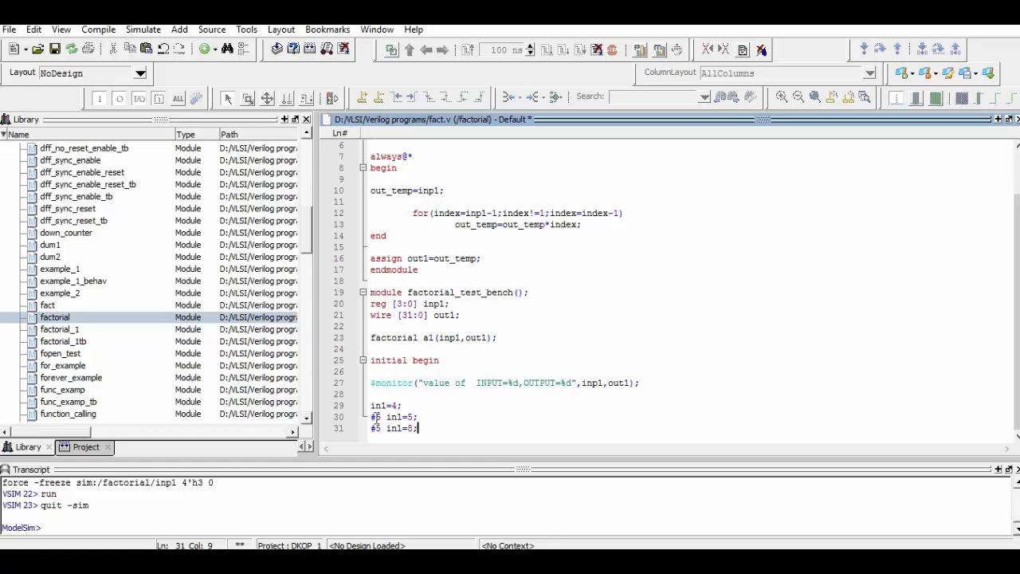
# Close the initial block with end and the test bench with endmodule
pyautogui.write('end')
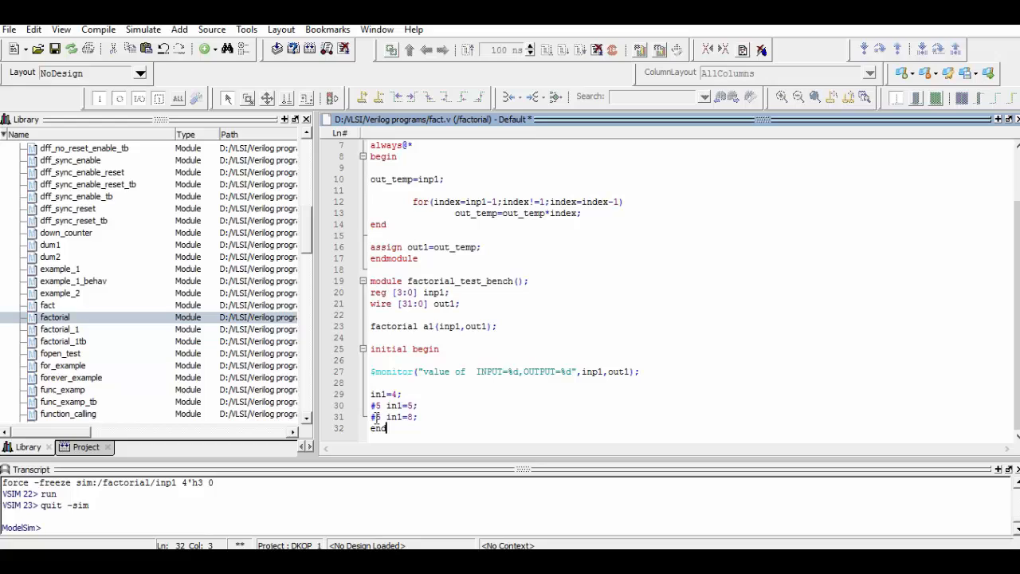
pyautogui.press('backspace')
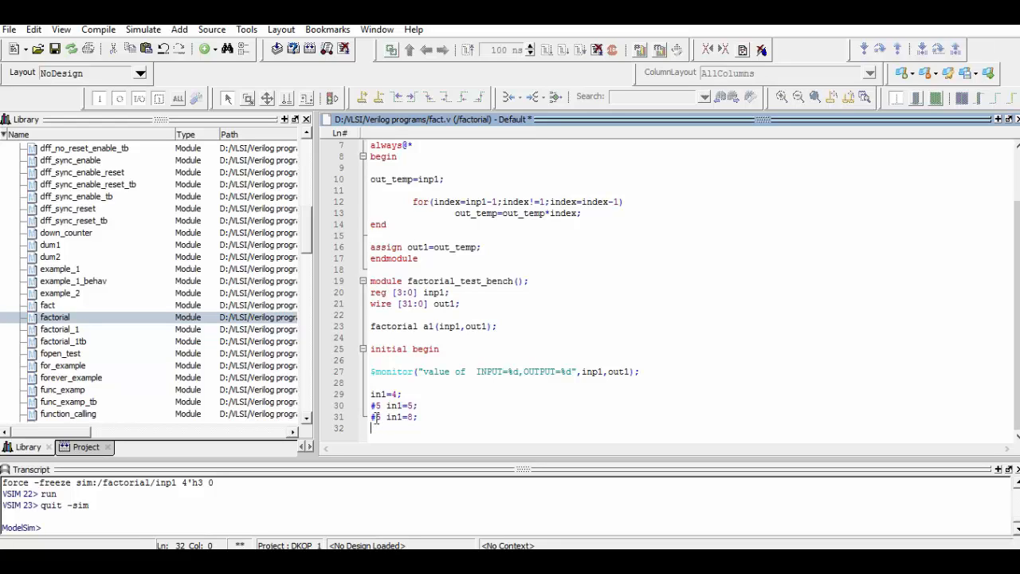
pyautogui.write('$')
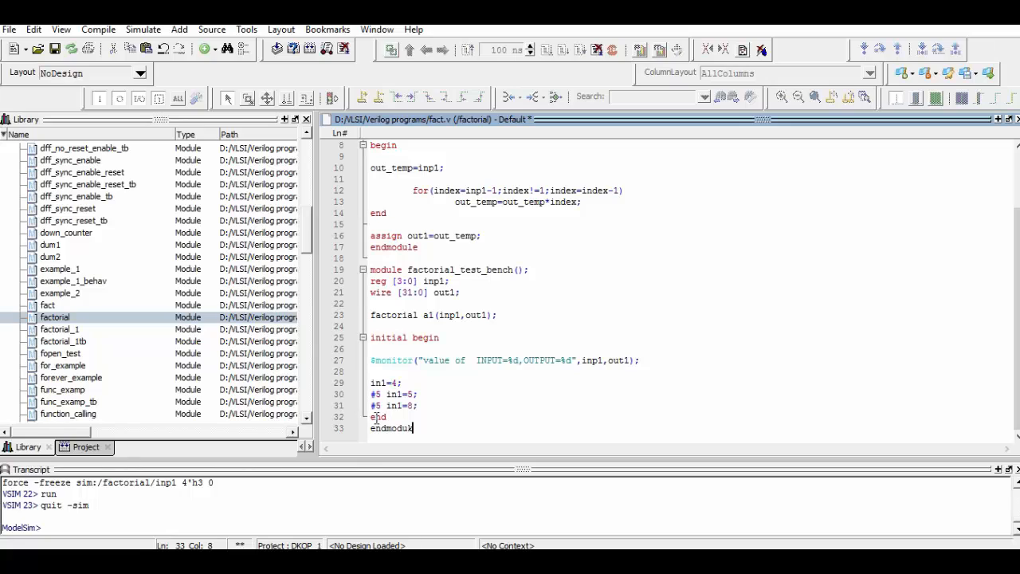
# Save and compile fact.v, dismissing the undefined variable 'inl' error report
pyautogui.press('Backspace')
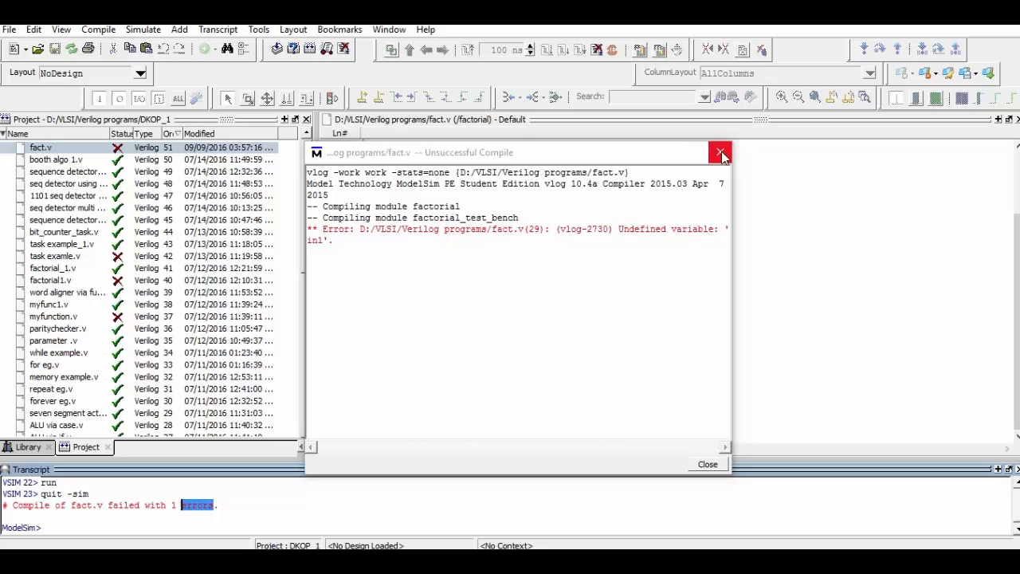
pyautogui.click(720, 152)
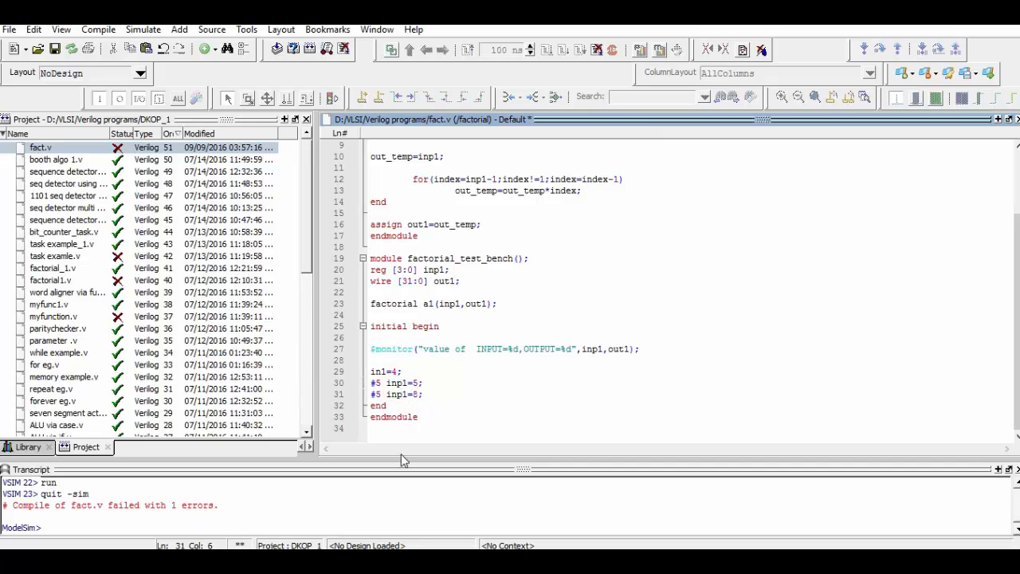
pyautogui.moveTo(389, 124)
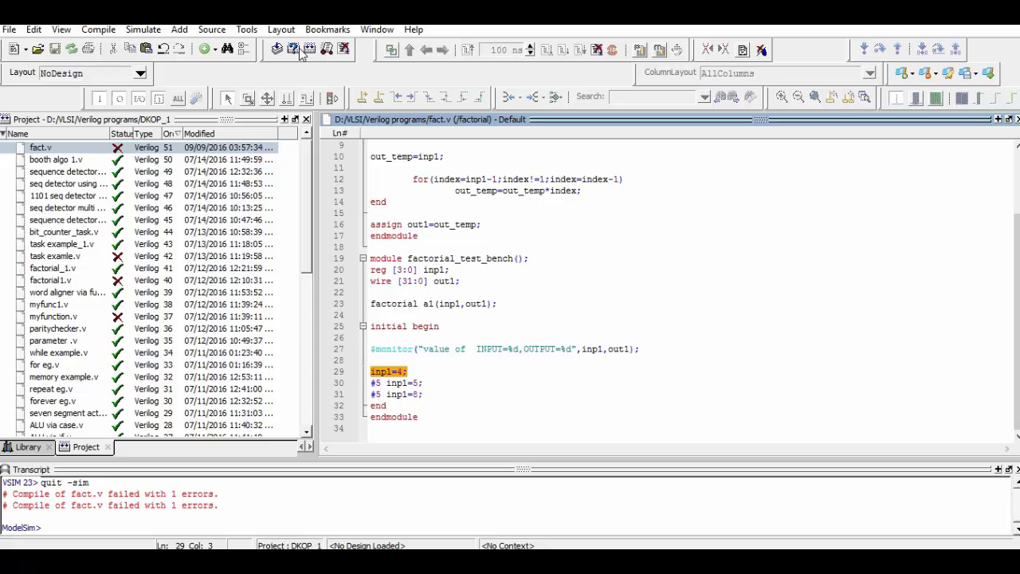
# Recompile fact.v successfully and load factorial_test_bench for simulation with inp1 and out1 in the Wave window
pyautogui.click(277, 48)
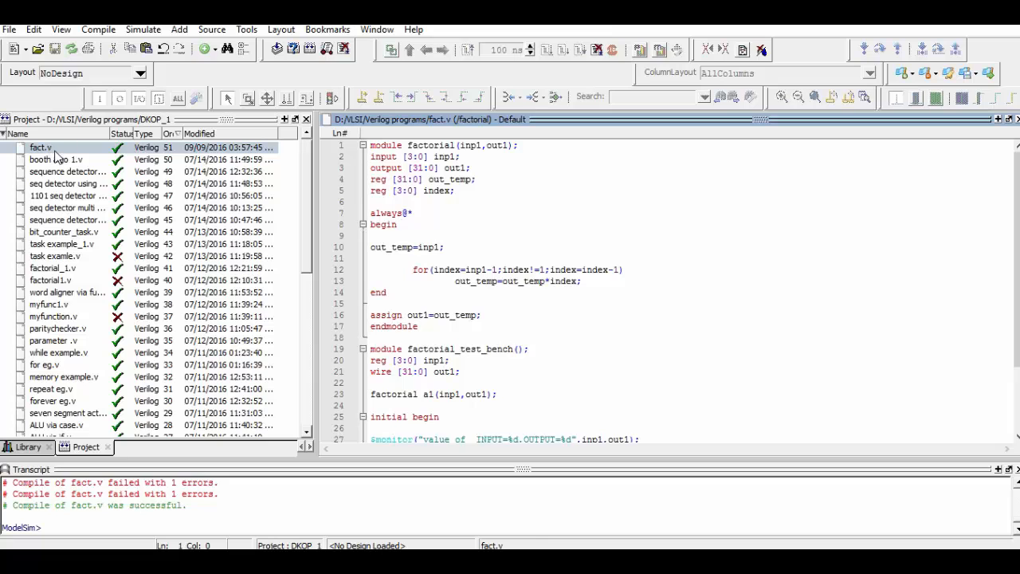
pyautogui.scroll(-3)
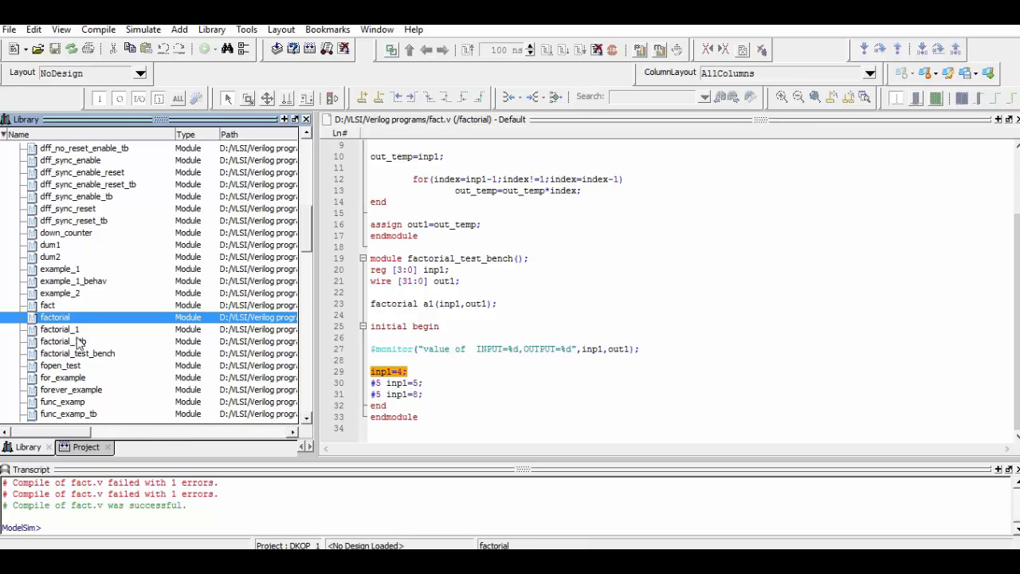
pyautogui.click(76, 354)
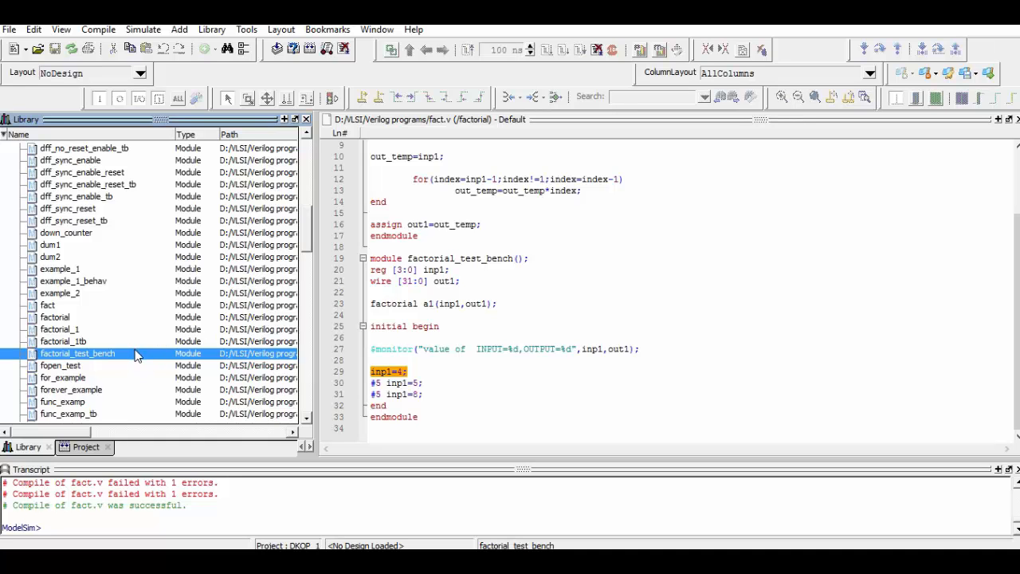
pyautogui.click(143, 29)
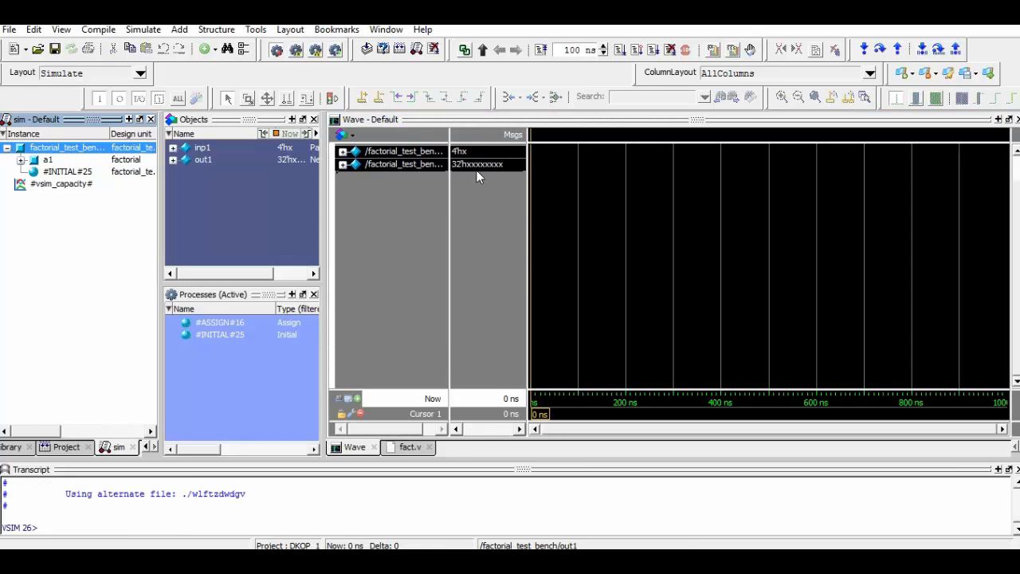
# Show out1 in decimal radix and run so the waves show 24, 120 and 40320 for inputs 4, 5, 8
pyautogui.click(401, 163)
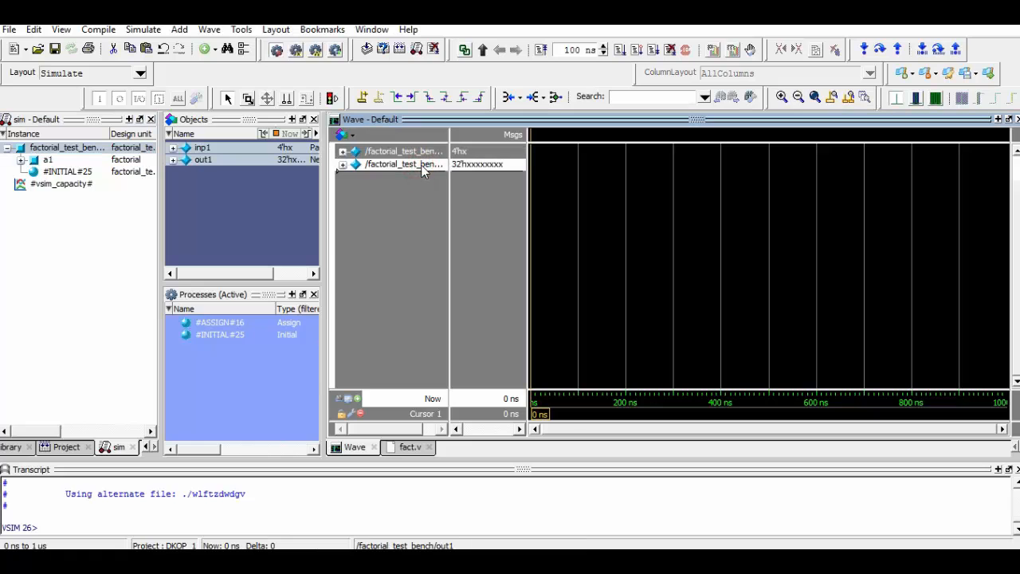
pyautogui.rightClick(401, 164)
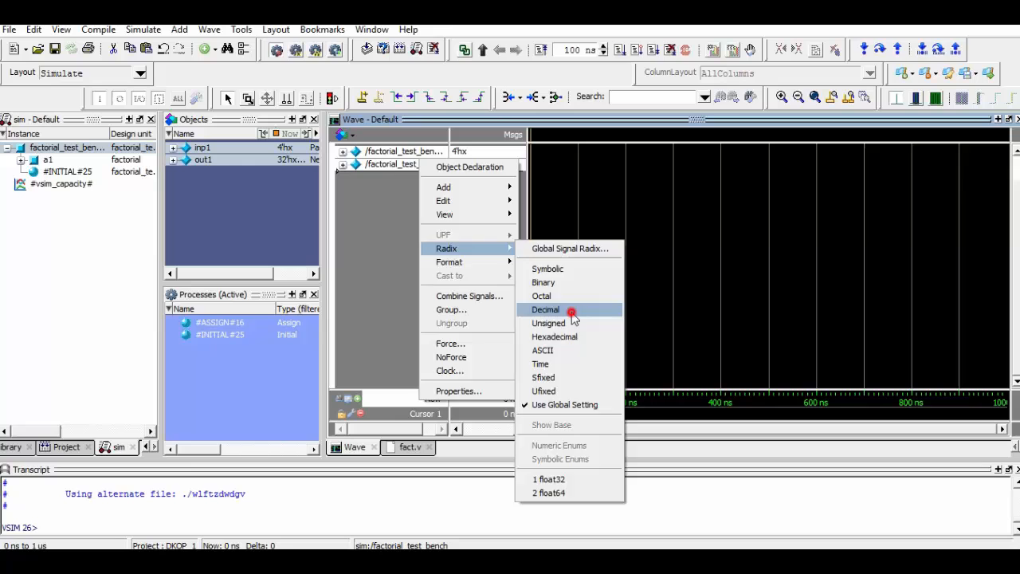
pyautogui.click(545, 309)
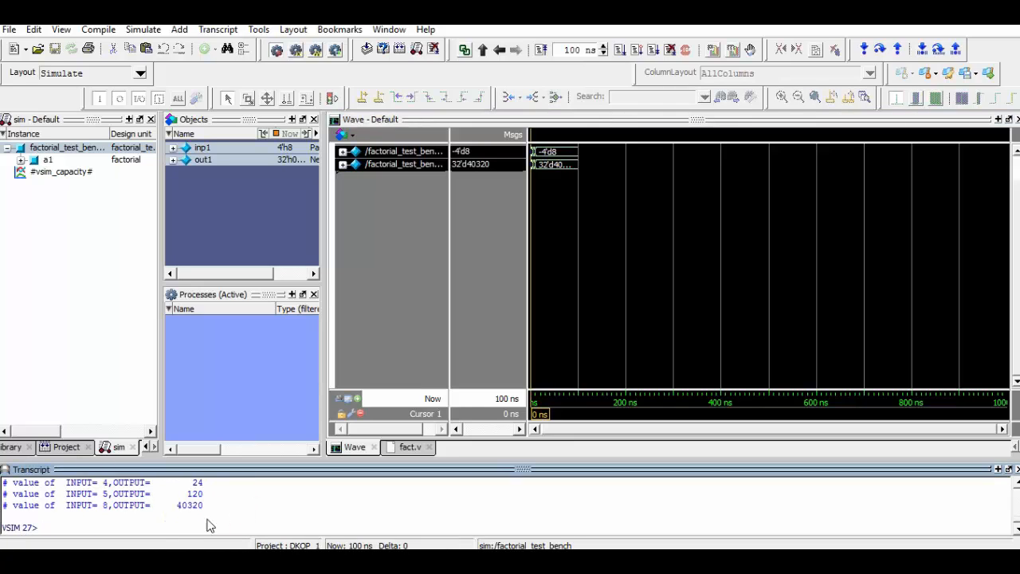
pyautogui.moveTo(558, 202)
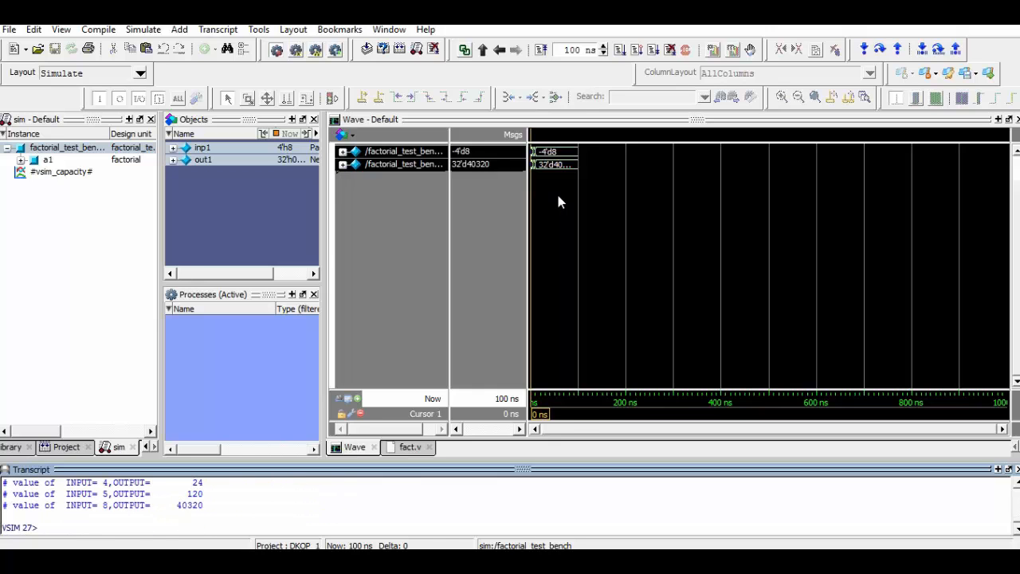
pyautogui.click(797, 97)
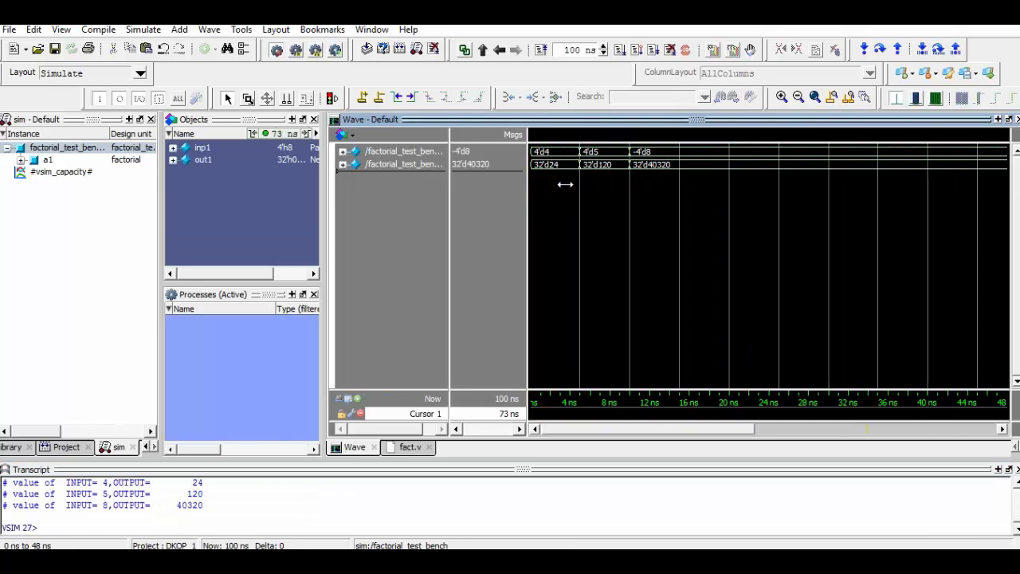